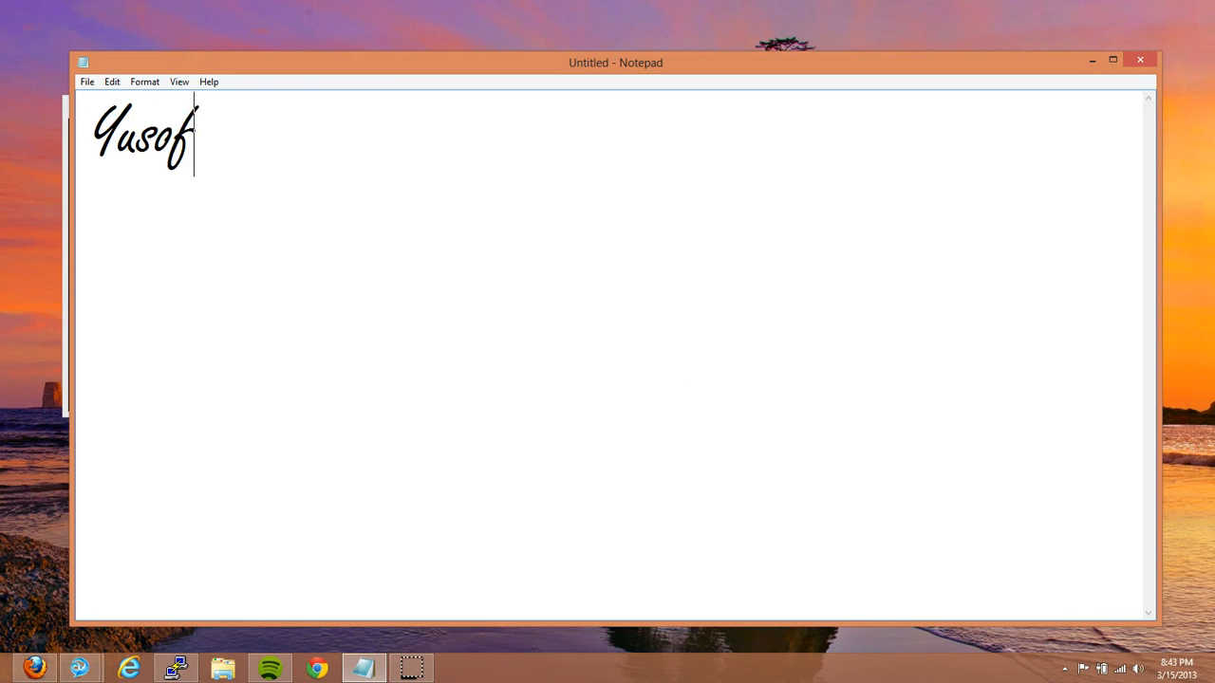
- Write the author name Yaghi and the gmail contact address in the Notepad notes
text(Yaghi)
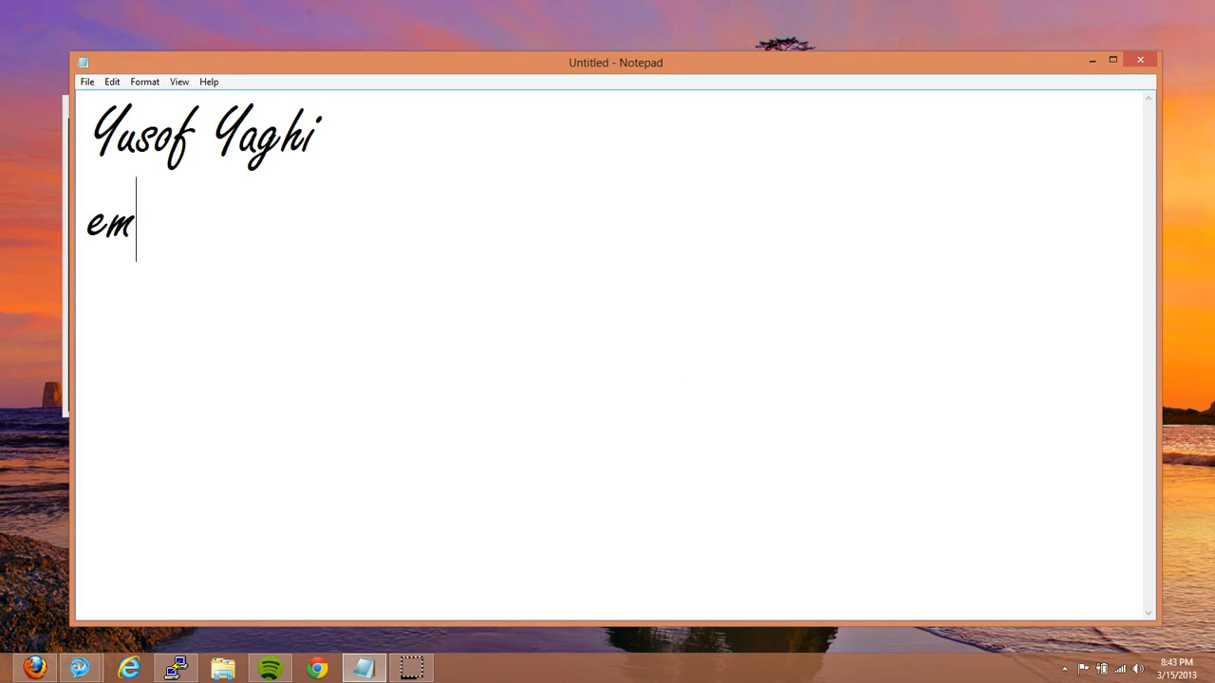
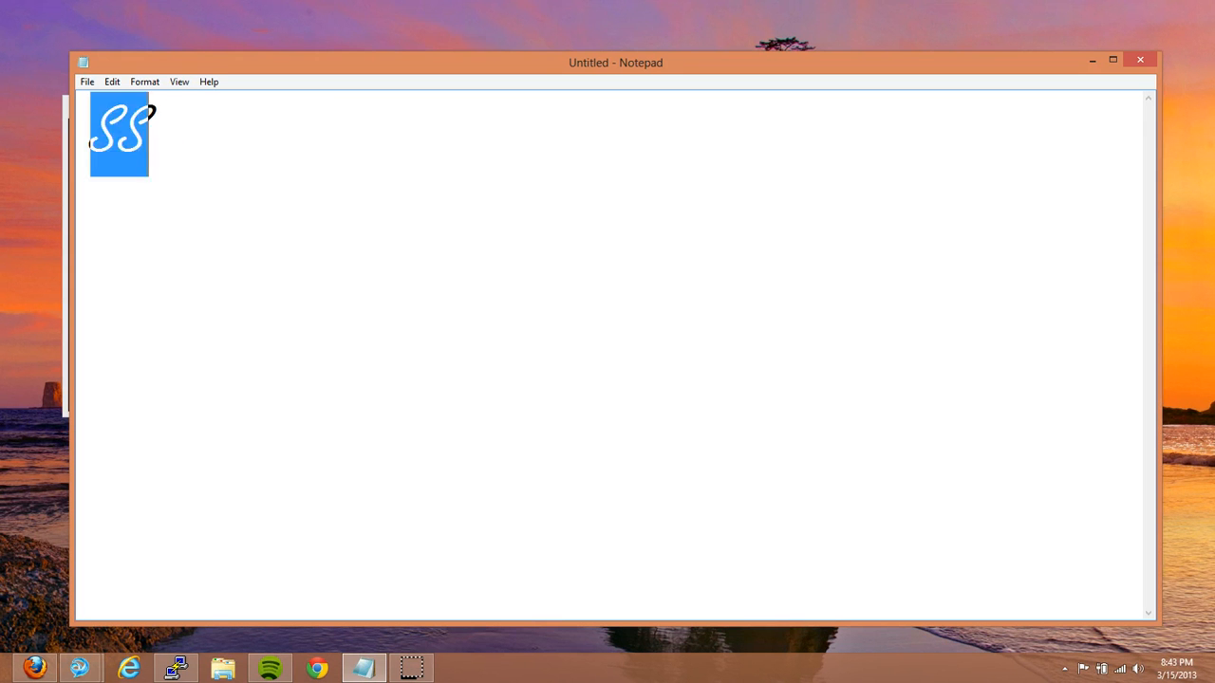
- Add the topic 'configure SSH into a router/switch' and the 'Cisco IOS ssh ver' note
text(configure)
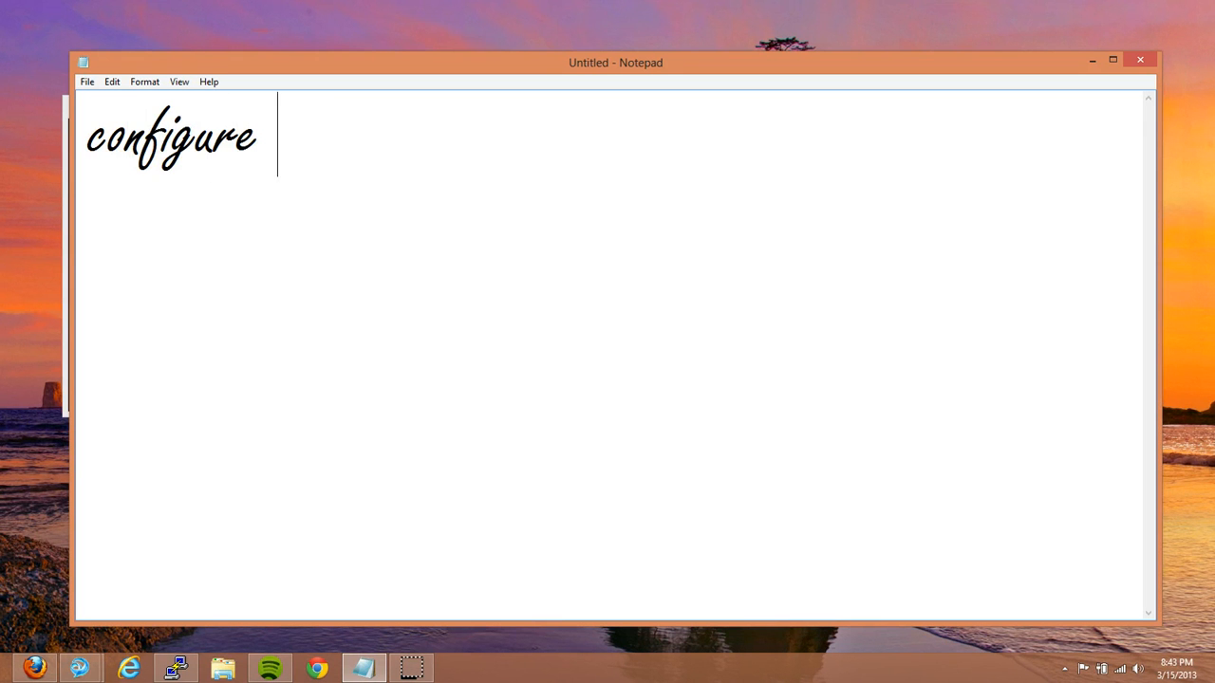
text(SSH into)
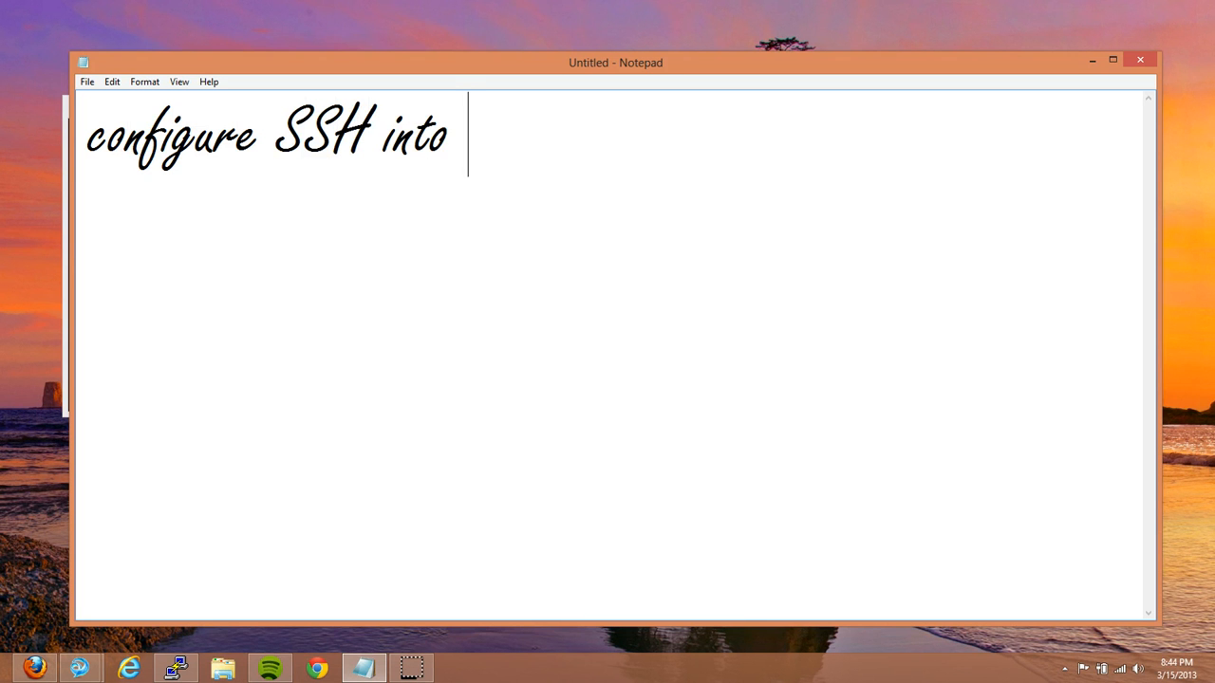
text(a router/)
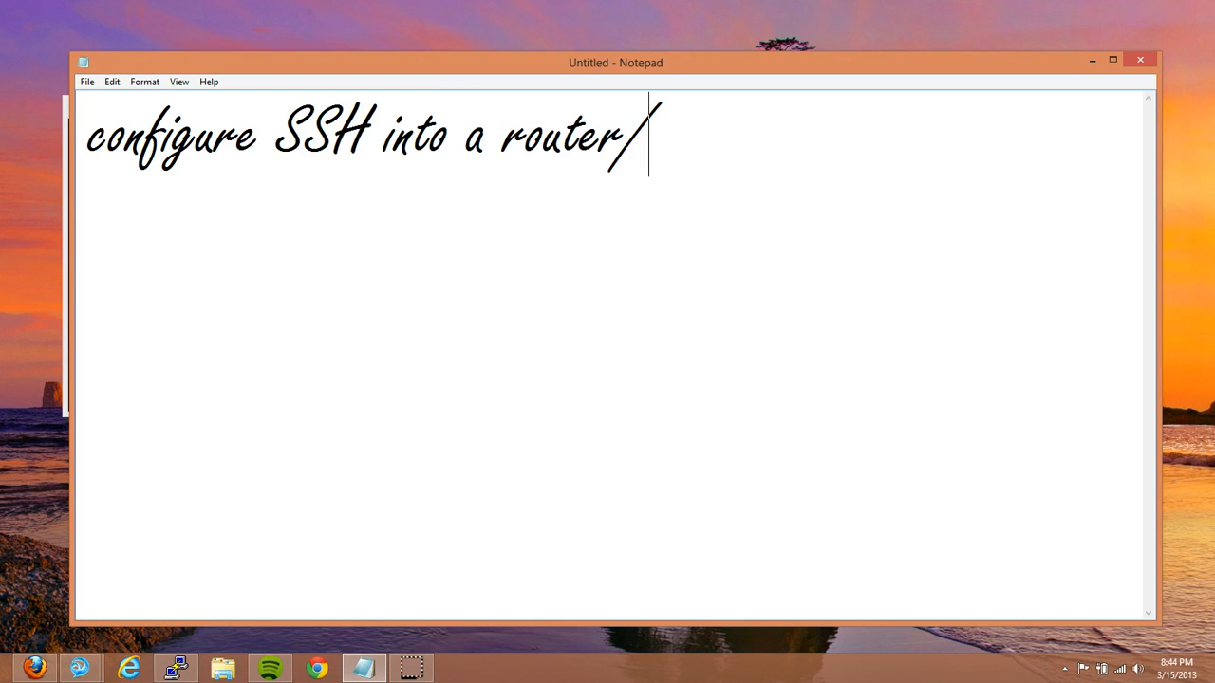
text(switch)
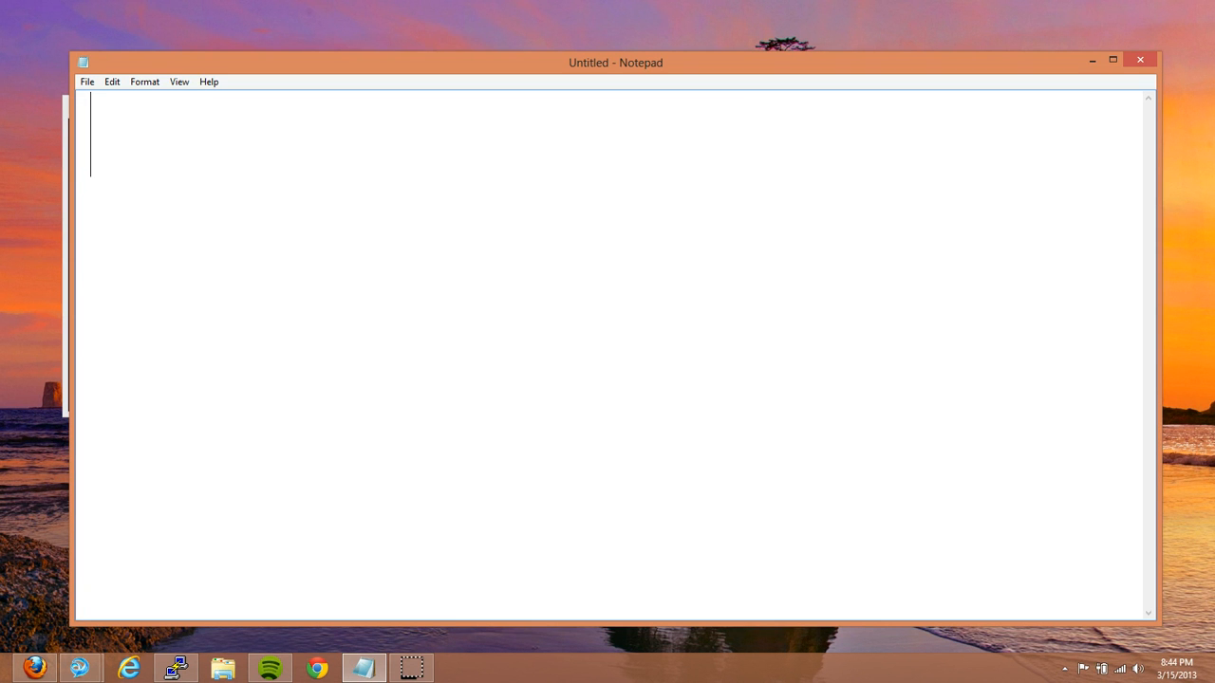
text(Cisco)
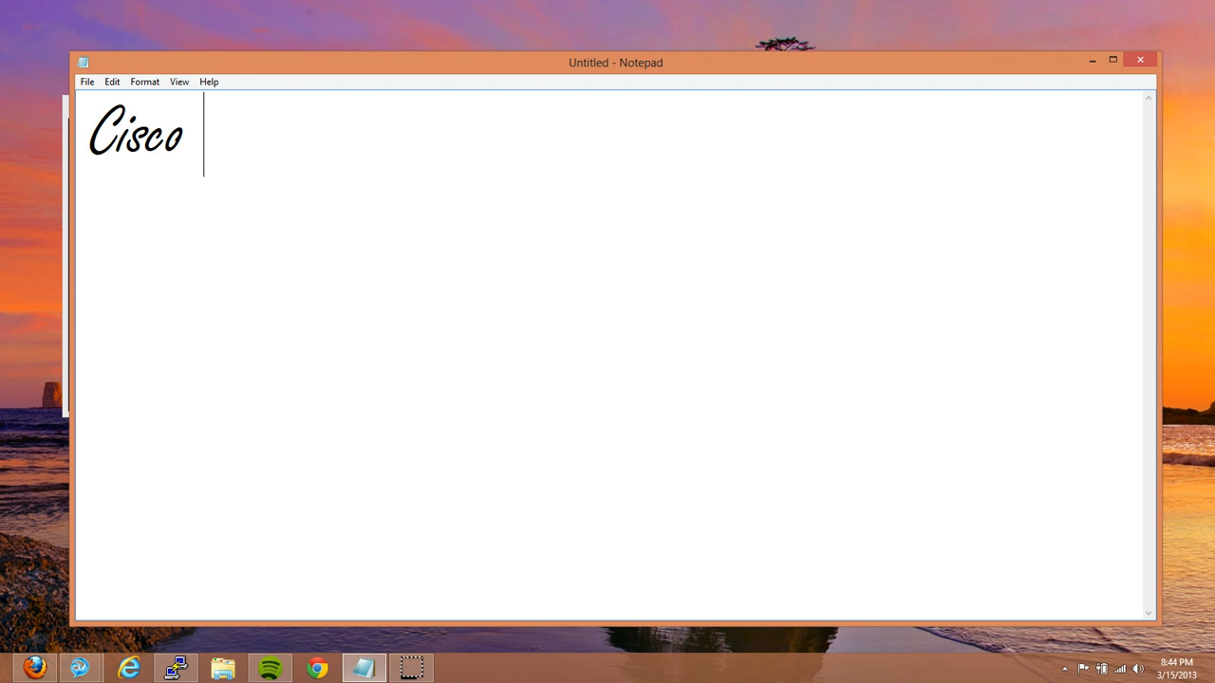
text(IOS)
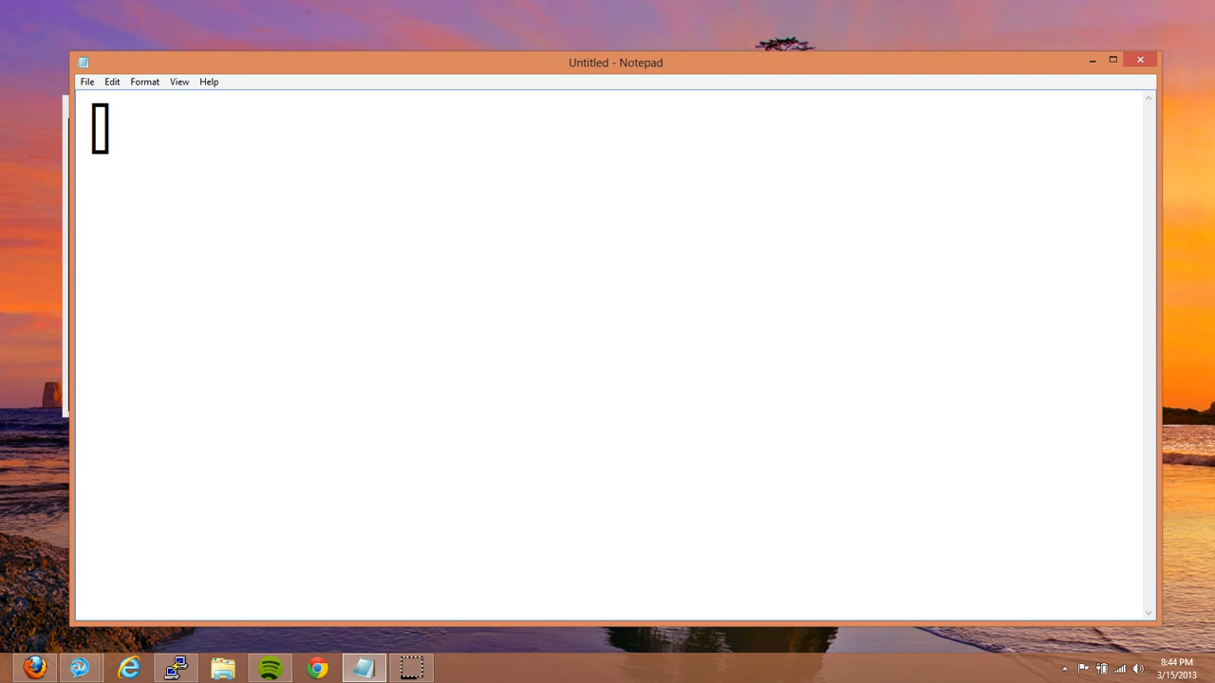
text(ssh ver)
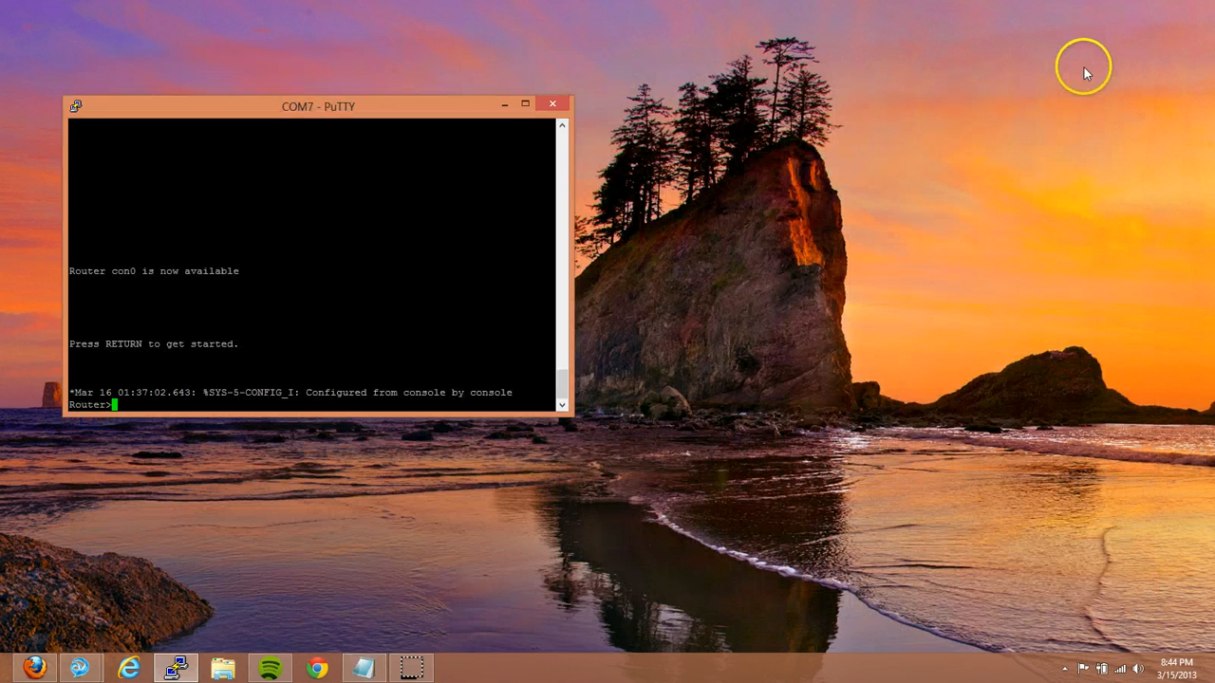
- Centre the console window, enter privileged mode with the enable password, then 'conf t' into global configuration
drag(318, 105, 531, 106)
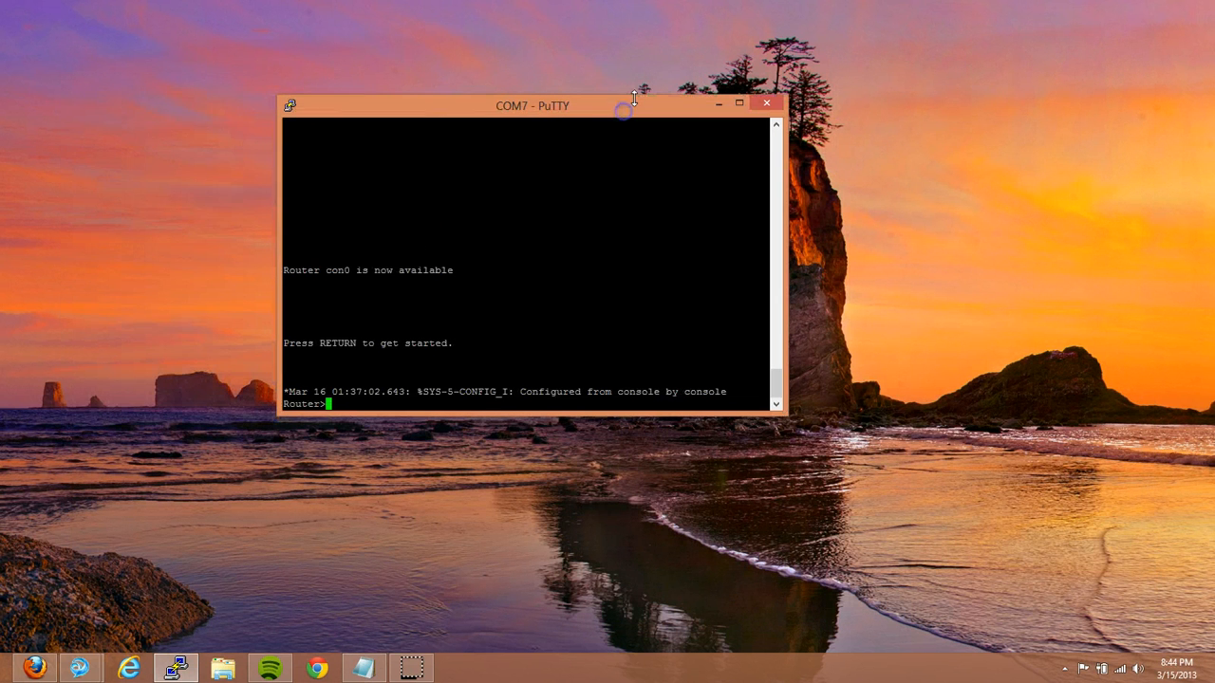
mouse_move(566, 219)
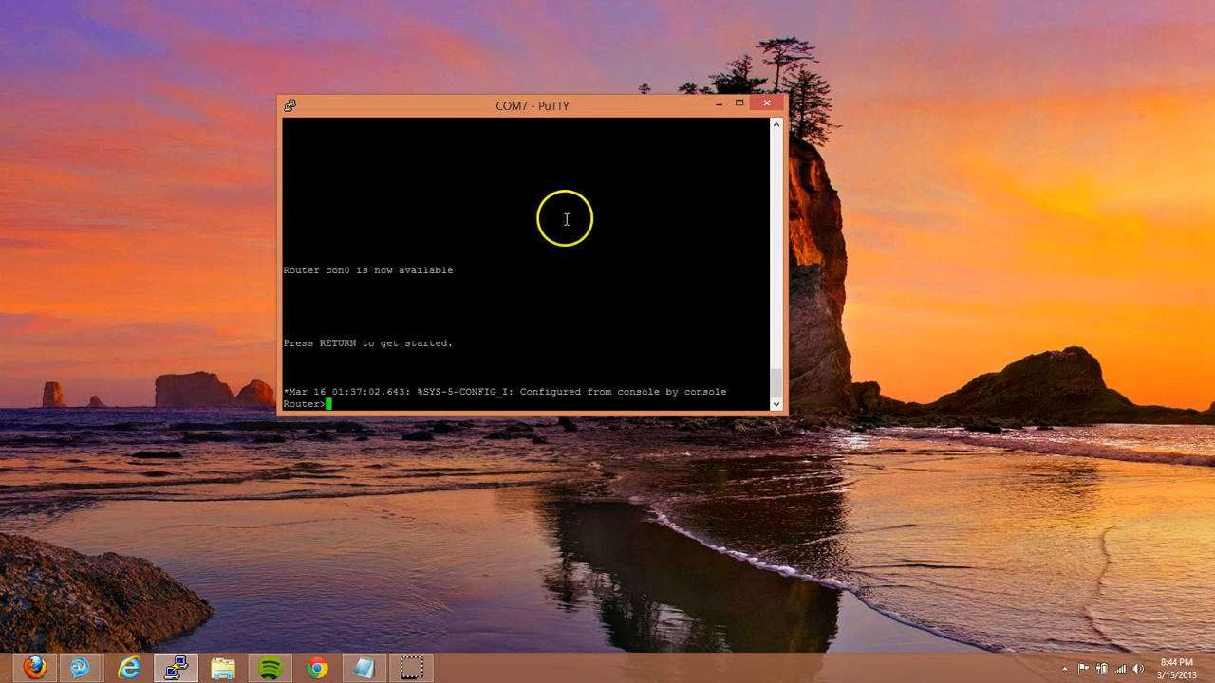
mouse_move(567, 220)
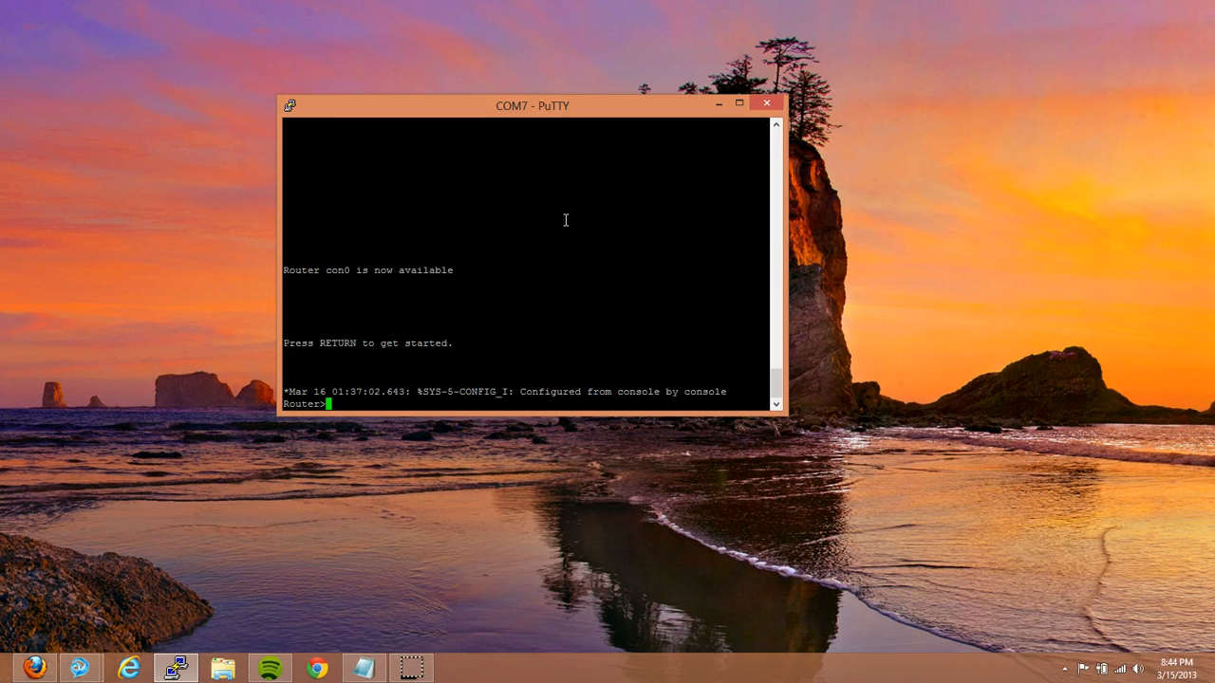
text(en)
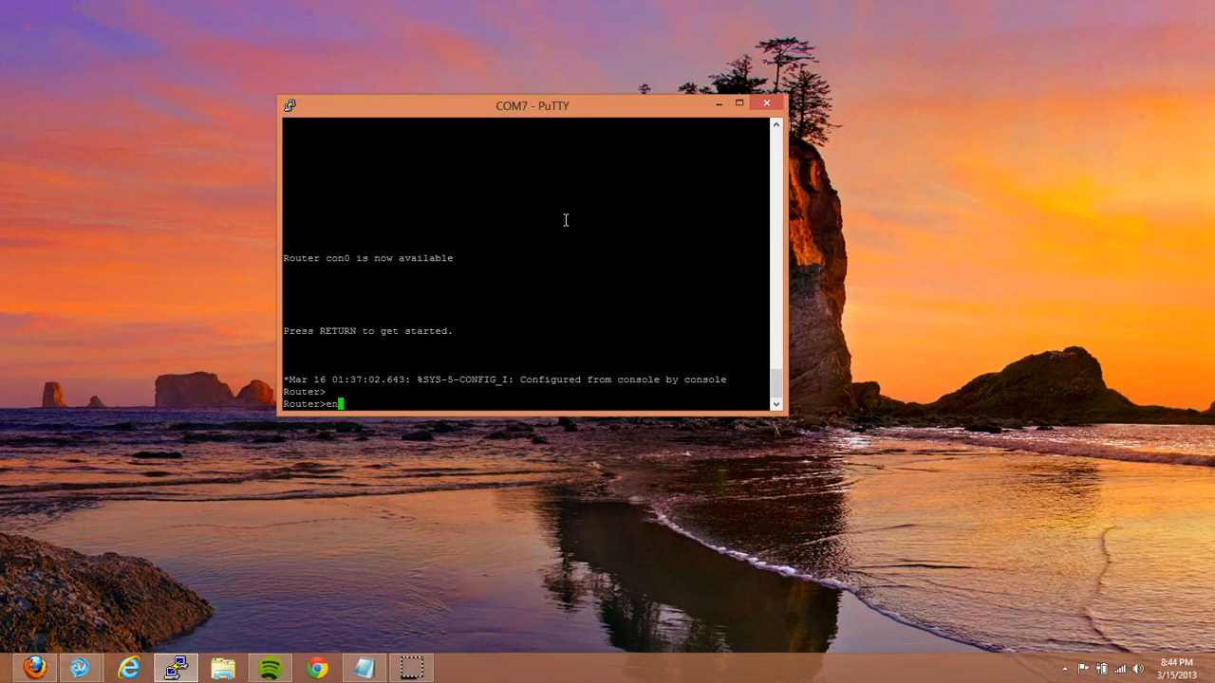
key(Return)
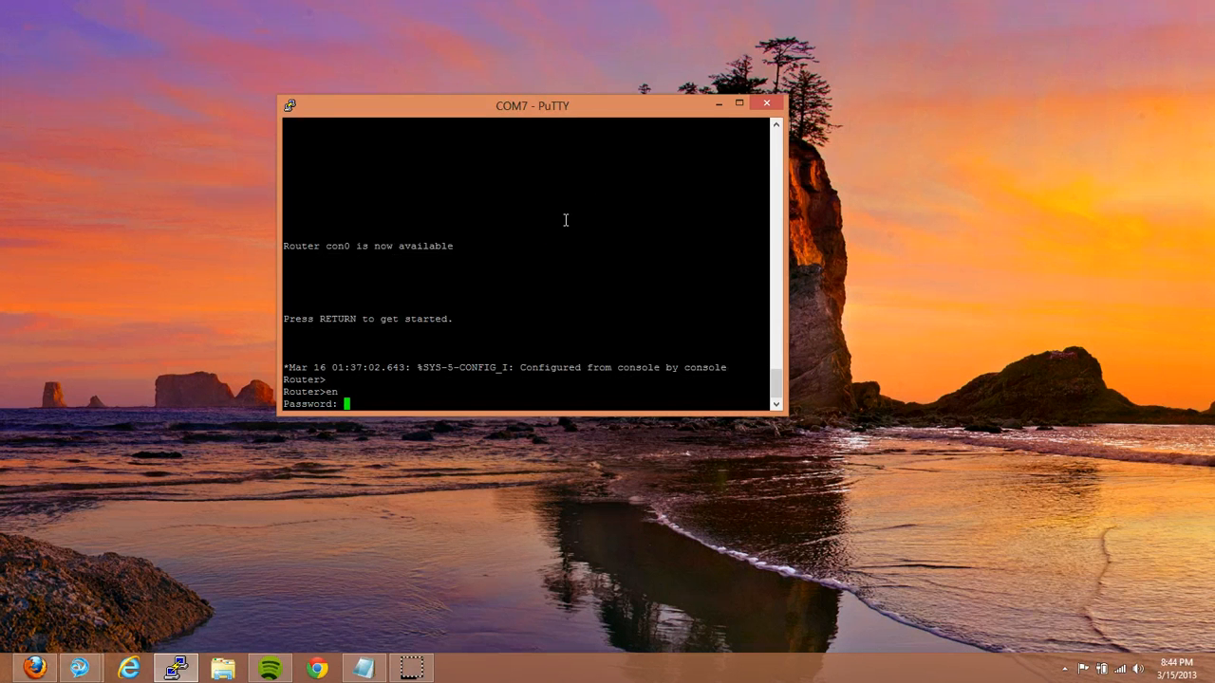
key(Return)
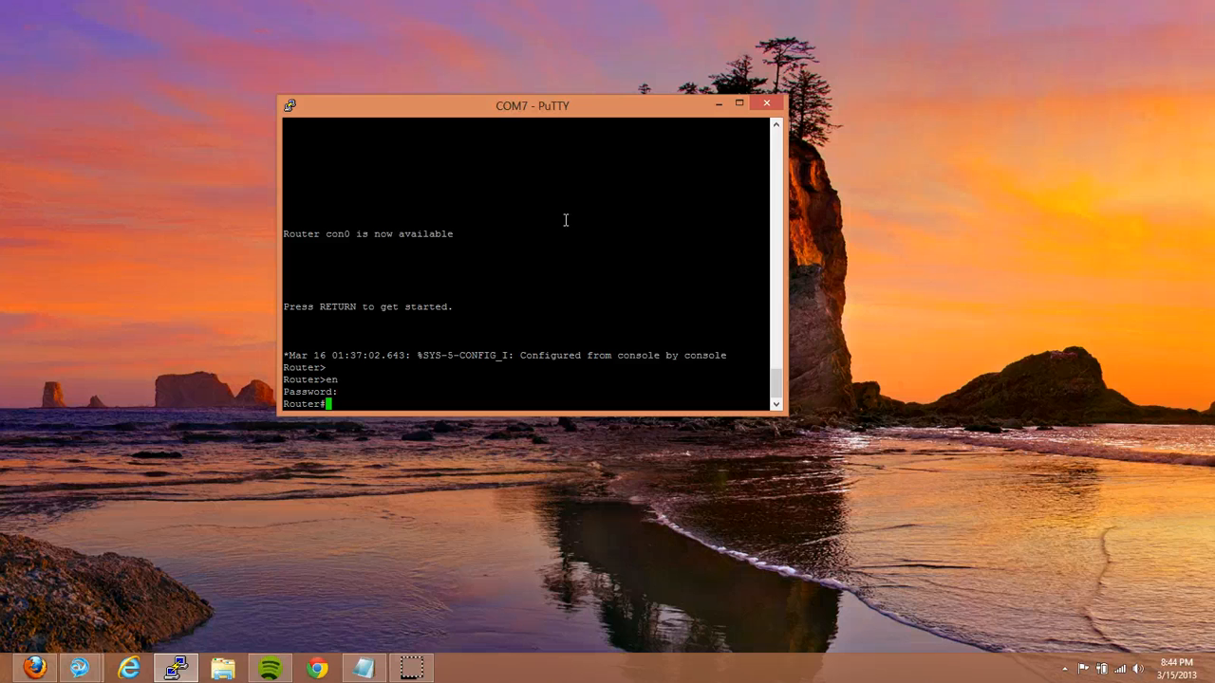
text(conf t)
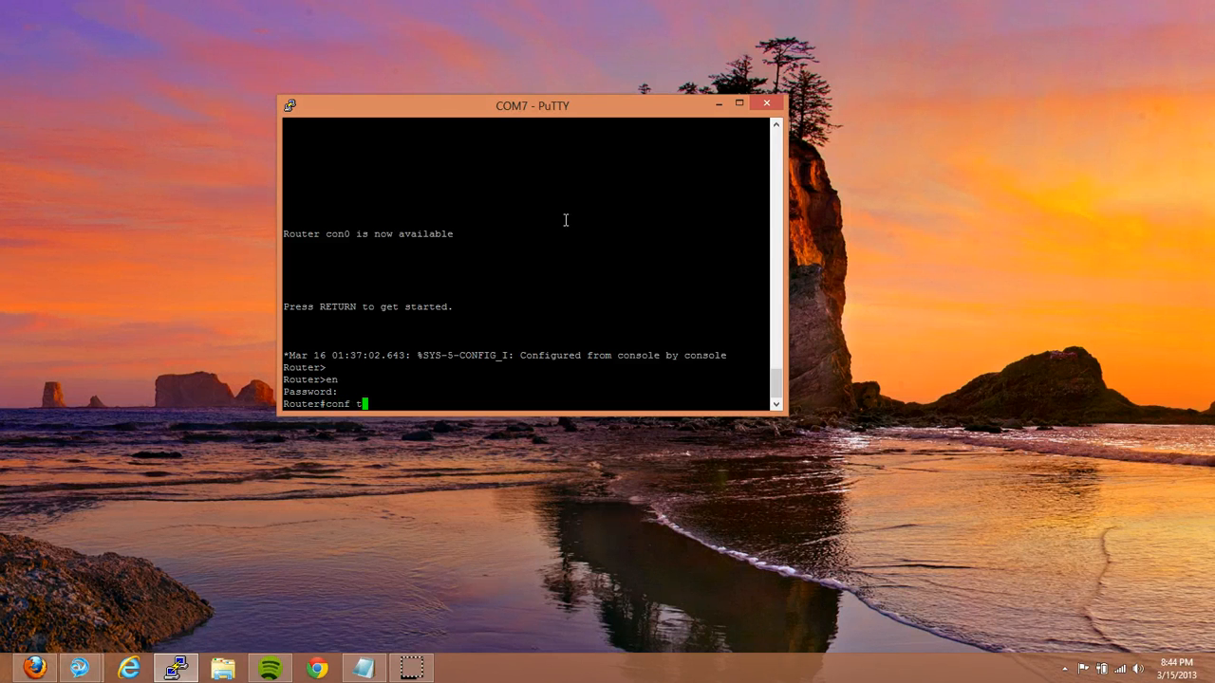
key(Return)
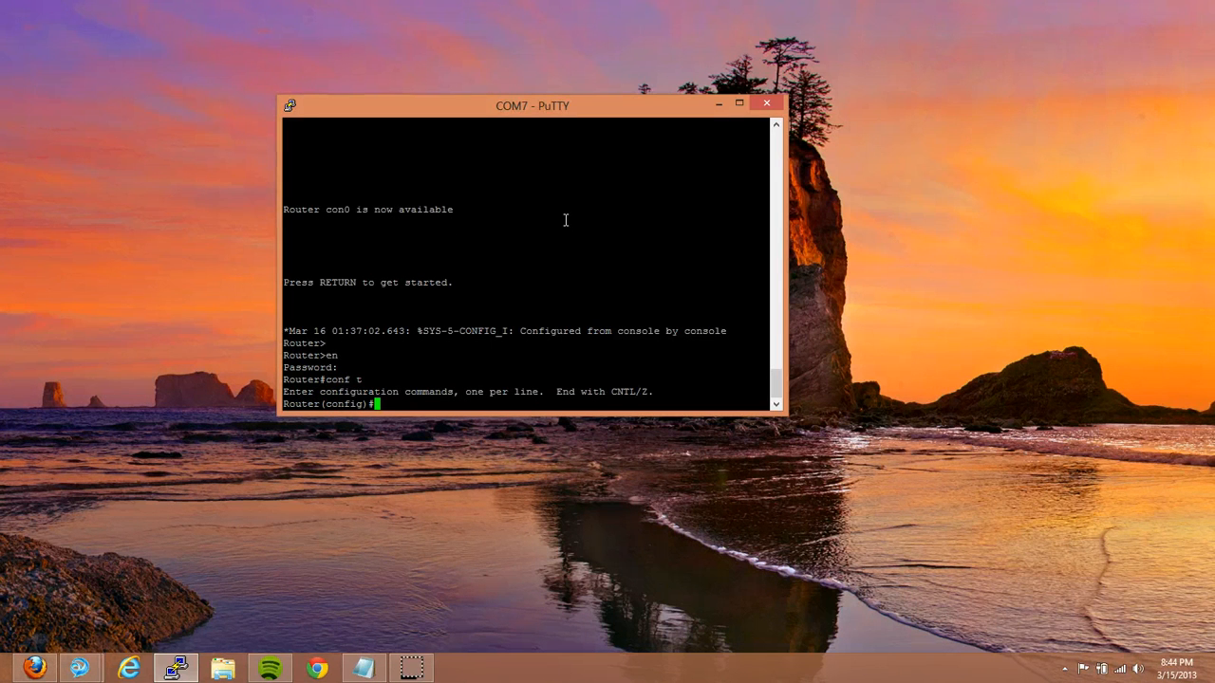
- Set the router hostname to Yaghi-Router
text(hostname)
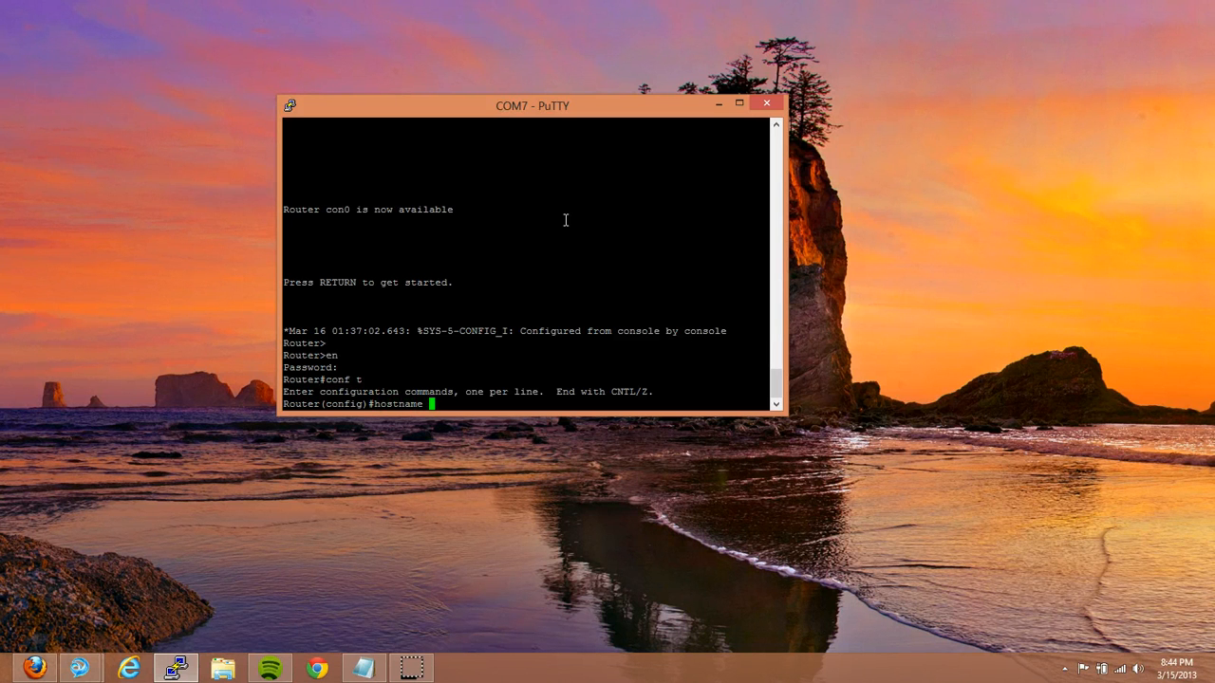
text(Yaghi-)
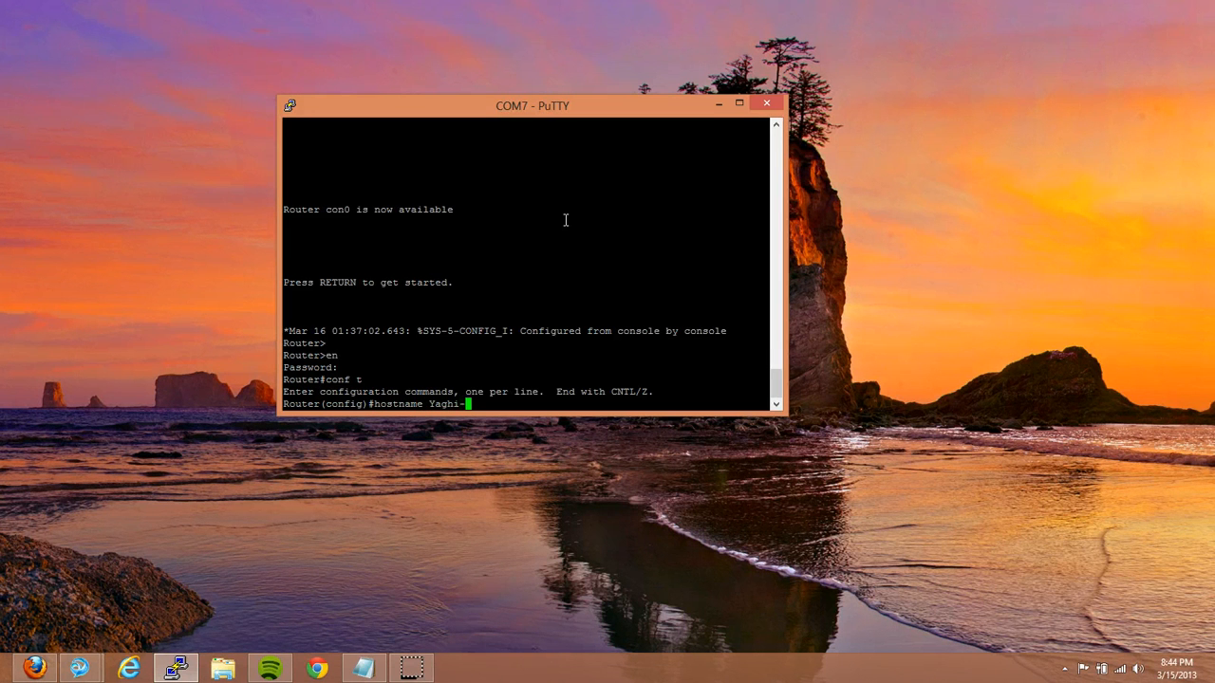
key(Return)
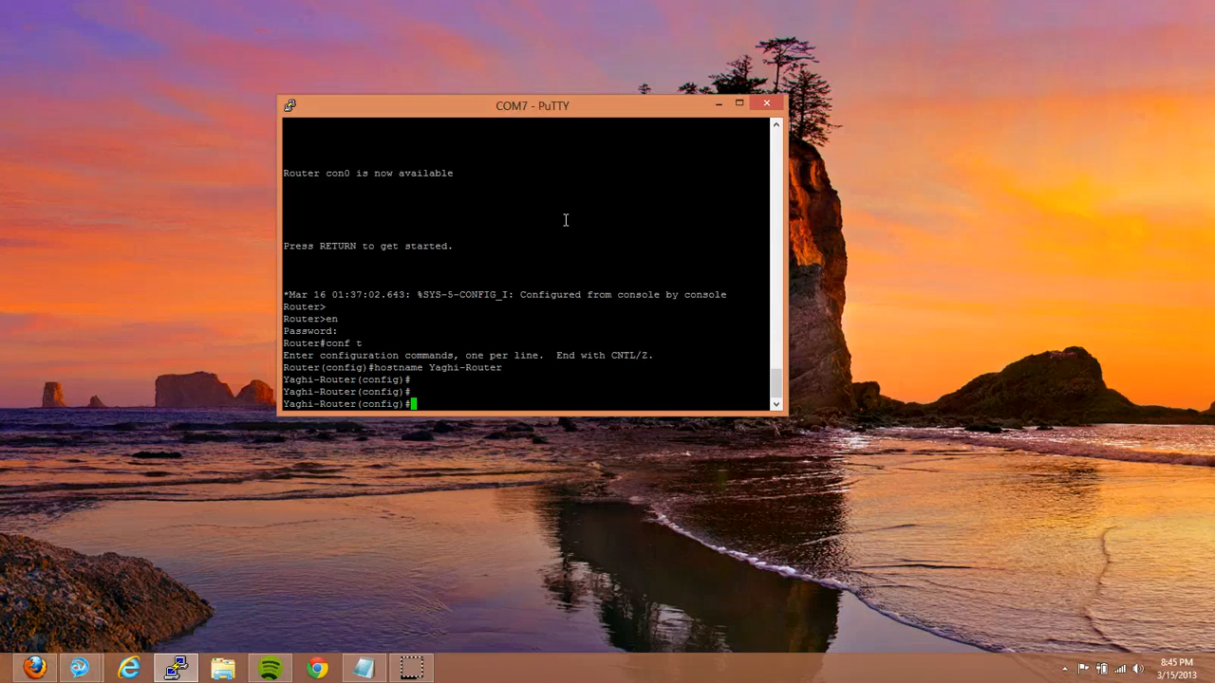
- Set the router's IP domain name to yusofyaghi.com
text(ip)
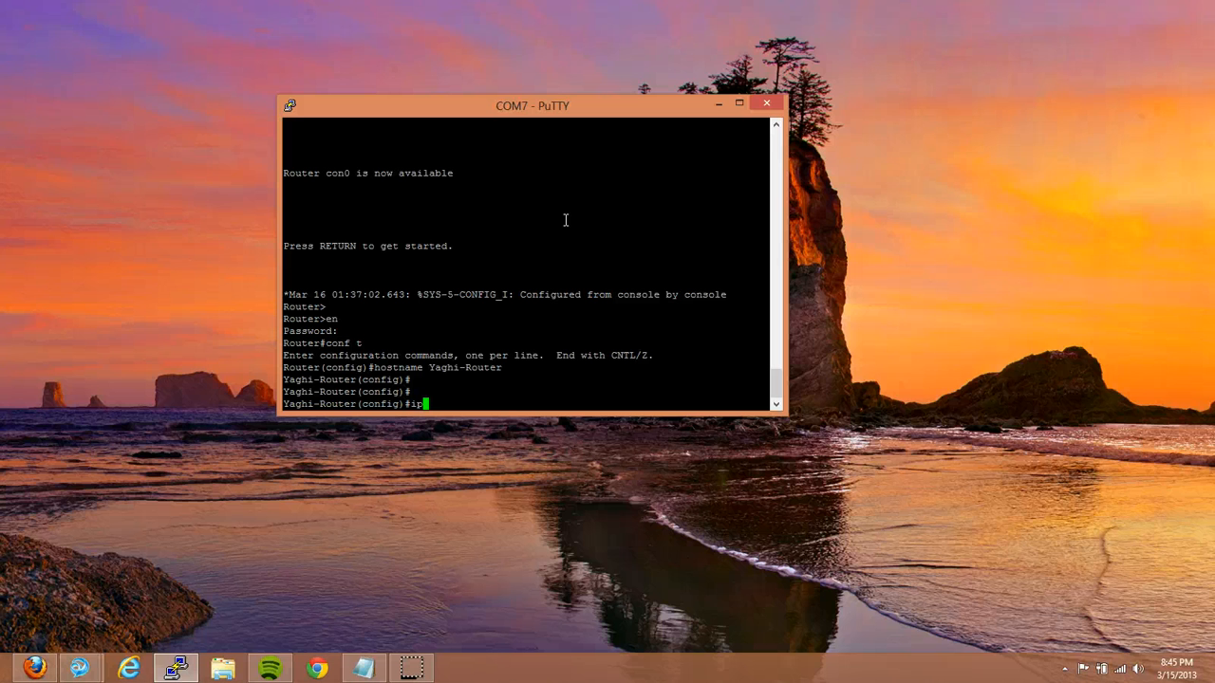
text(domain-)
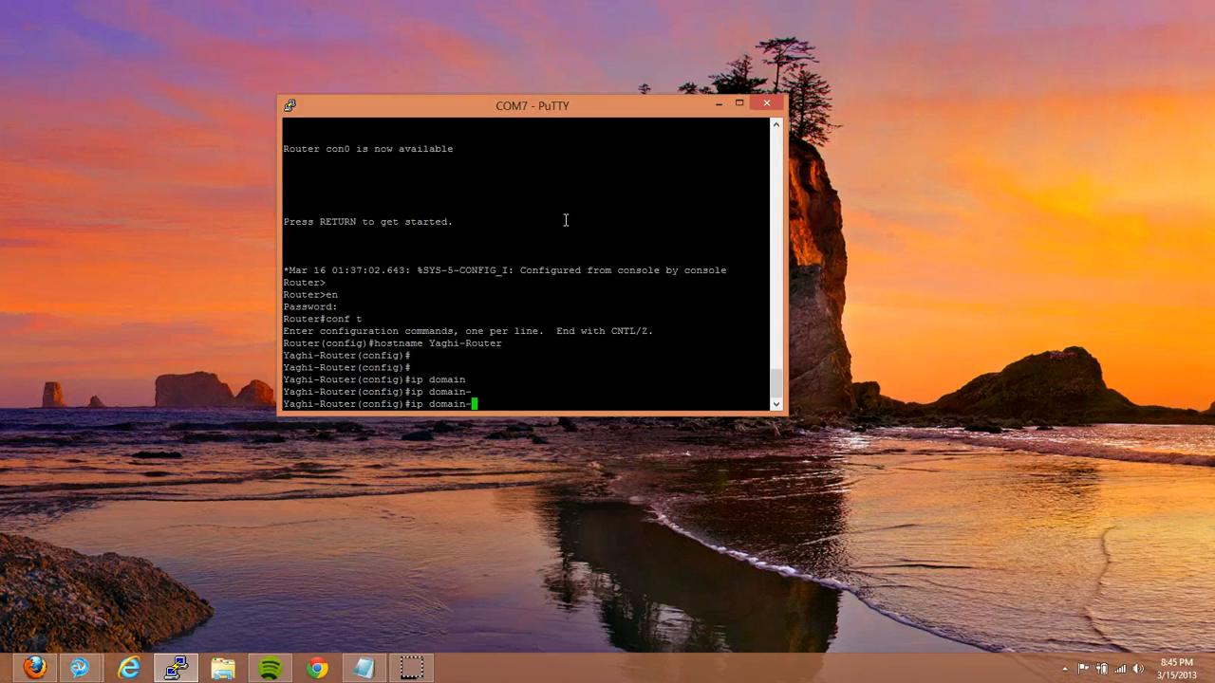
text(ame)
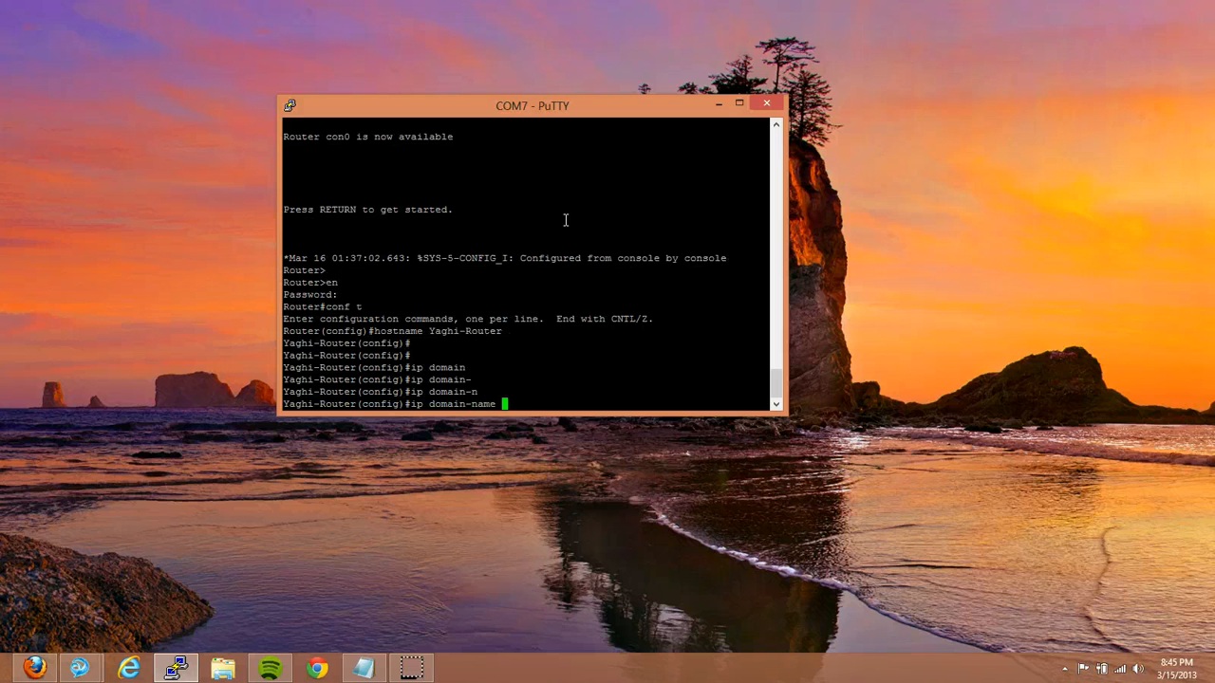
text(yusof.lab)
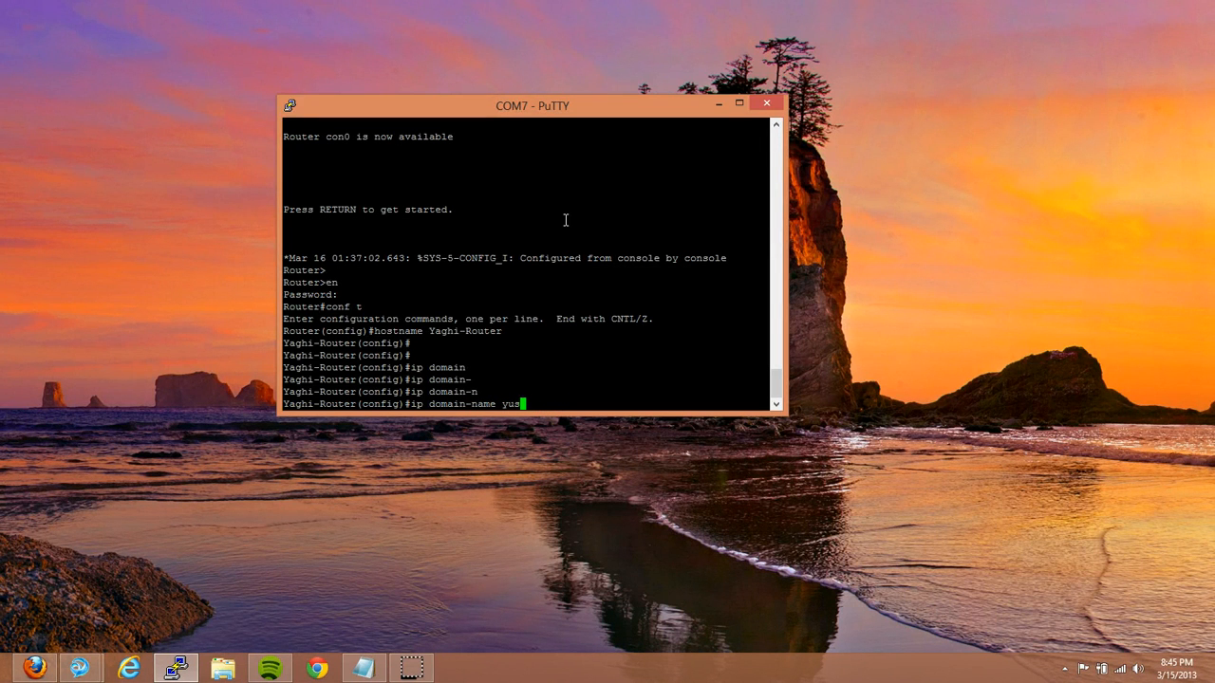
text(ofyaghi.com)
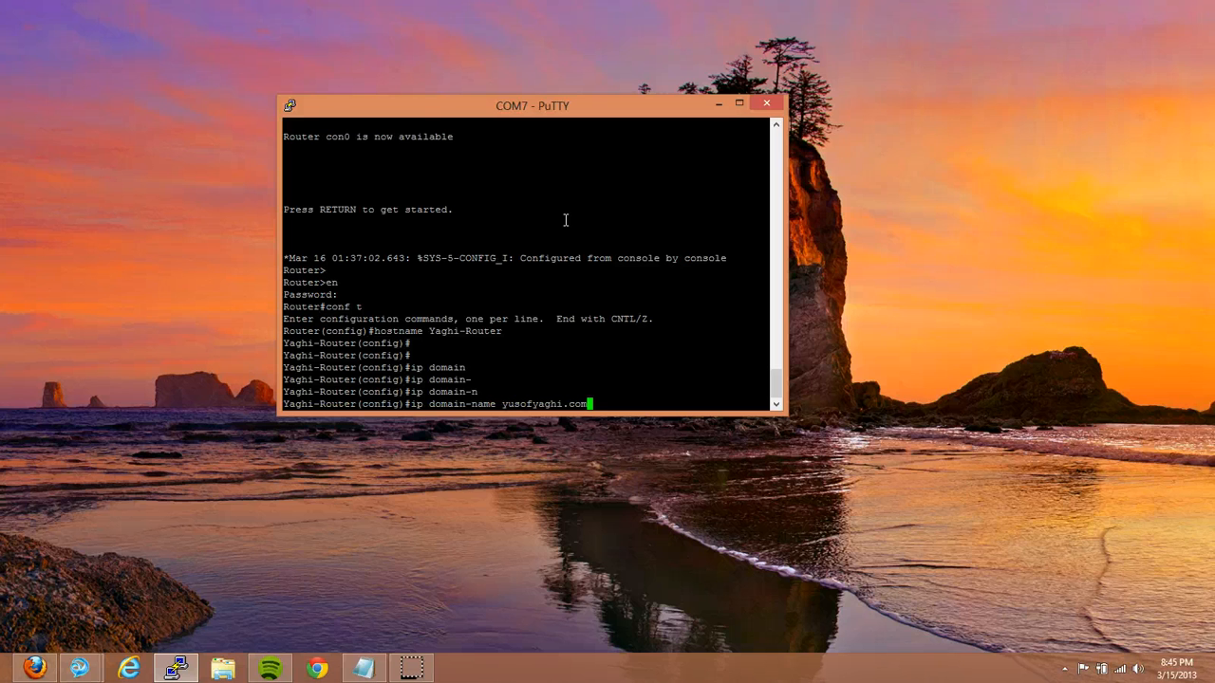
key(Return)
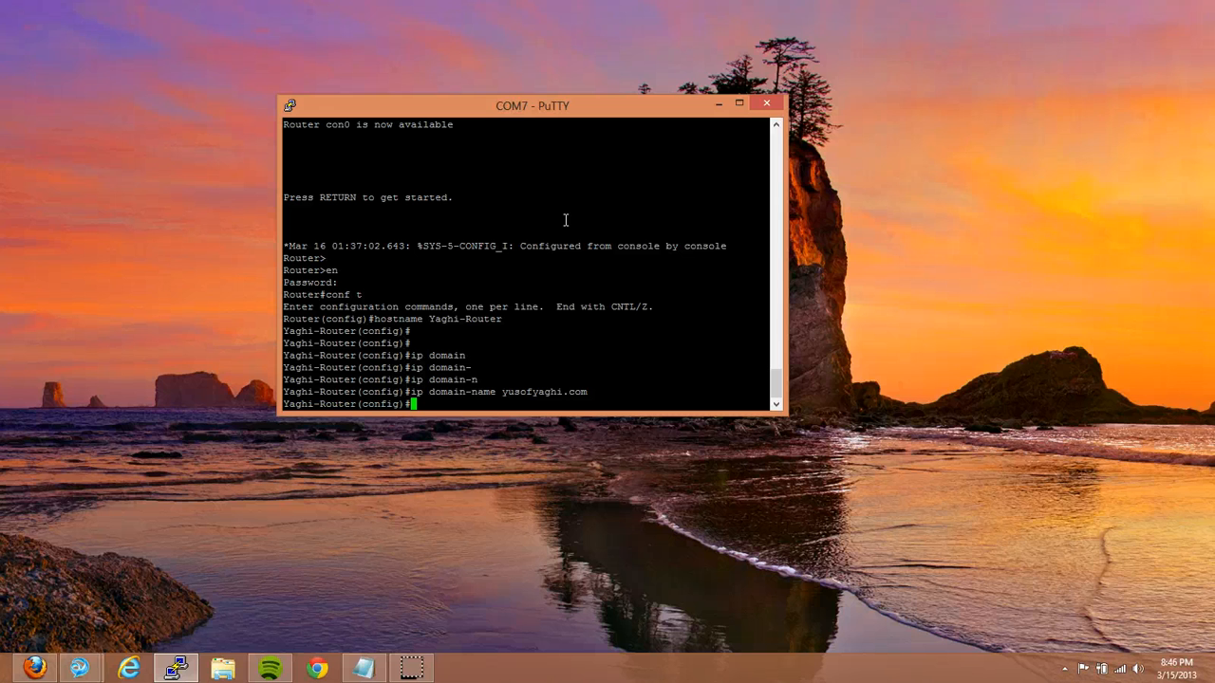
- Run 'crypto key generate rsa' on the router
text(crypto)
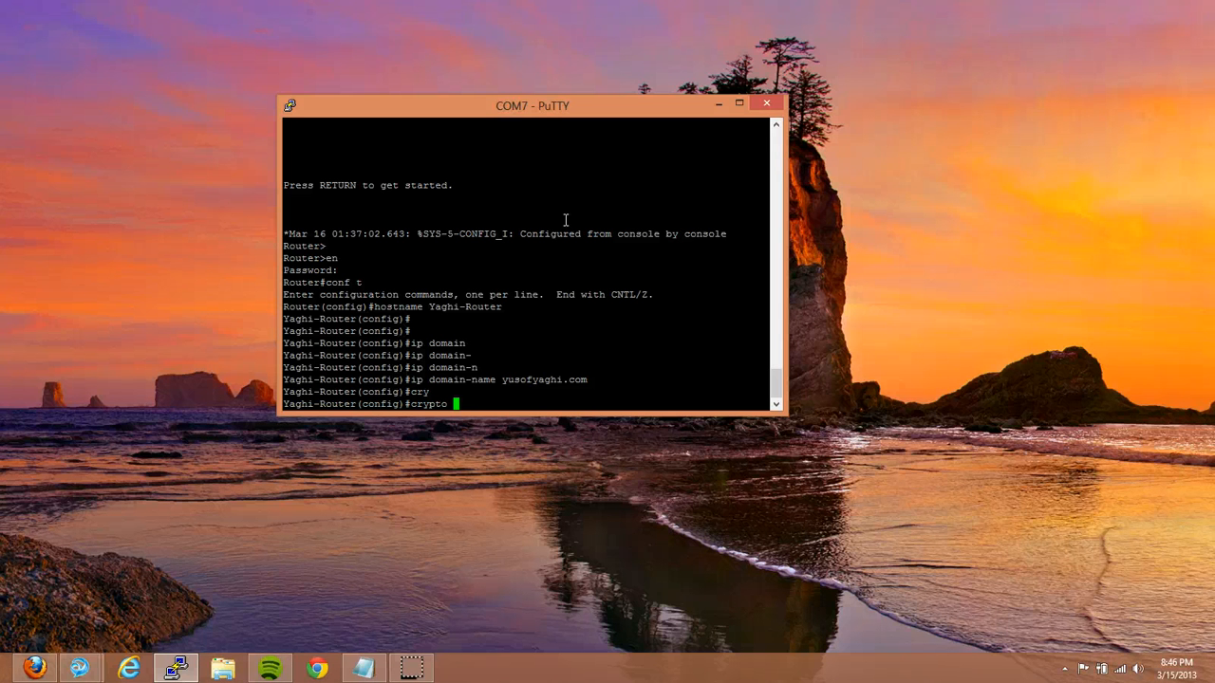
text(key)
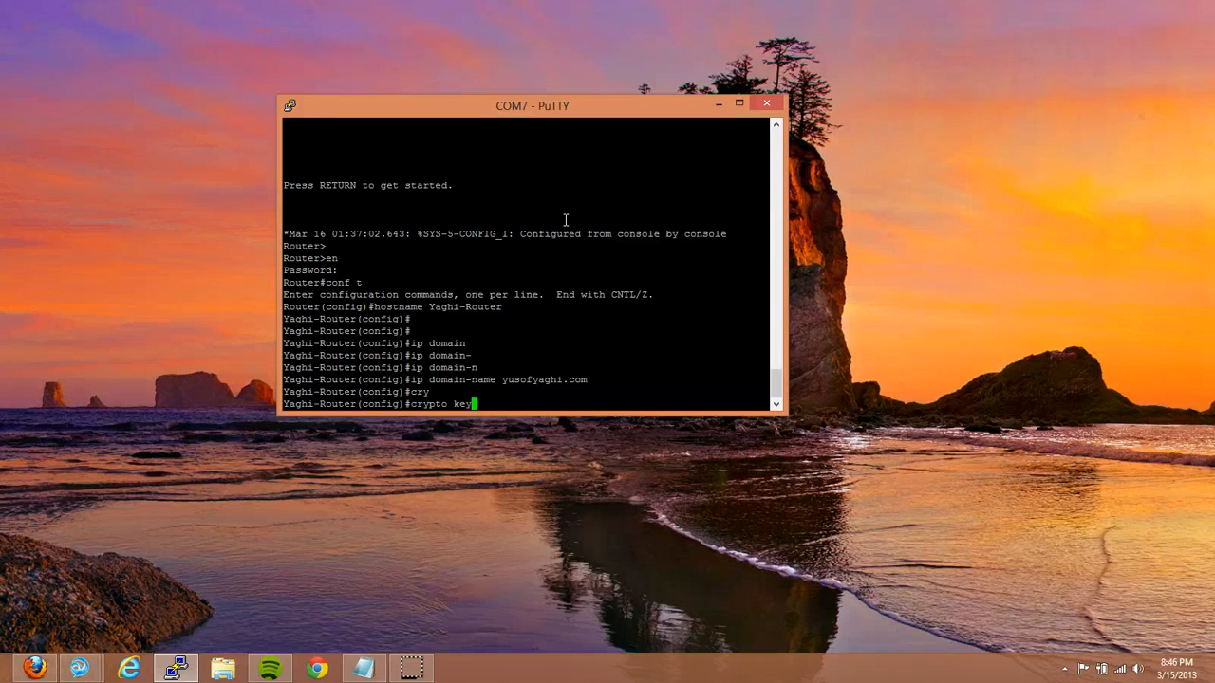
text(generate)
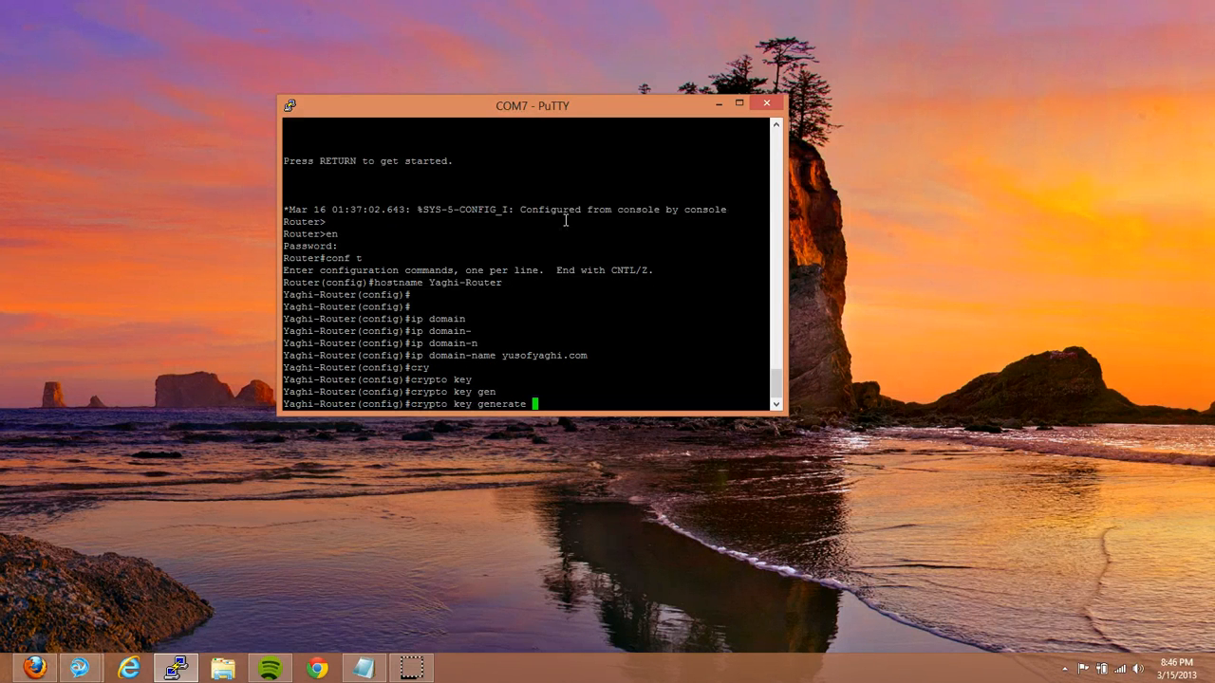
text(rsa)
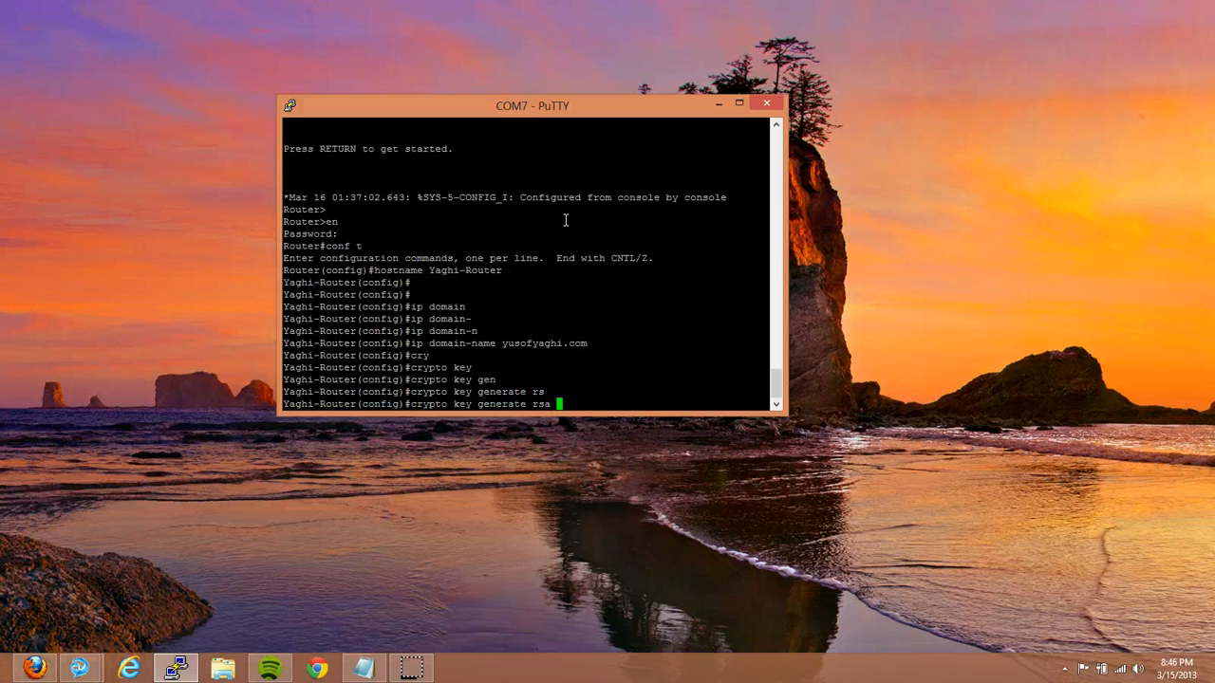
text(?)
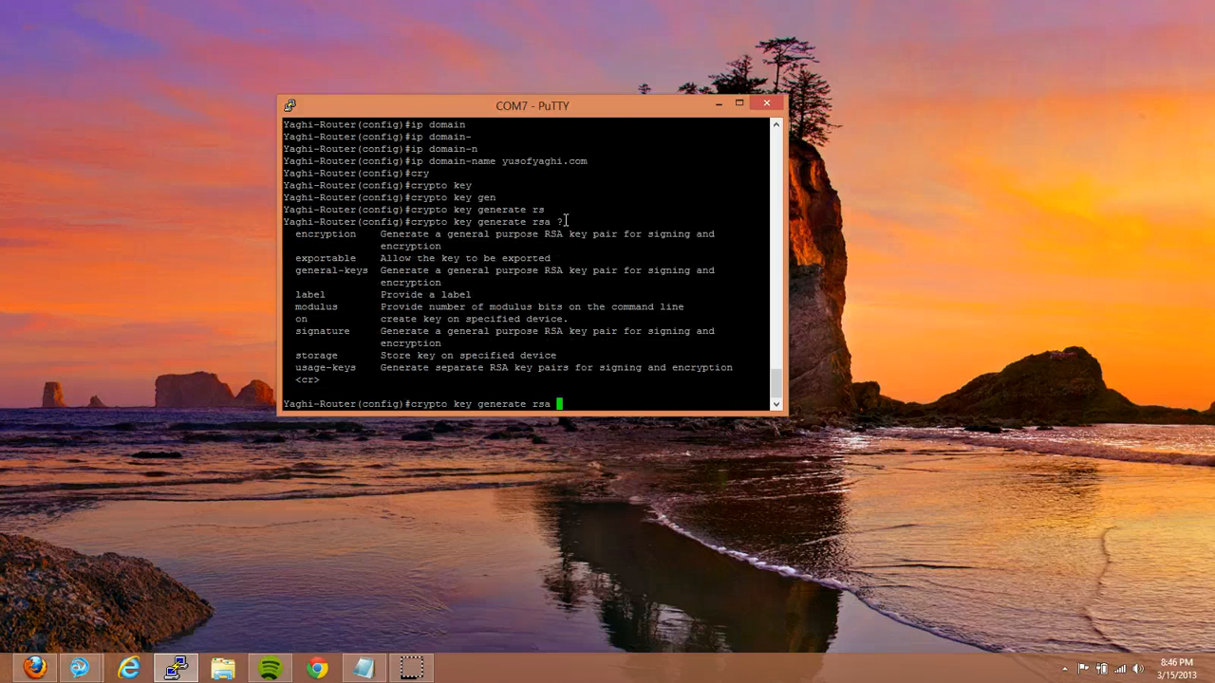
key(Return)
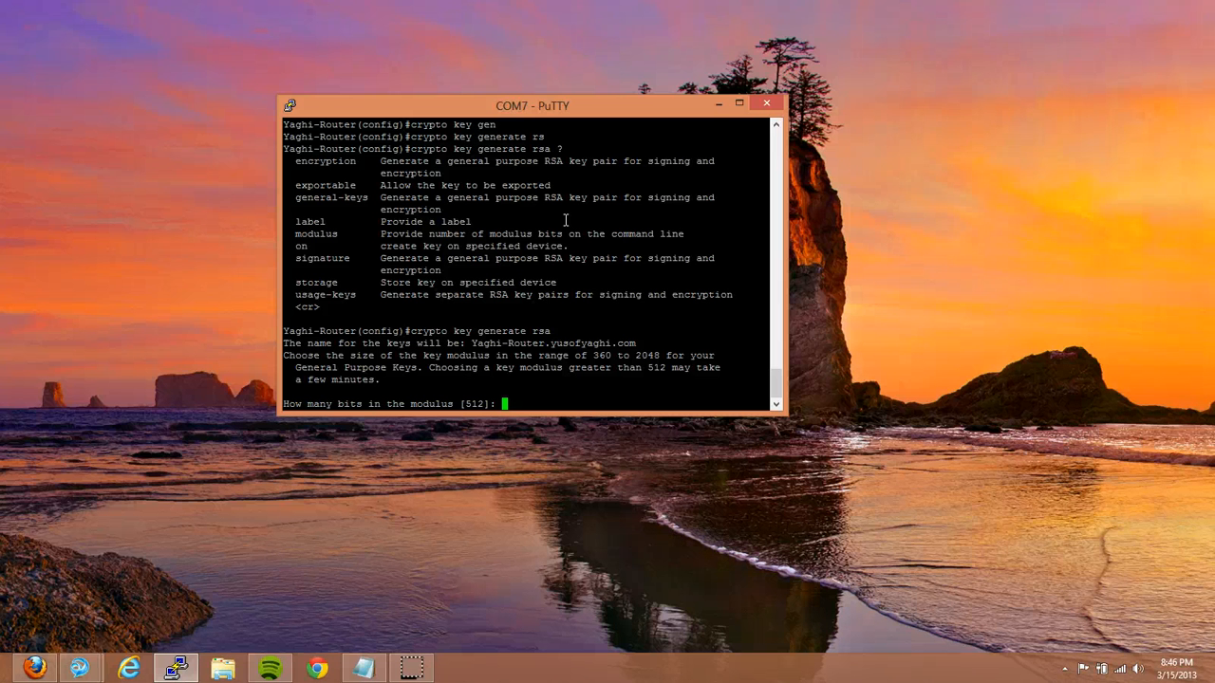
- Choose a 1024-bit key modulus so the RSA keys generate and SSH 2.0 is enabled
text(1)
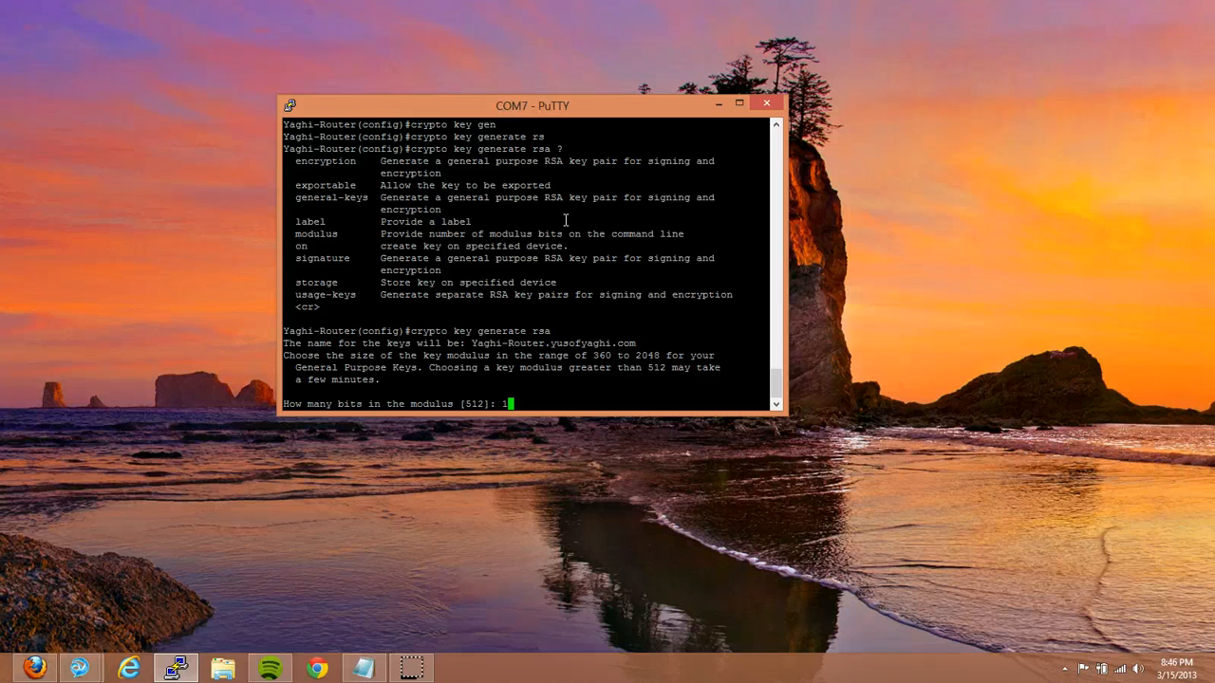
text(024)
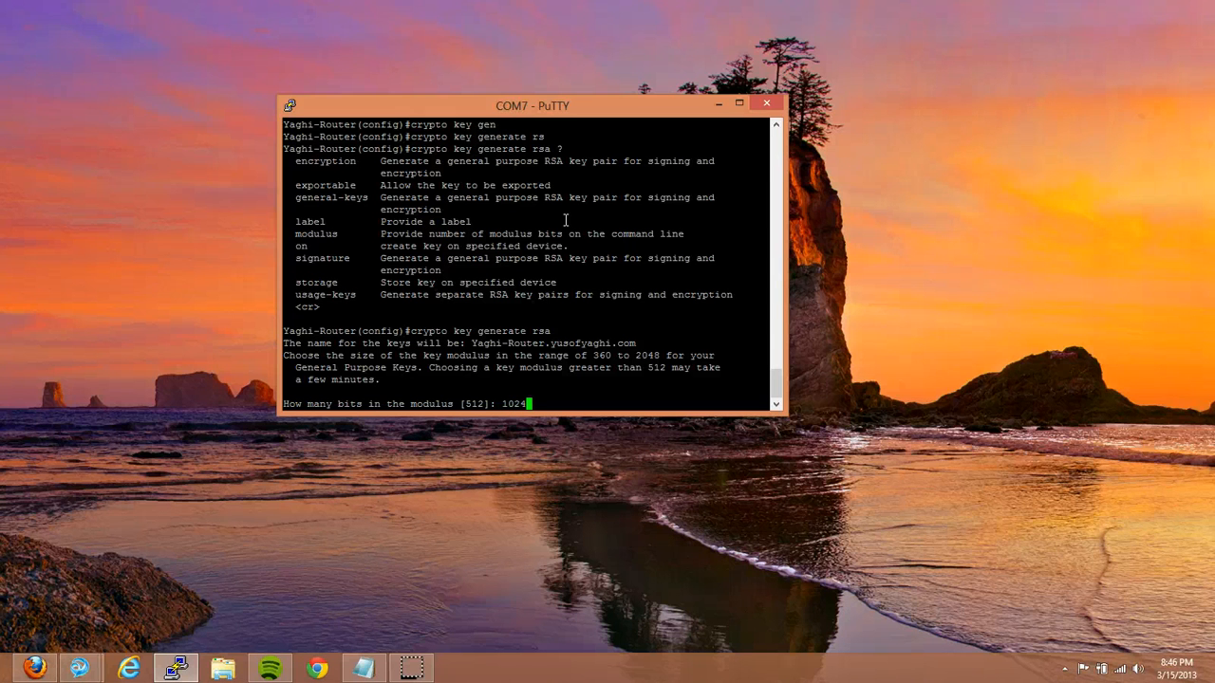
key(Return)
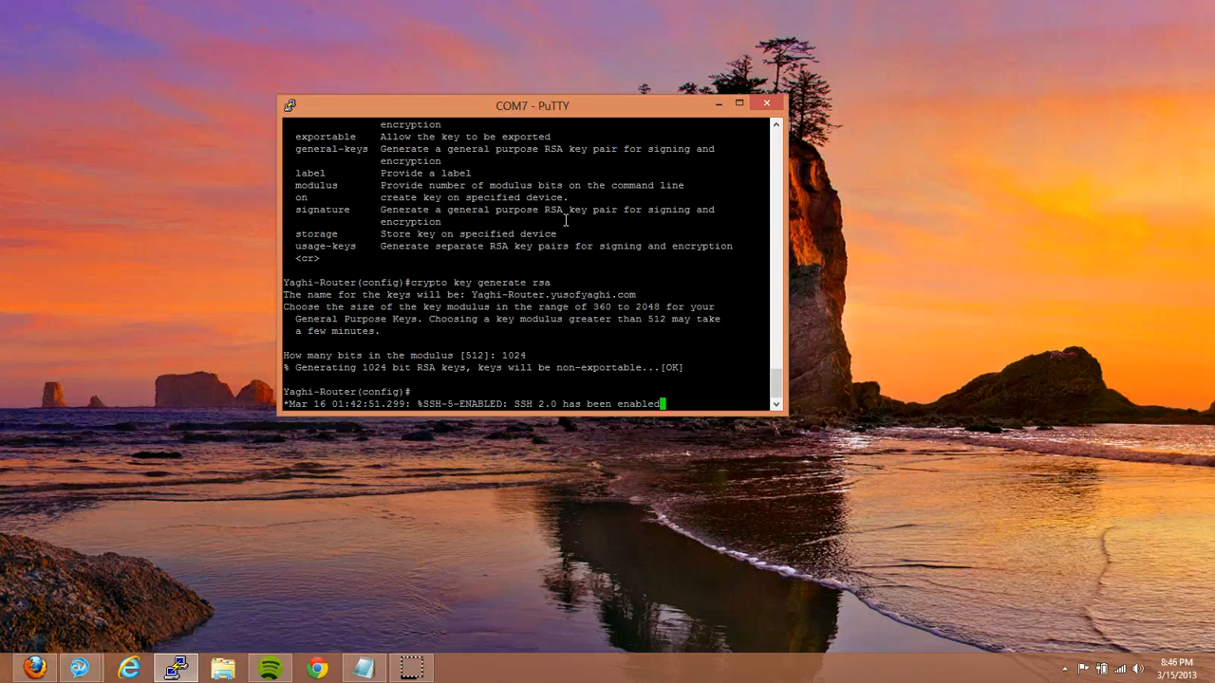
key(Return)
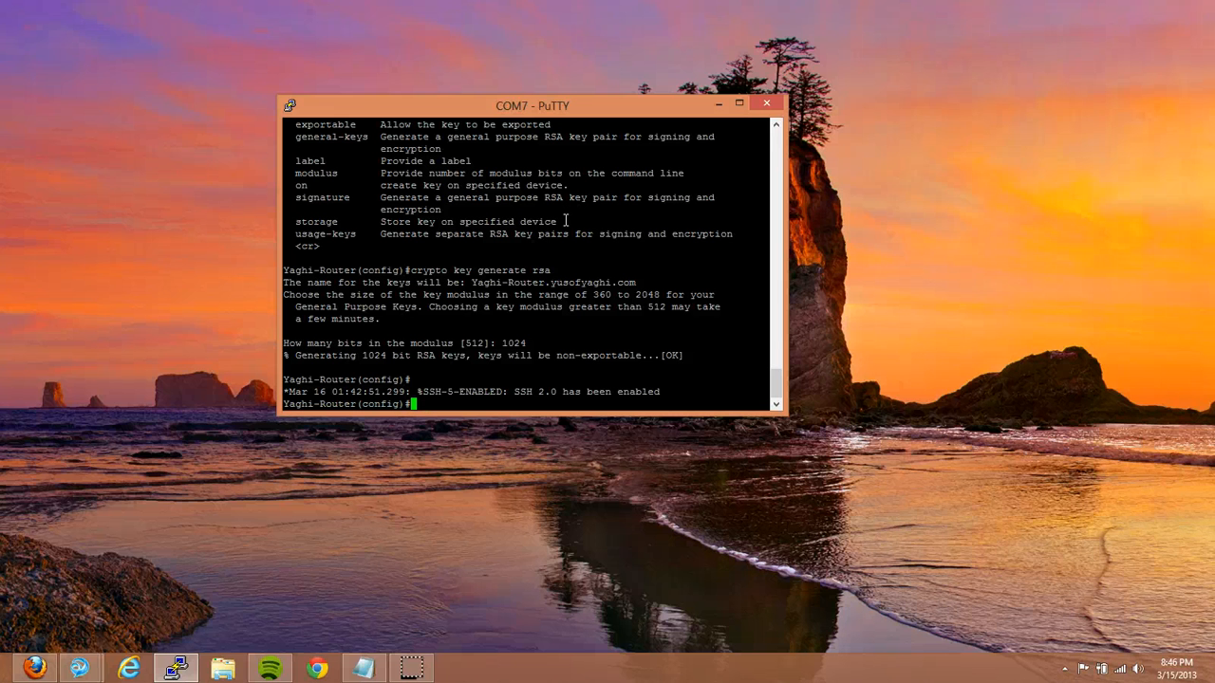
- Set the SSH time-out to 60 seconds
text(ip ssh time-out)
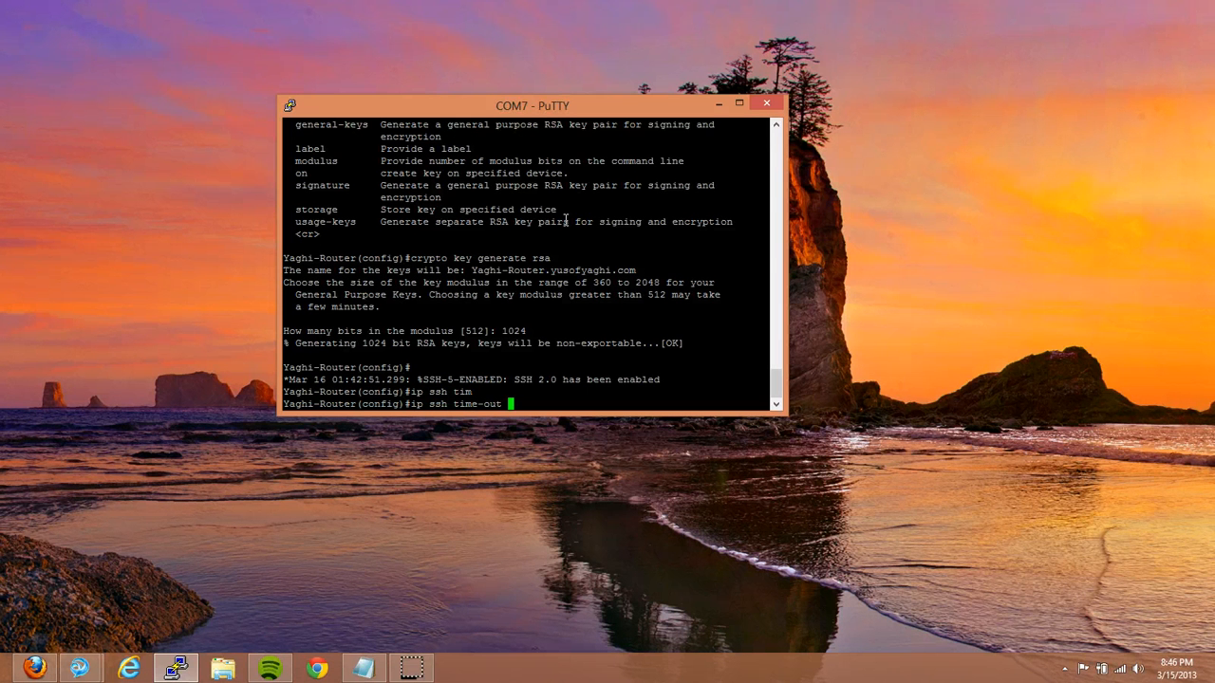
text(60)
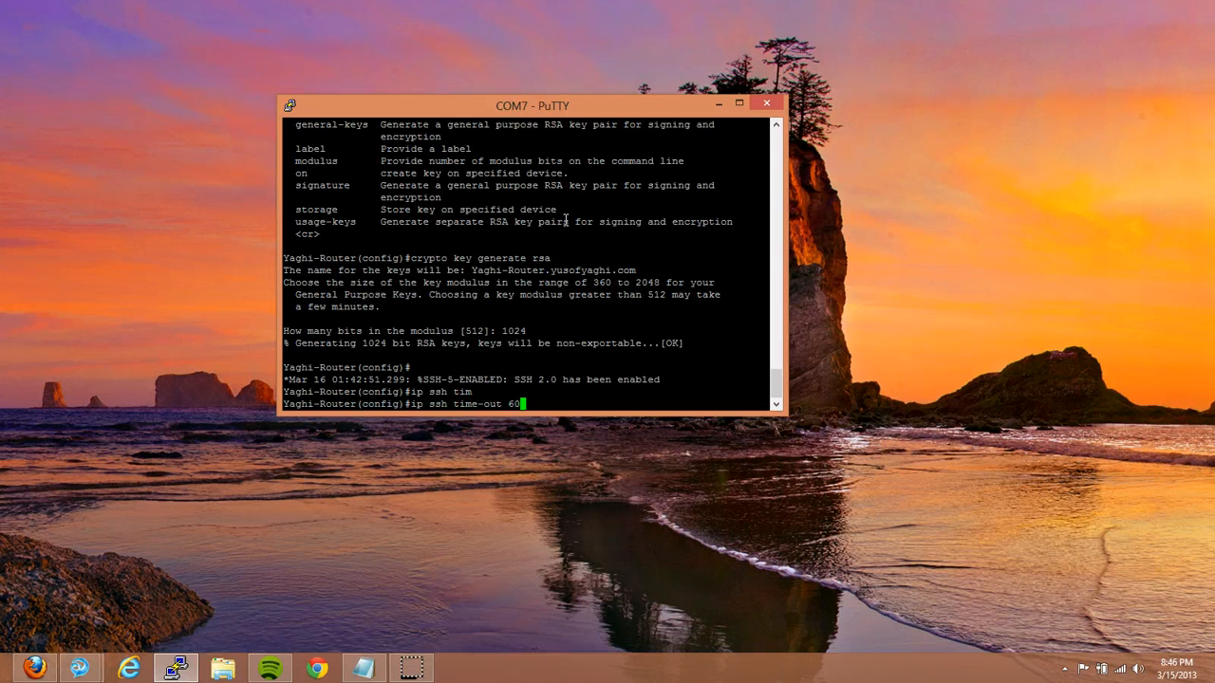
key(Return)
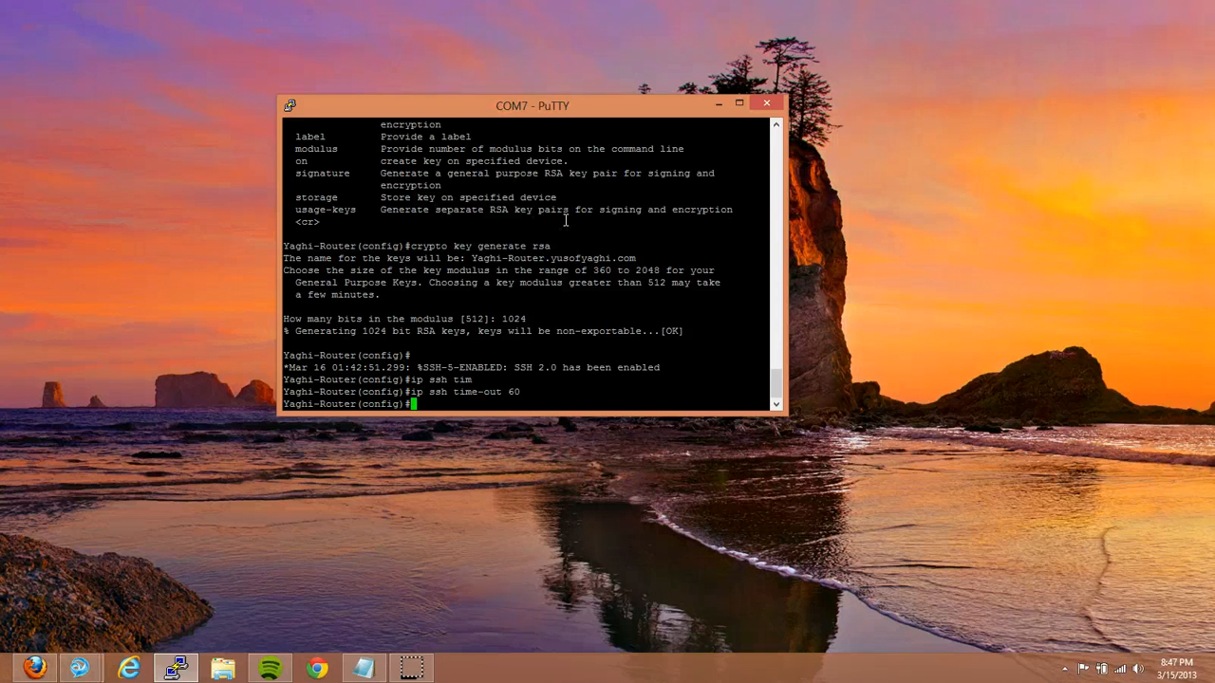
- Set SSH authentication retries to 3 and begin the 'ip ssh version 2' command
text(ip ssh authentication-retries)
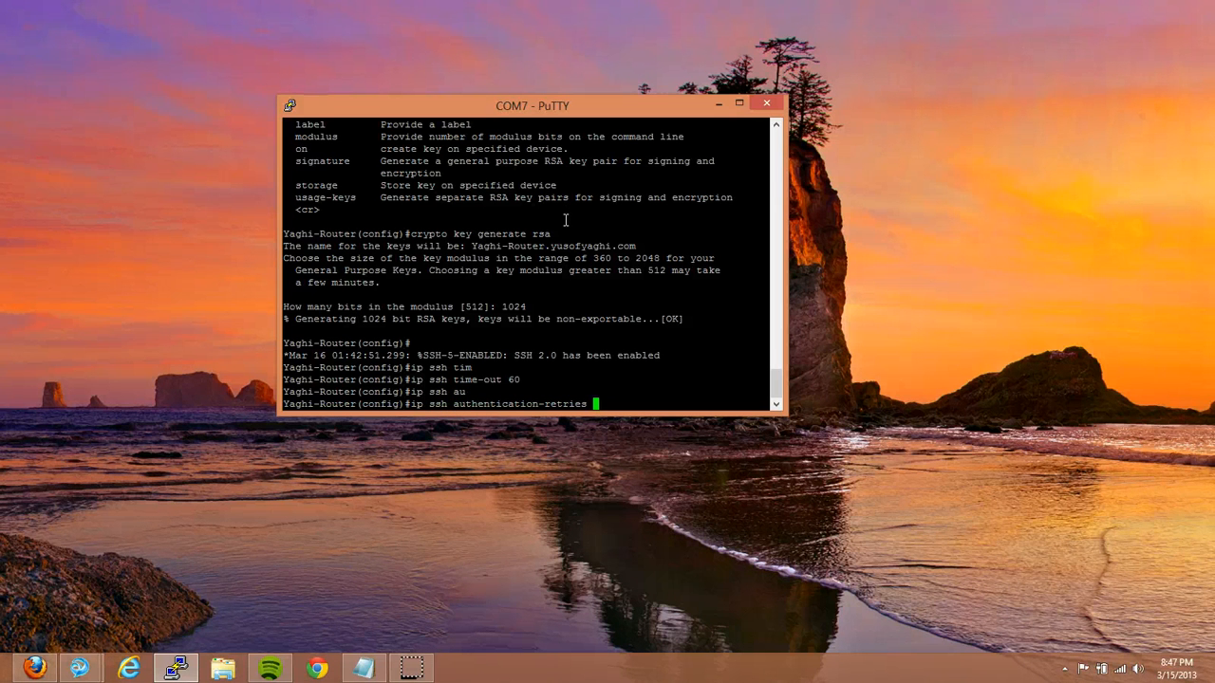
text(3)
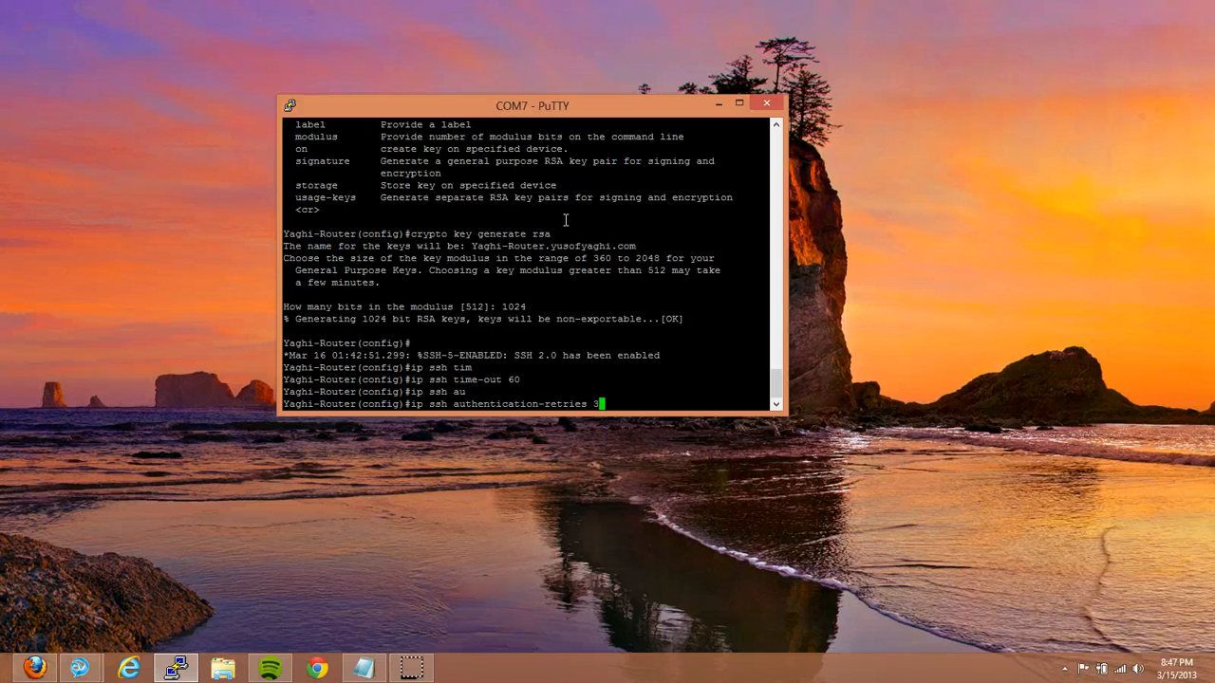
key(Return)
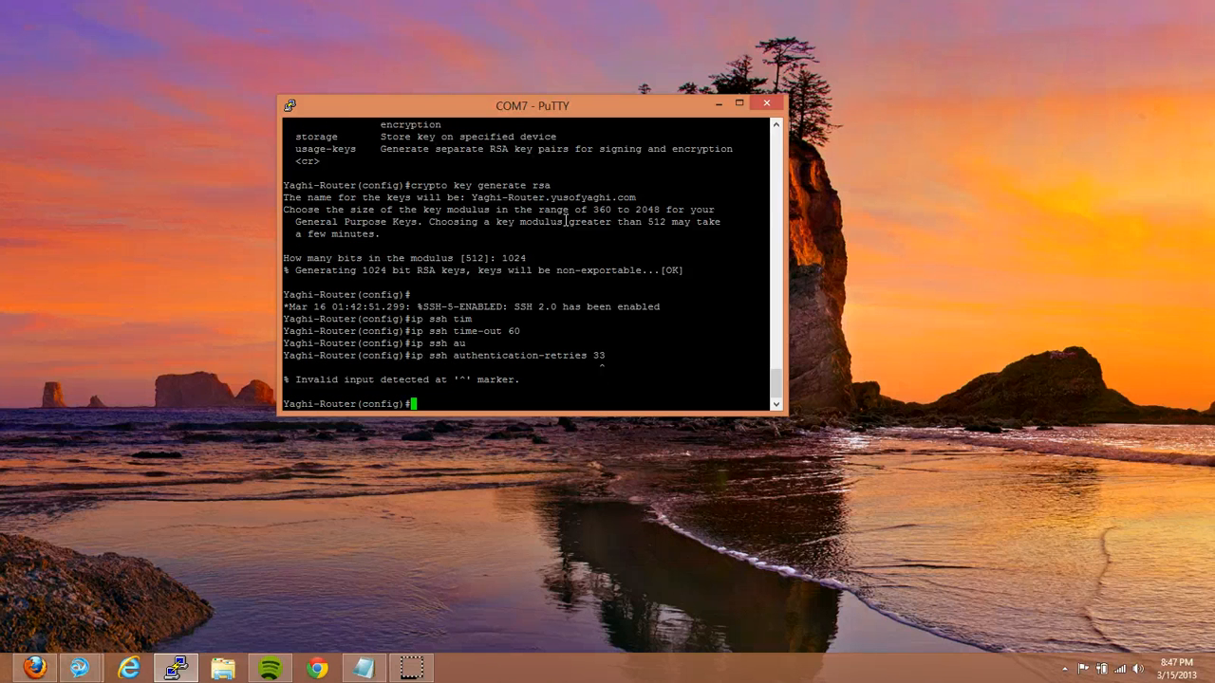
key(Return)
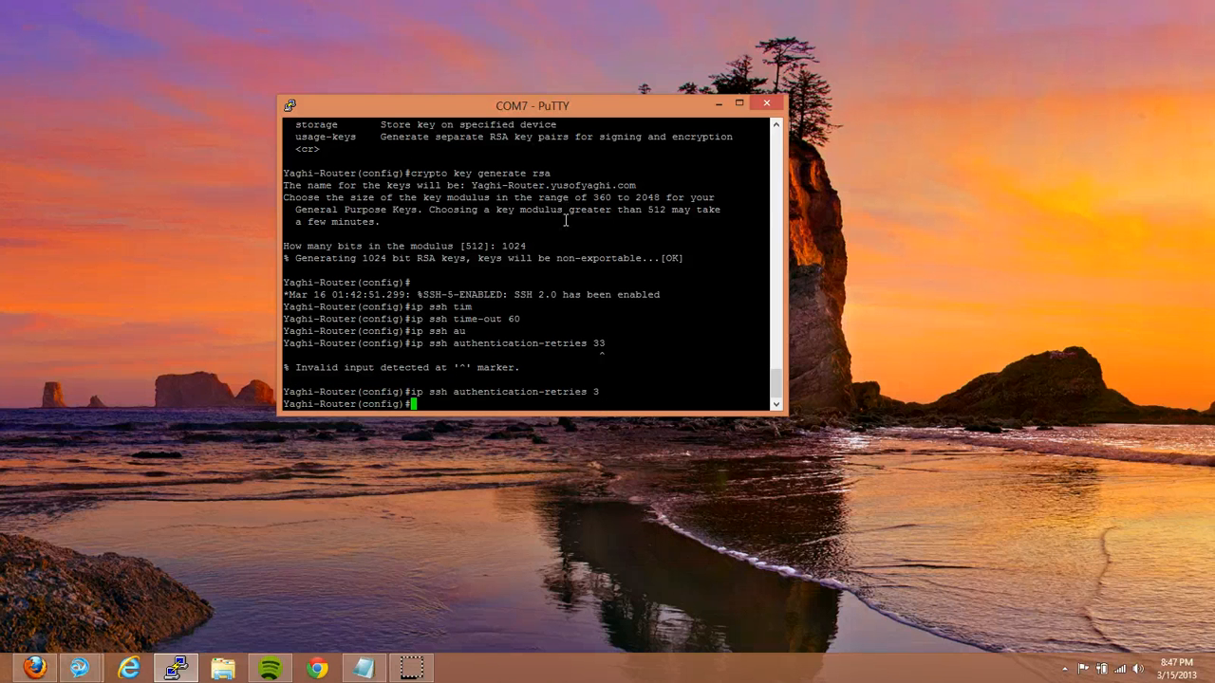
text(ip ssh ve)
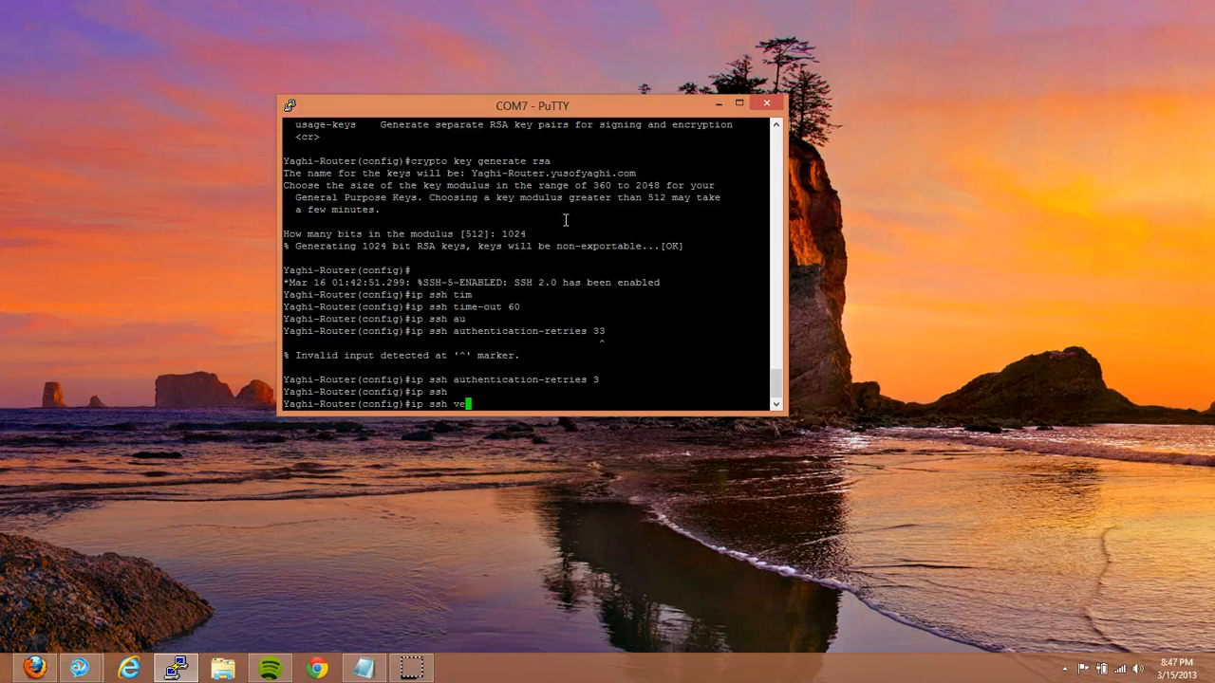
text(rsion 23)
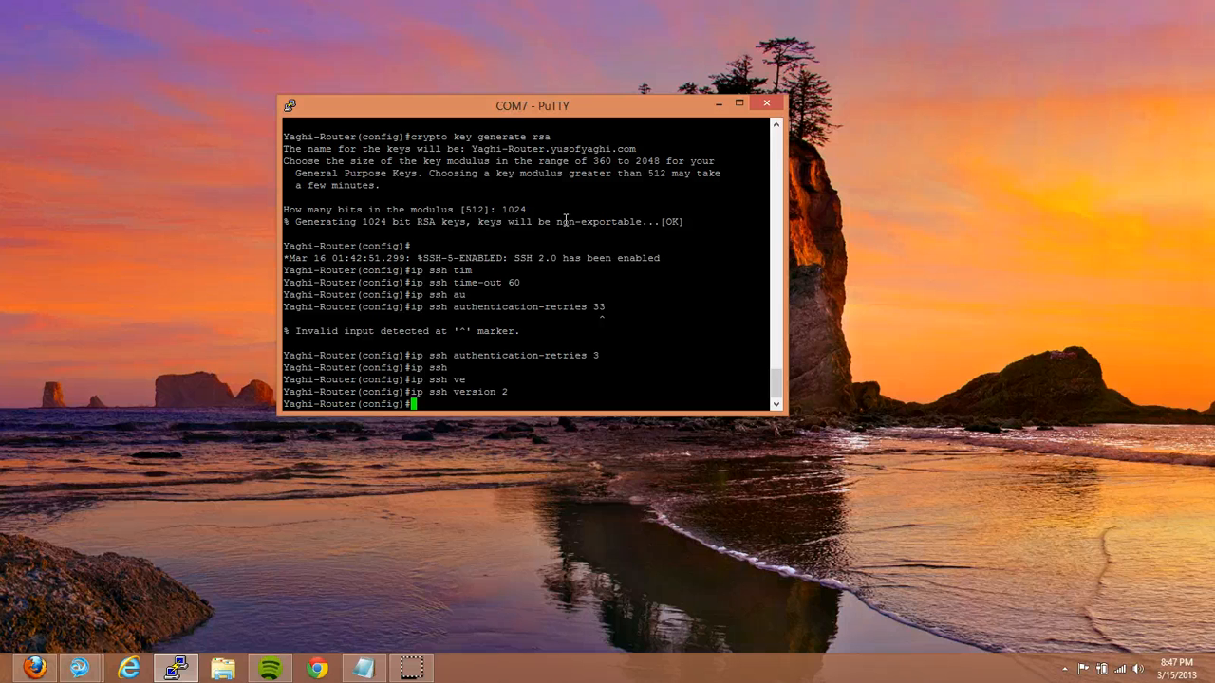
- Enter line vty 0 4 configuration
text(line)
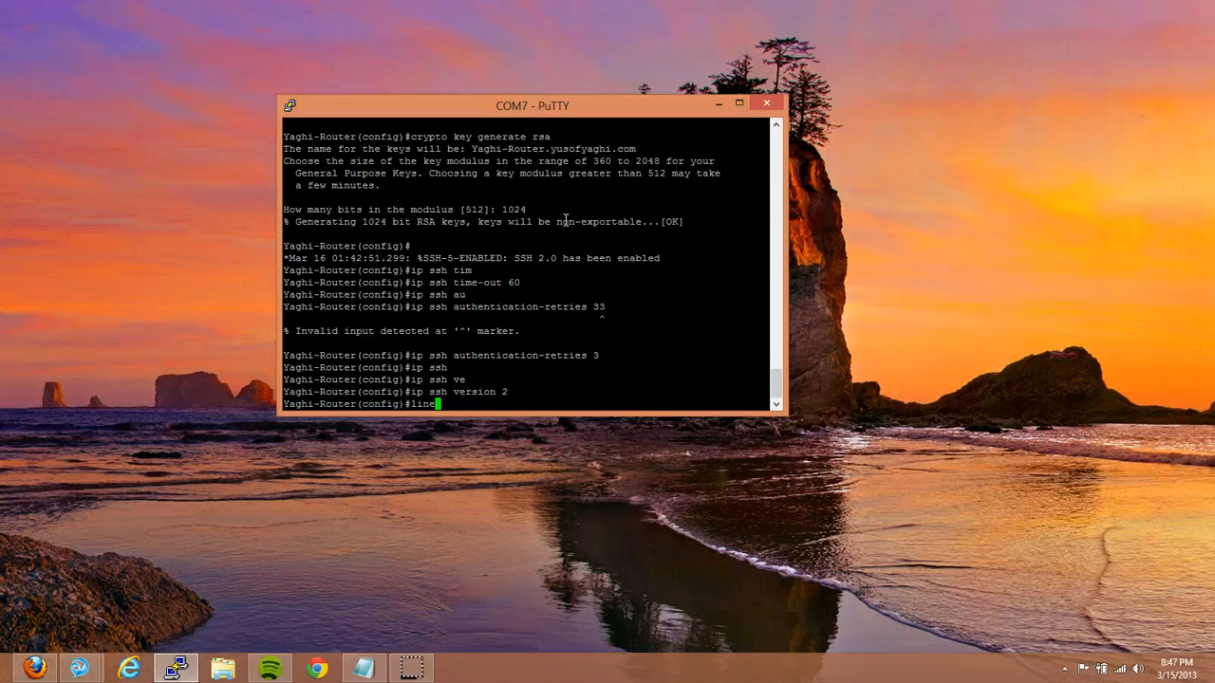
text(v)
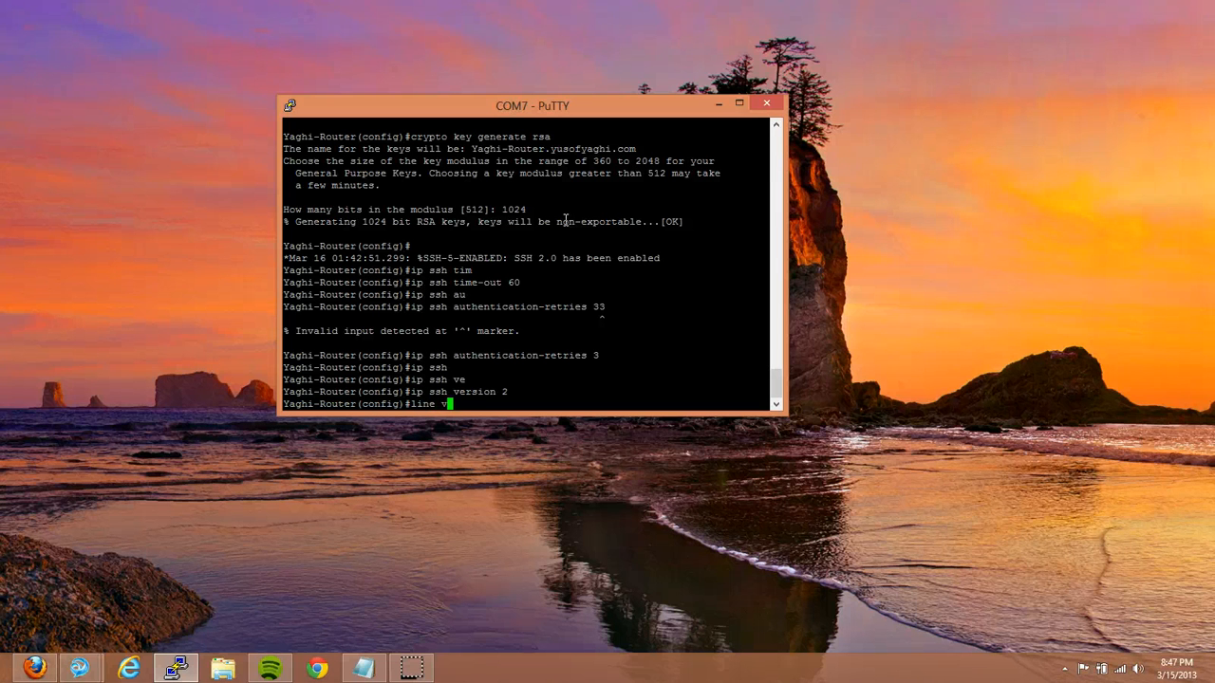
text(ty 0 4)
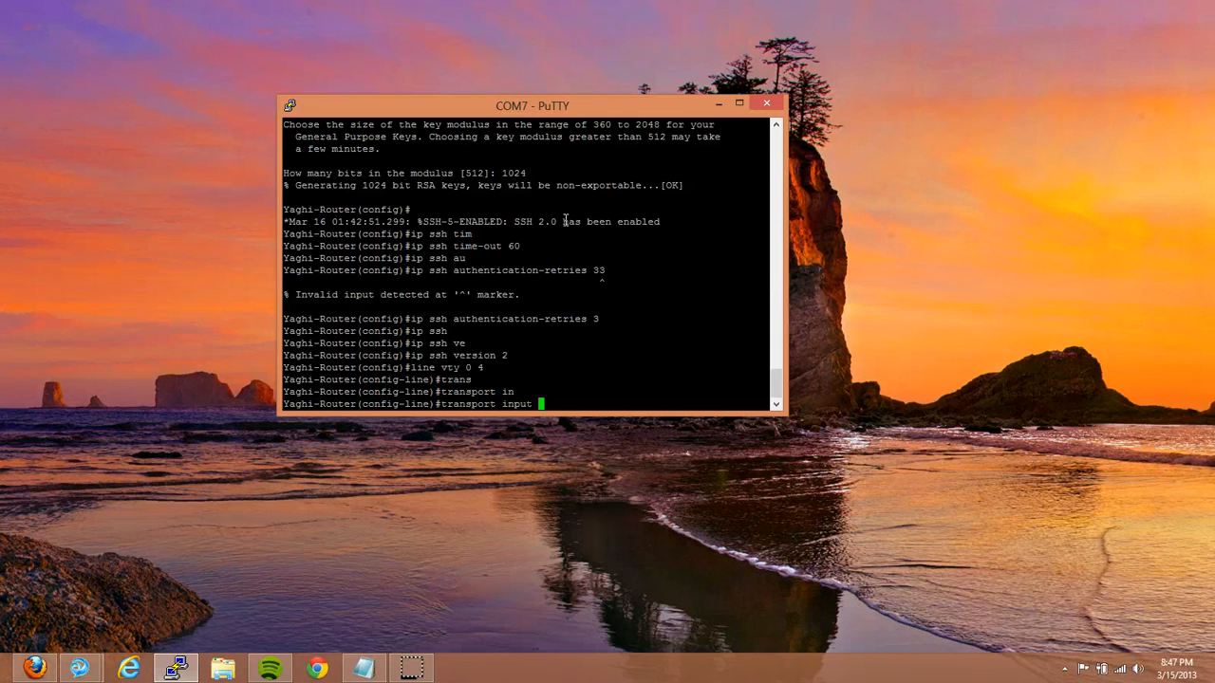
text(ssh)
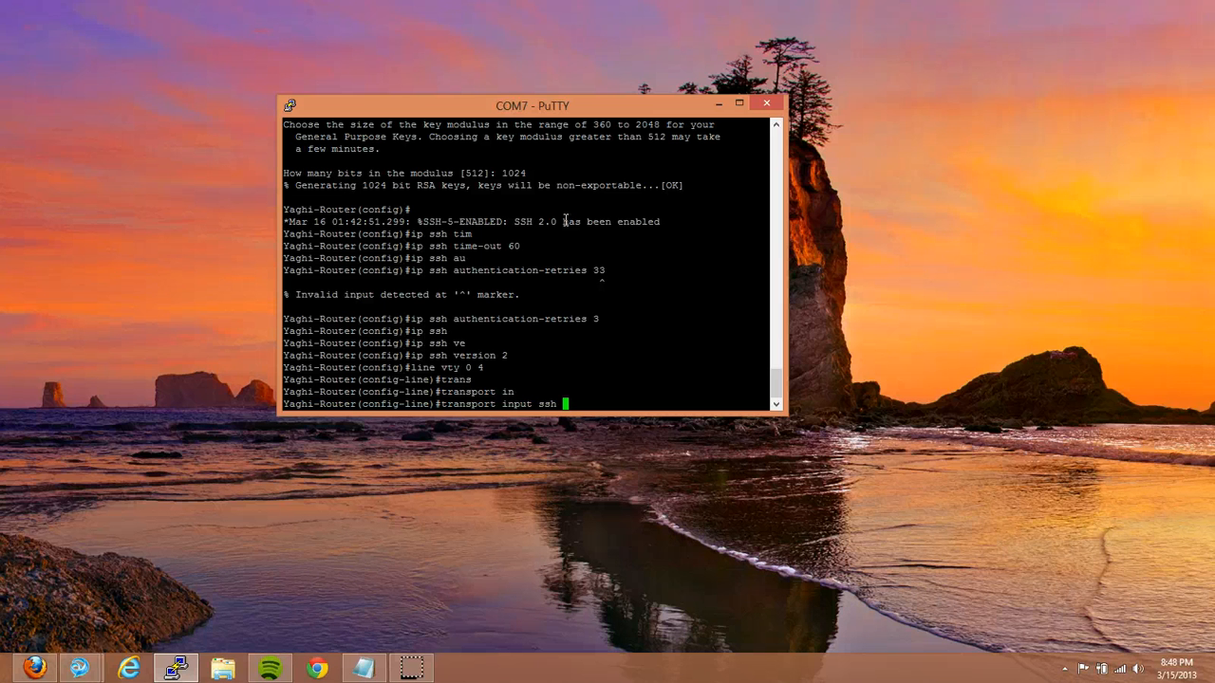
- Allow only SSH as transport input on the vty lines and exit to global configuration
text(t)
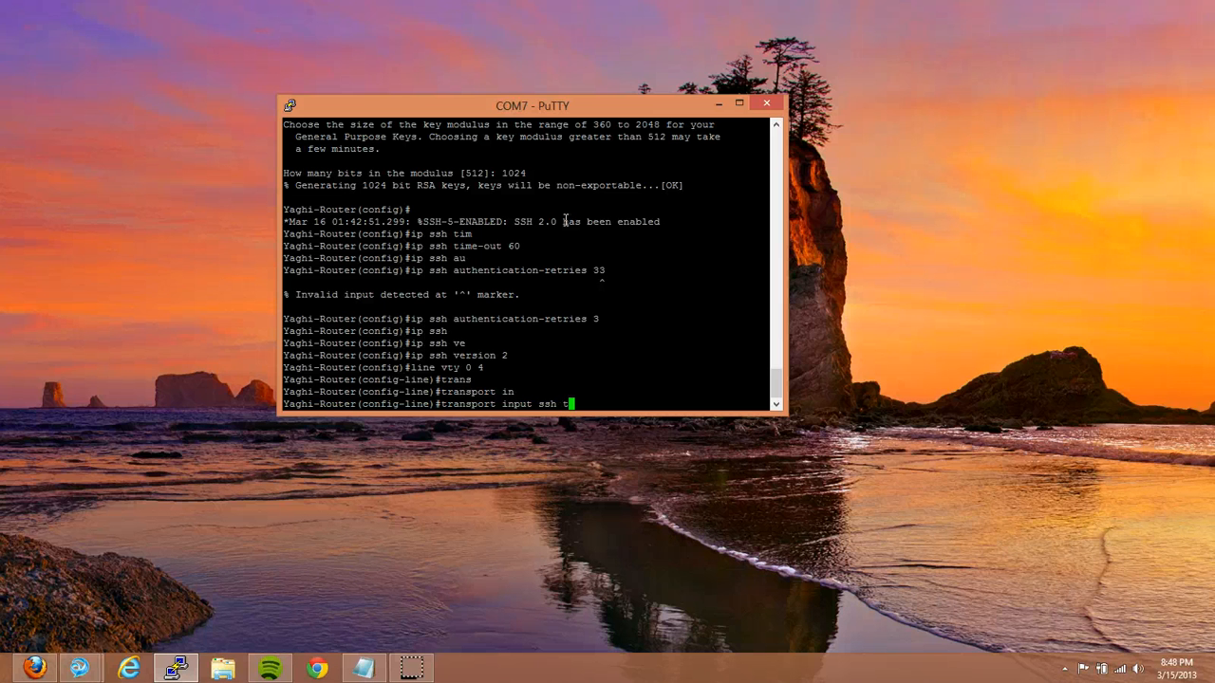
text(el)
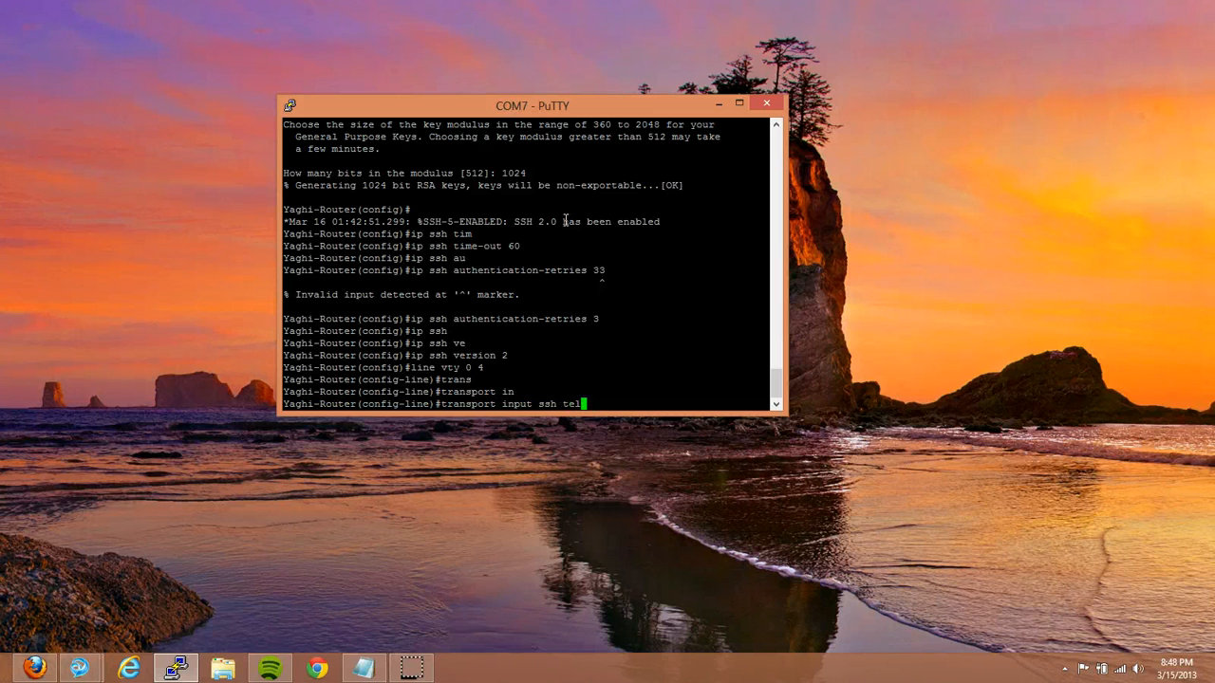
key(BackSpace)
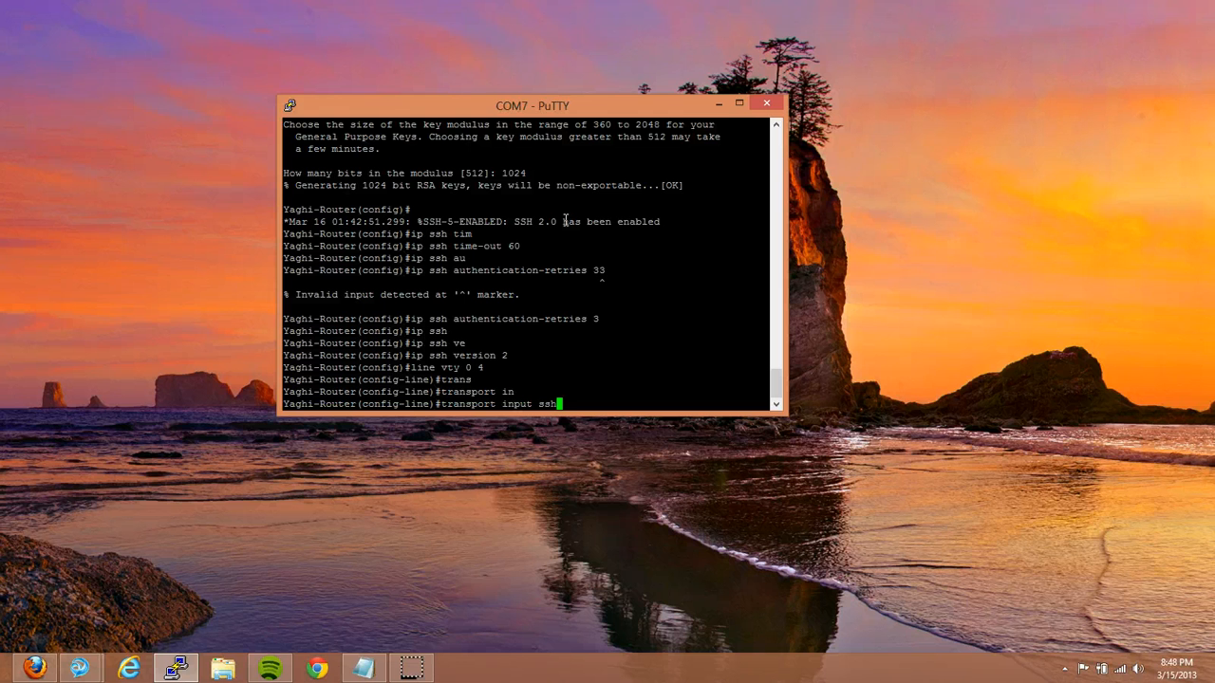
key(Return)
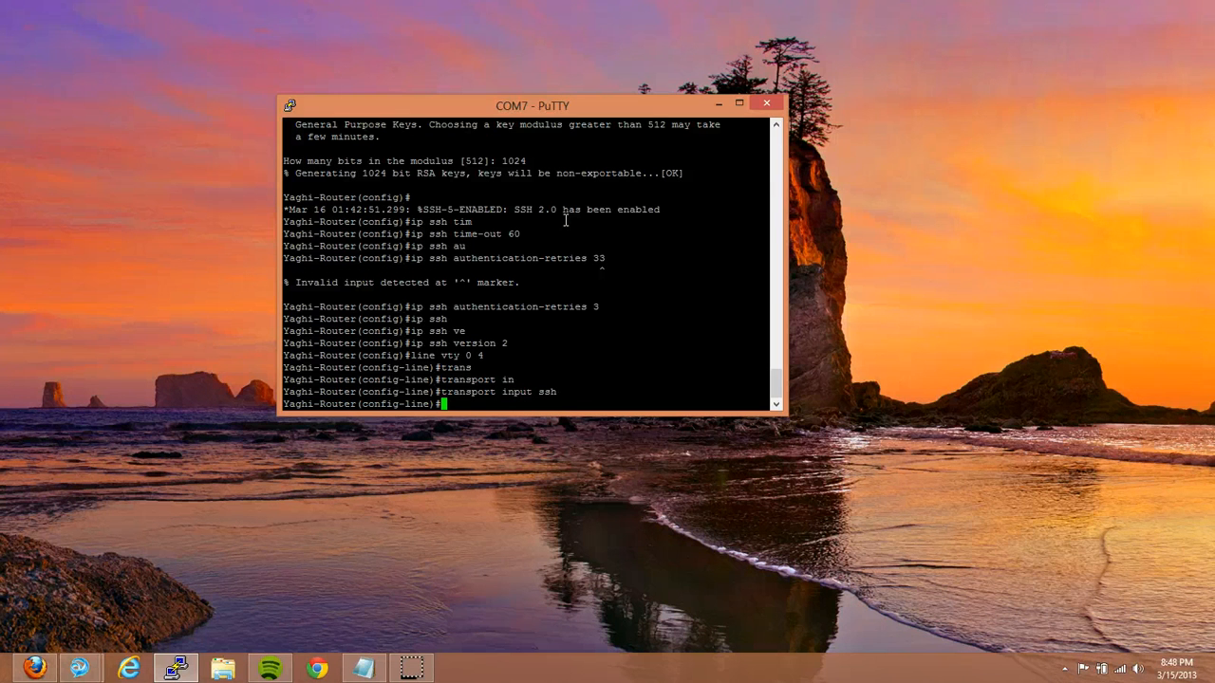
text(exit)
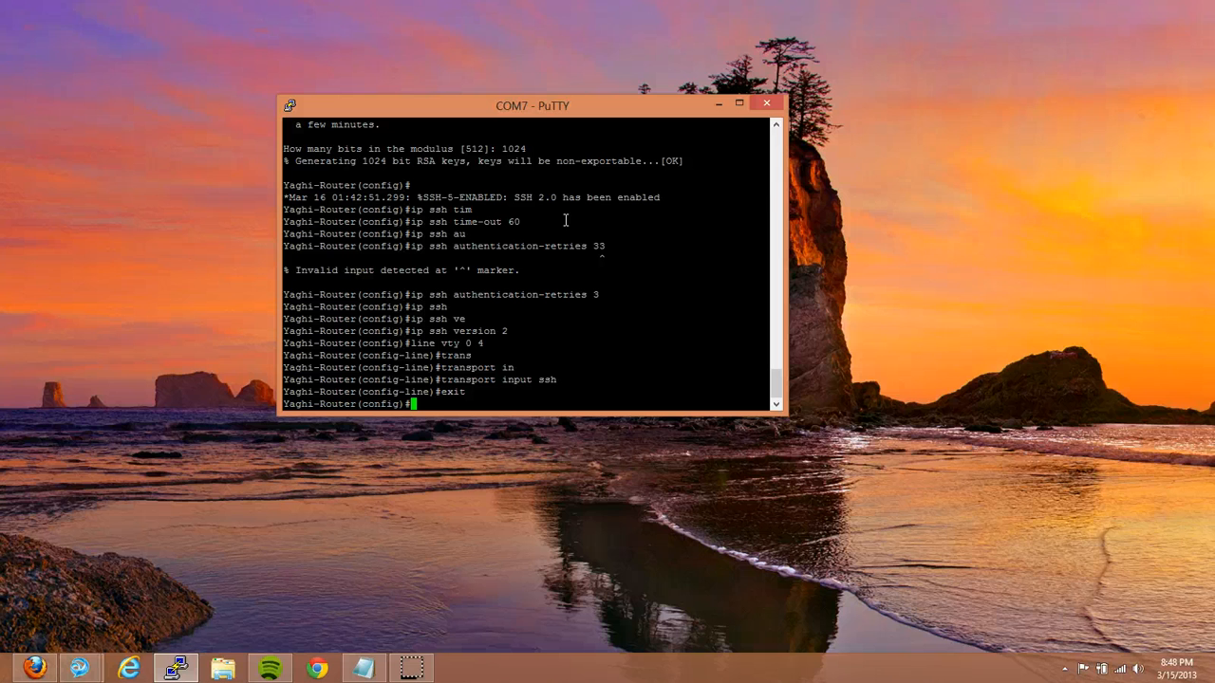
text(username)
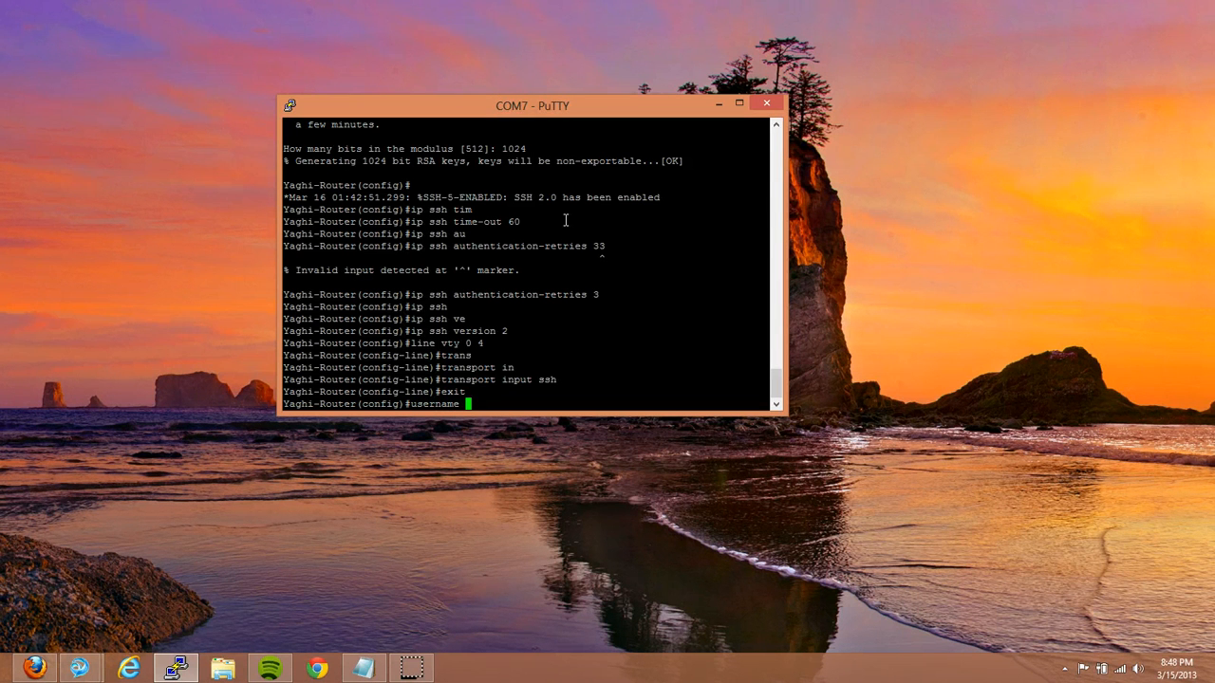
text(admin pas)
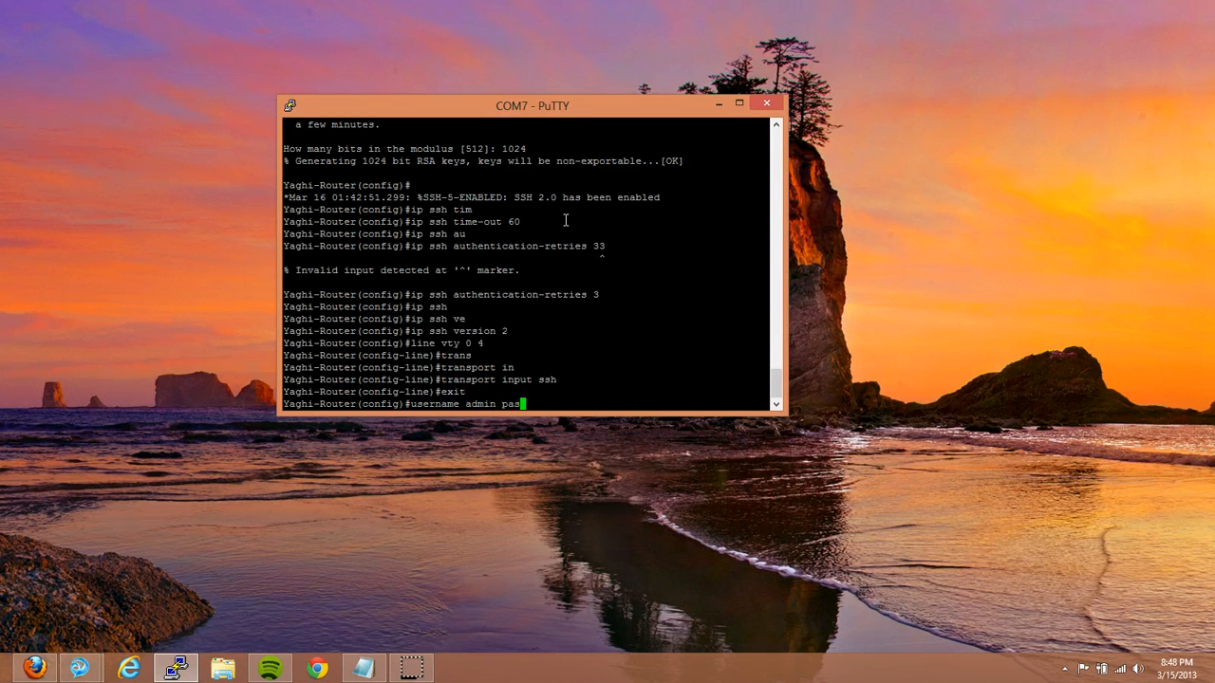
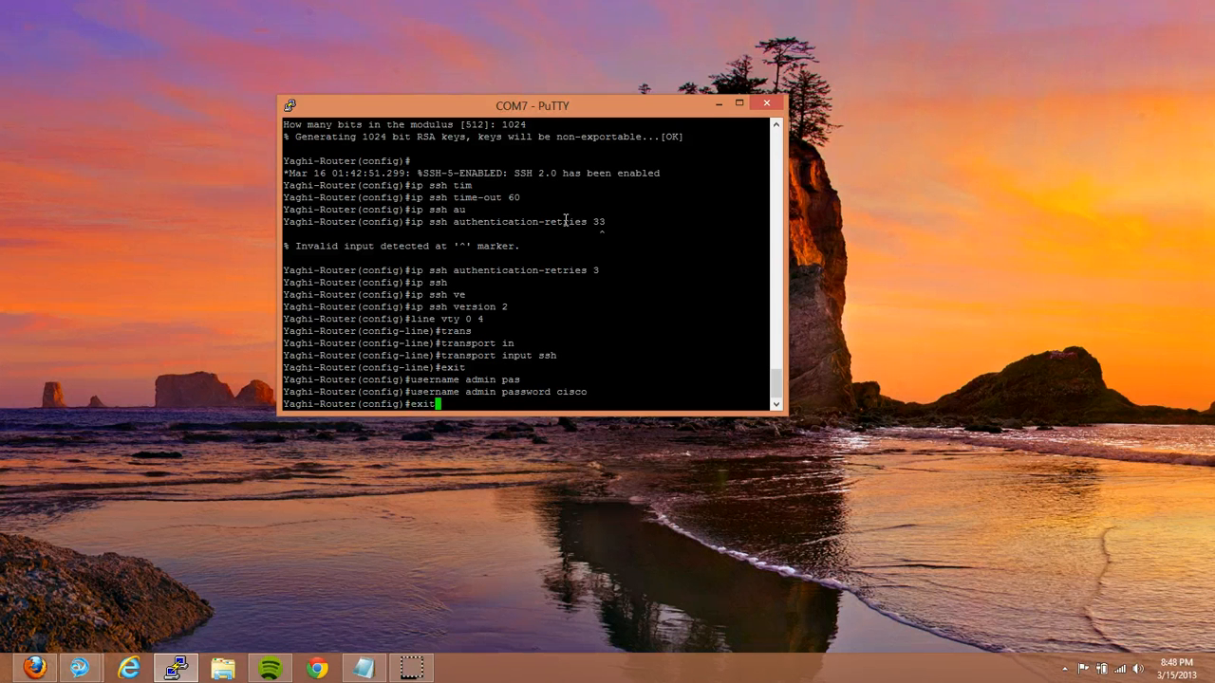
key(Return)
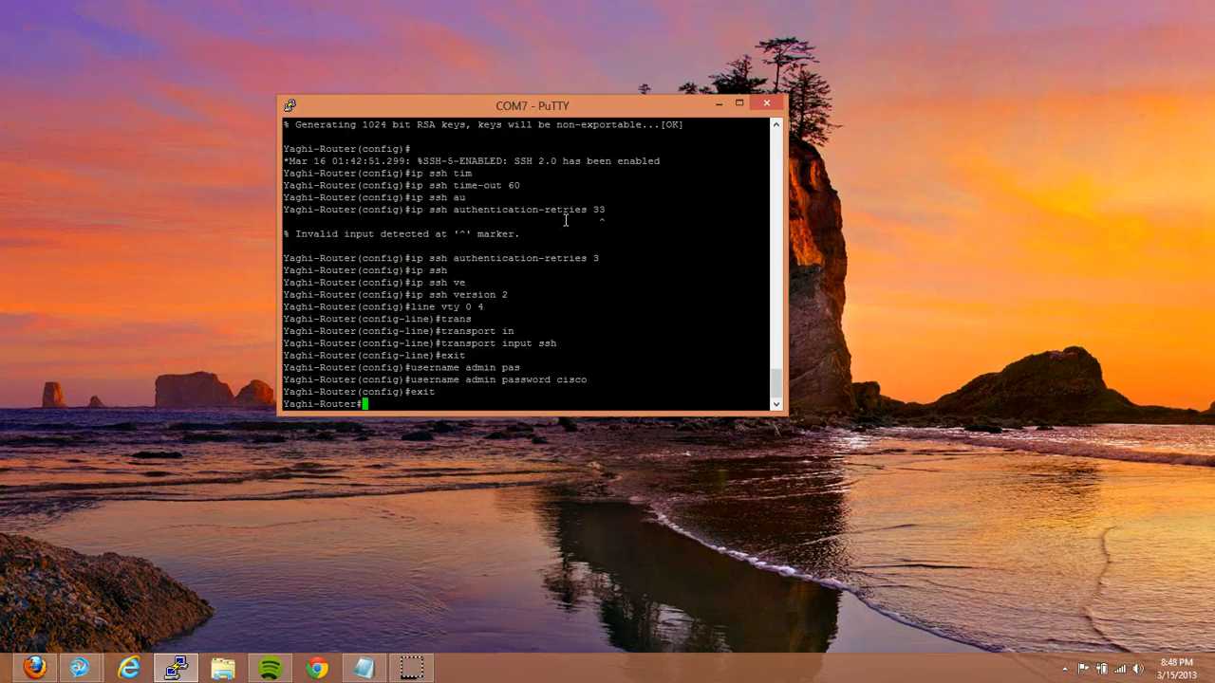
key(Return)
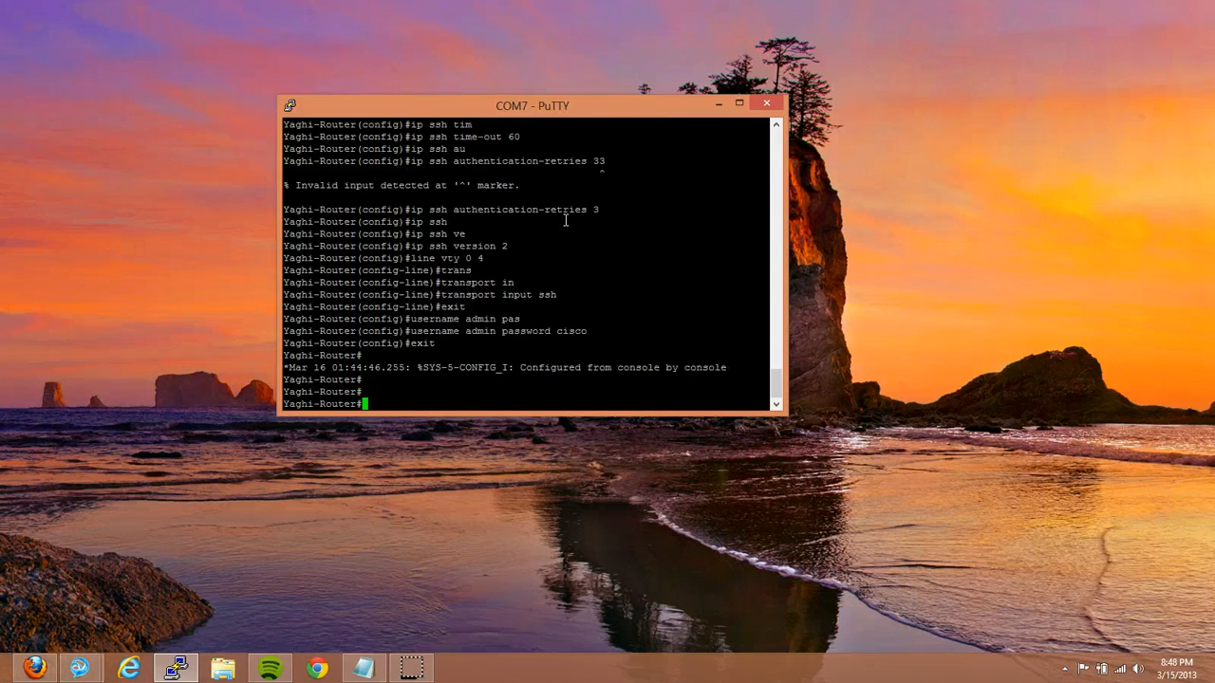
- Save the running configuration to startup-config with 'copy run start'
text(copy)
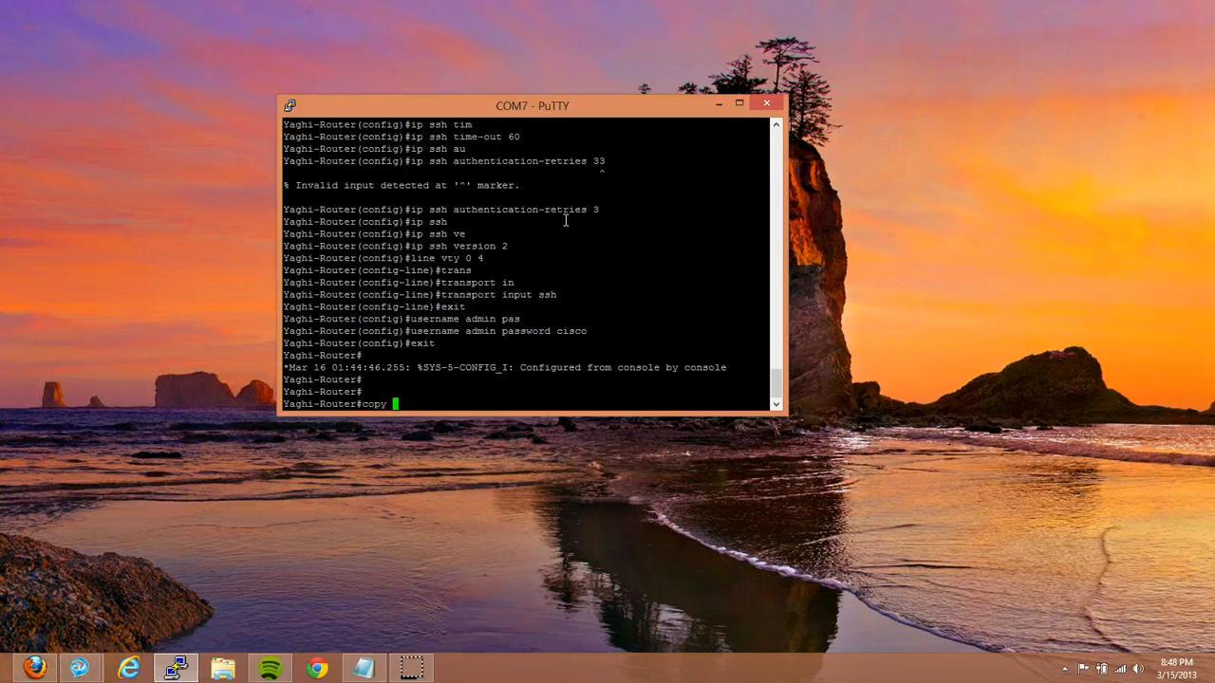
text(run start)
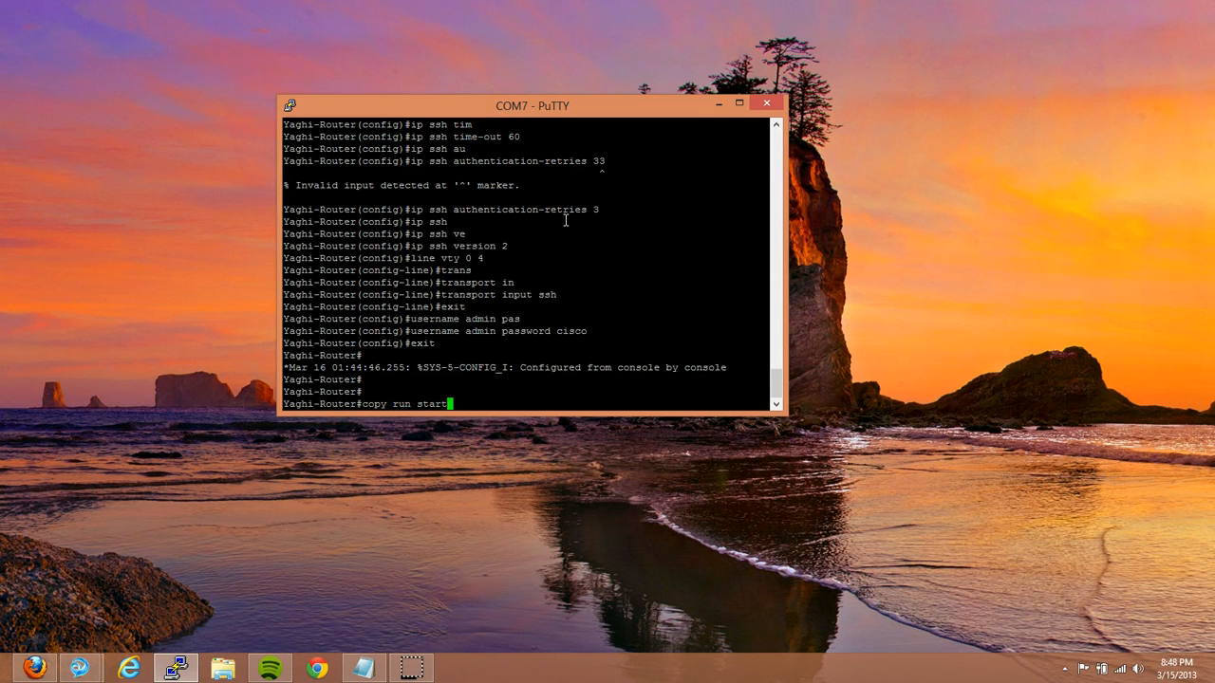
key(Return)
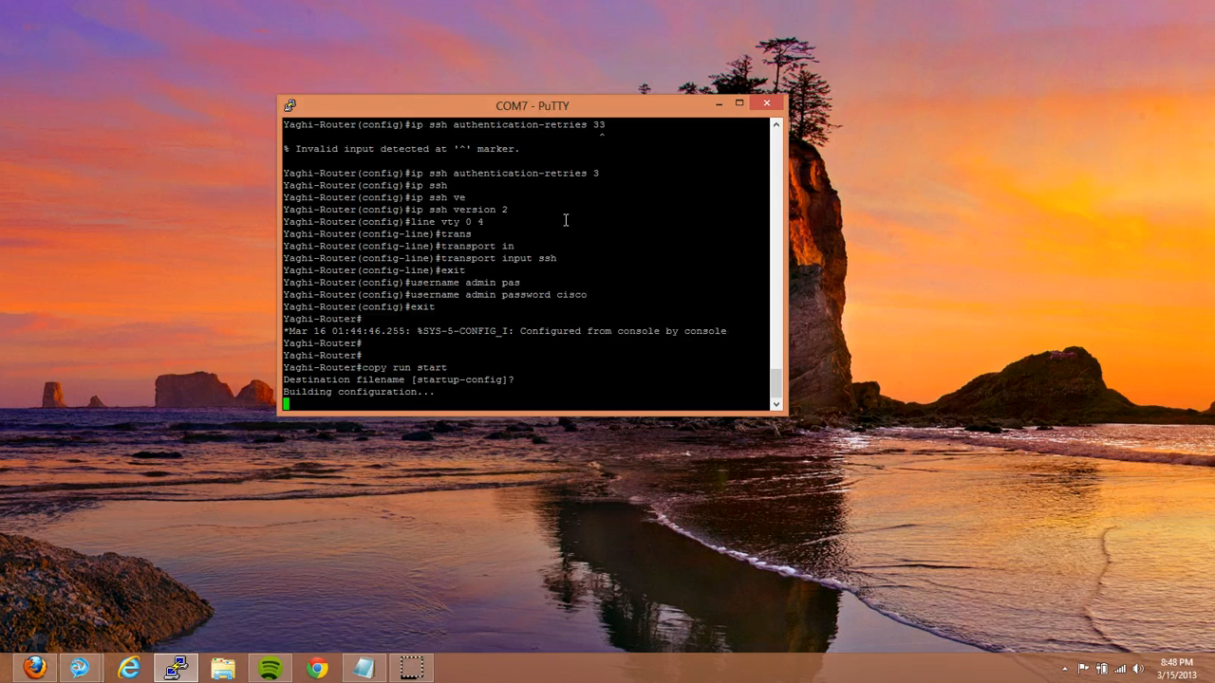
right_click(174, 668)
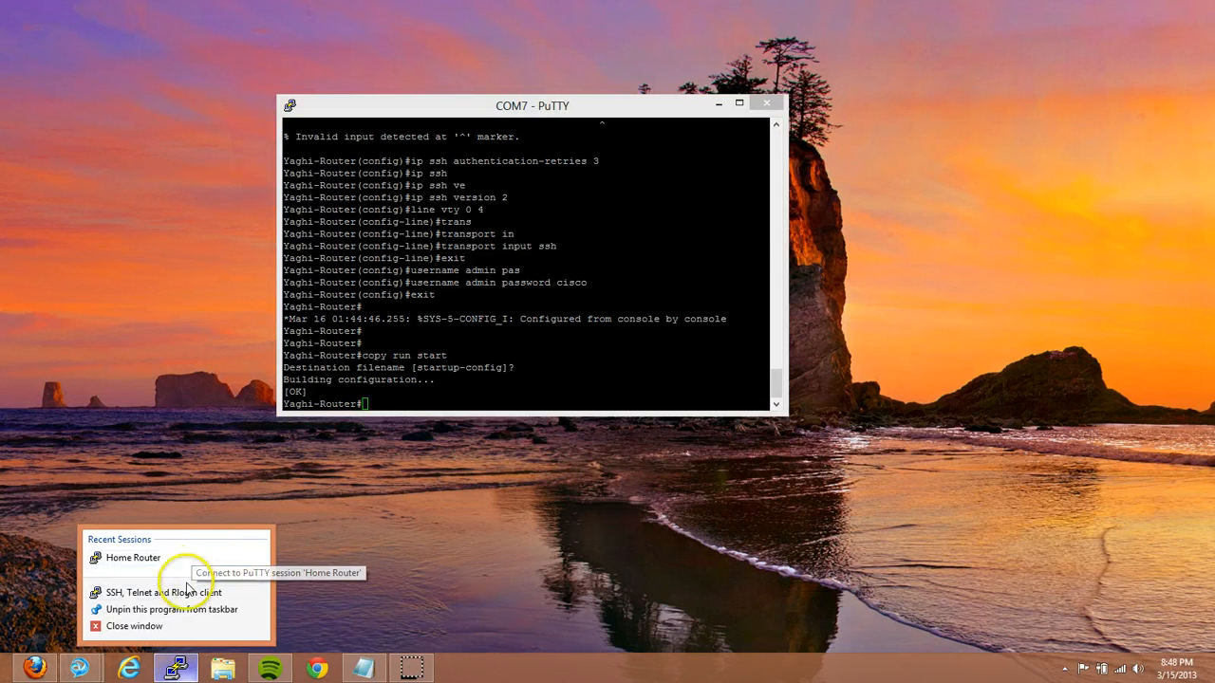
- Start a new PuTTY SSH session to 192.168.0.1
click(166, 593)
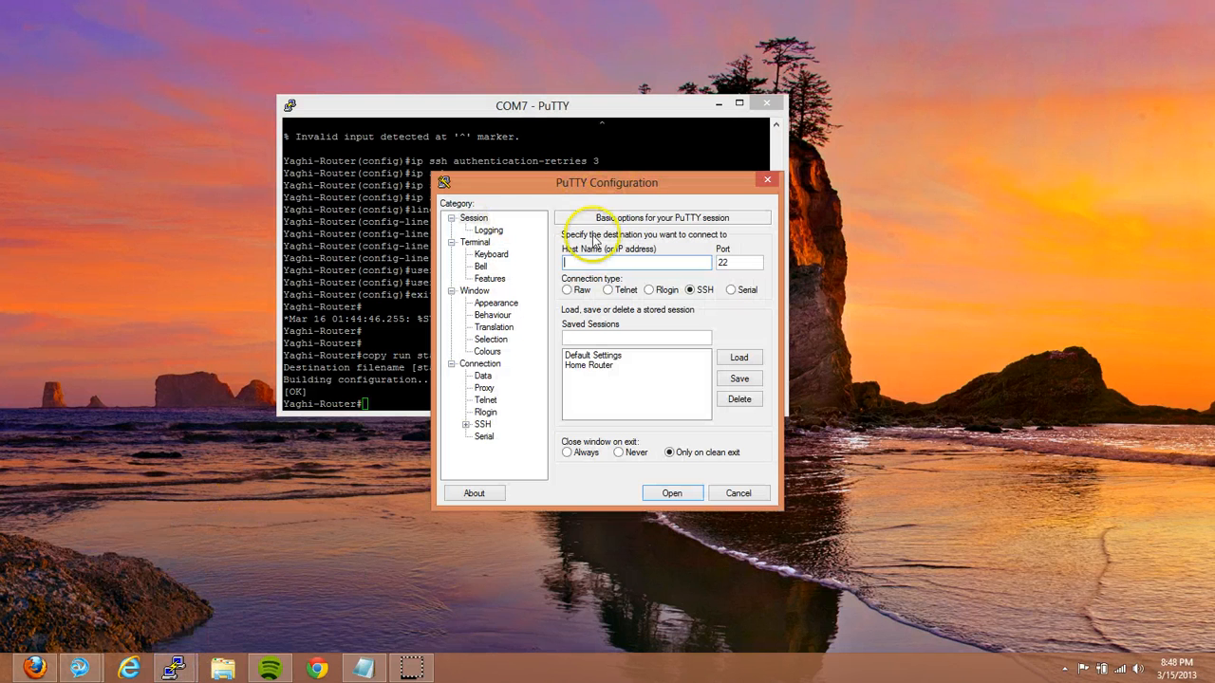
text(192)
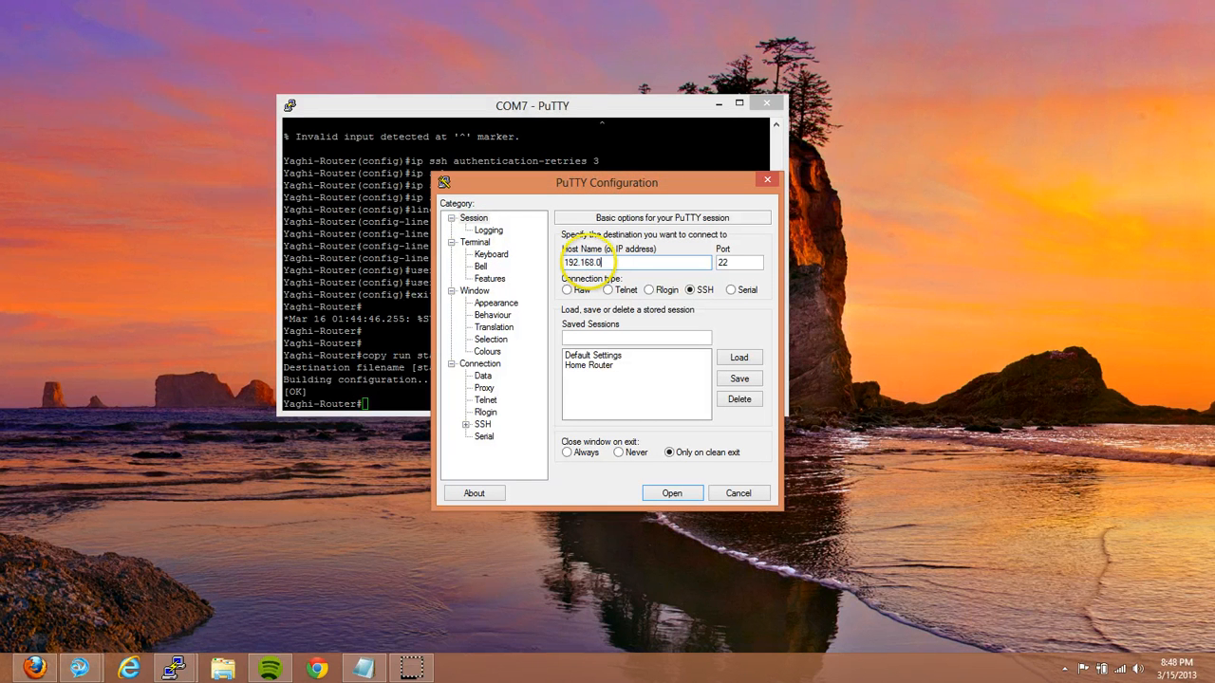
text(.1)
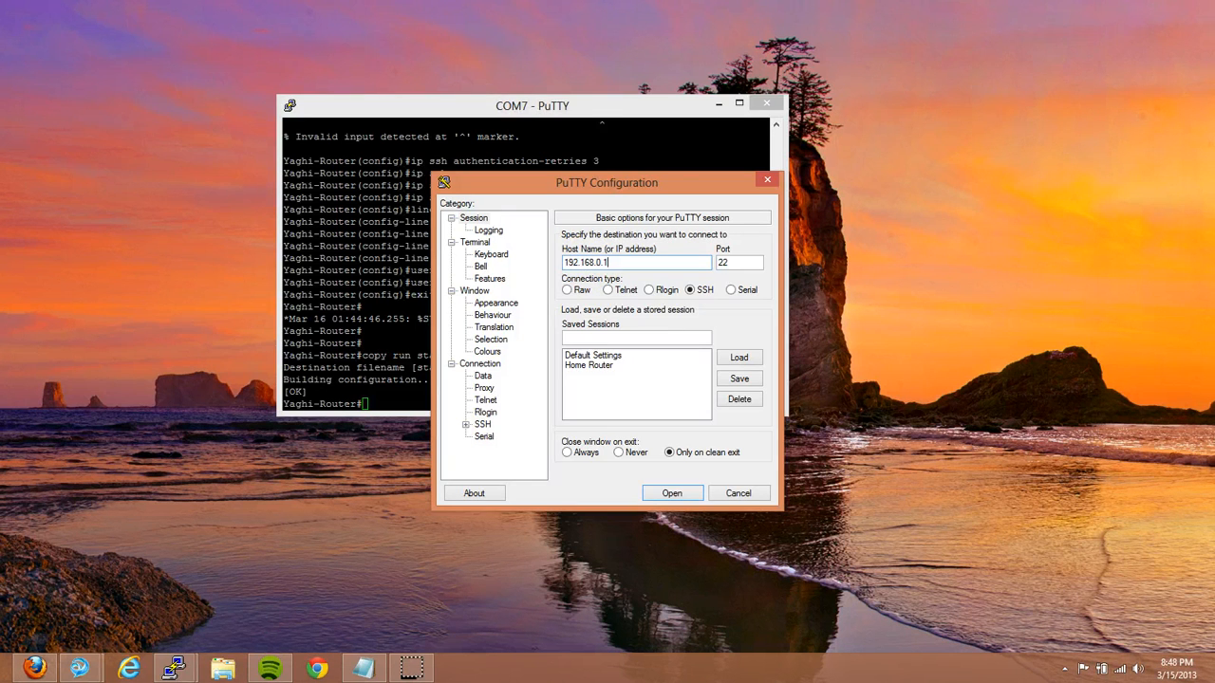
click(672, 492)
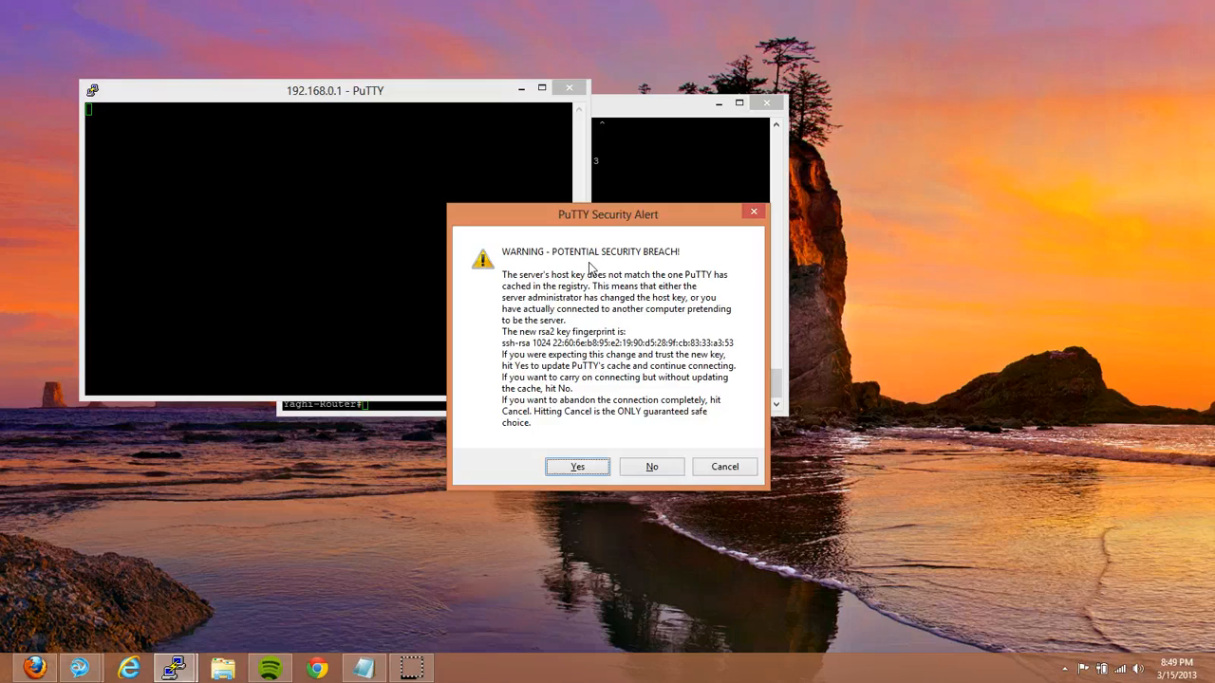
- Accept the new host key and log in as admin, submitting the password through two Access denied replies
click(576, 466)
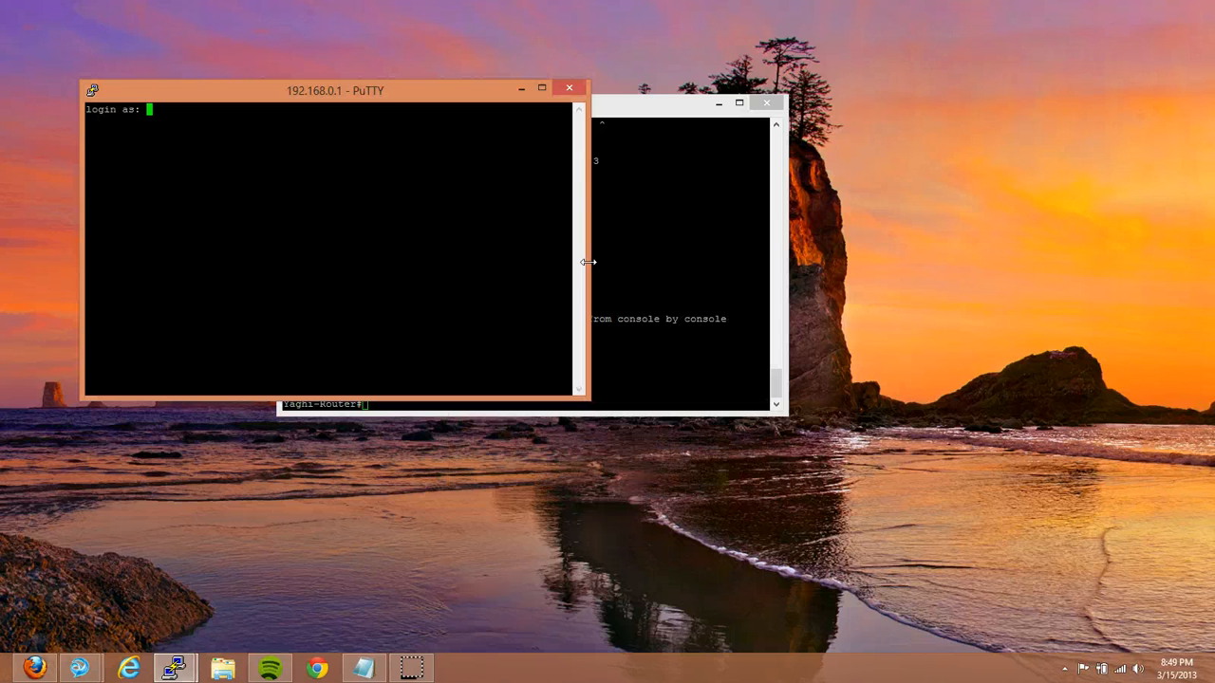
text(admin)
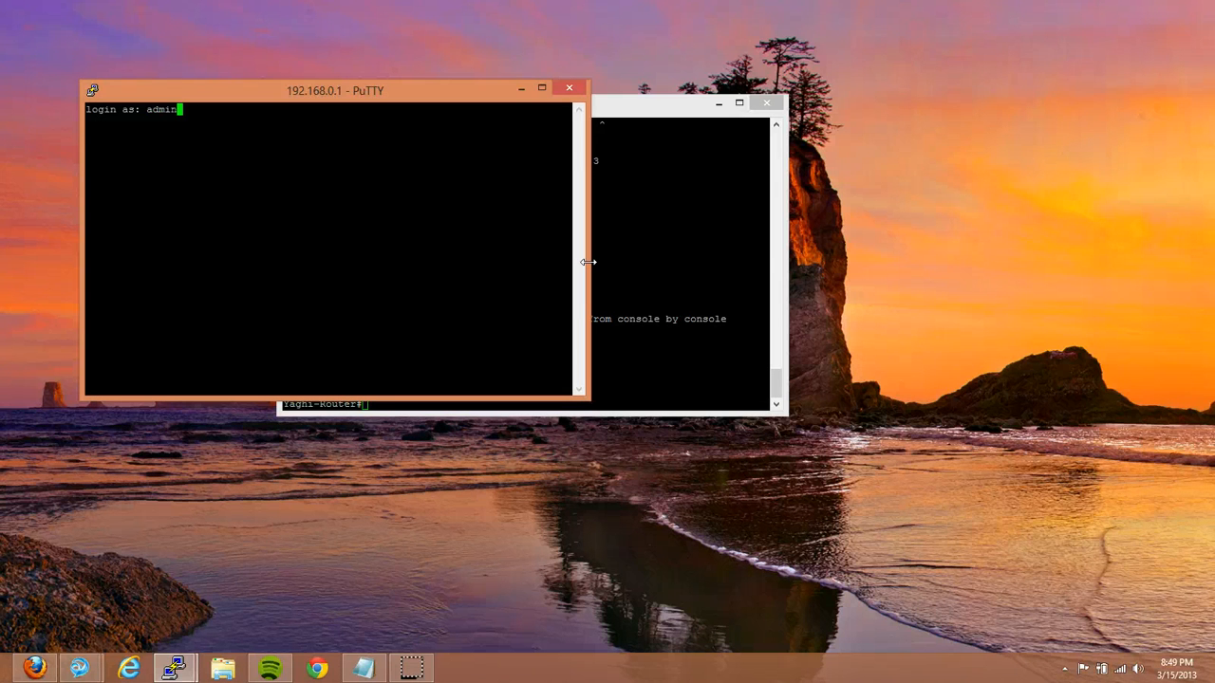
key(Return)
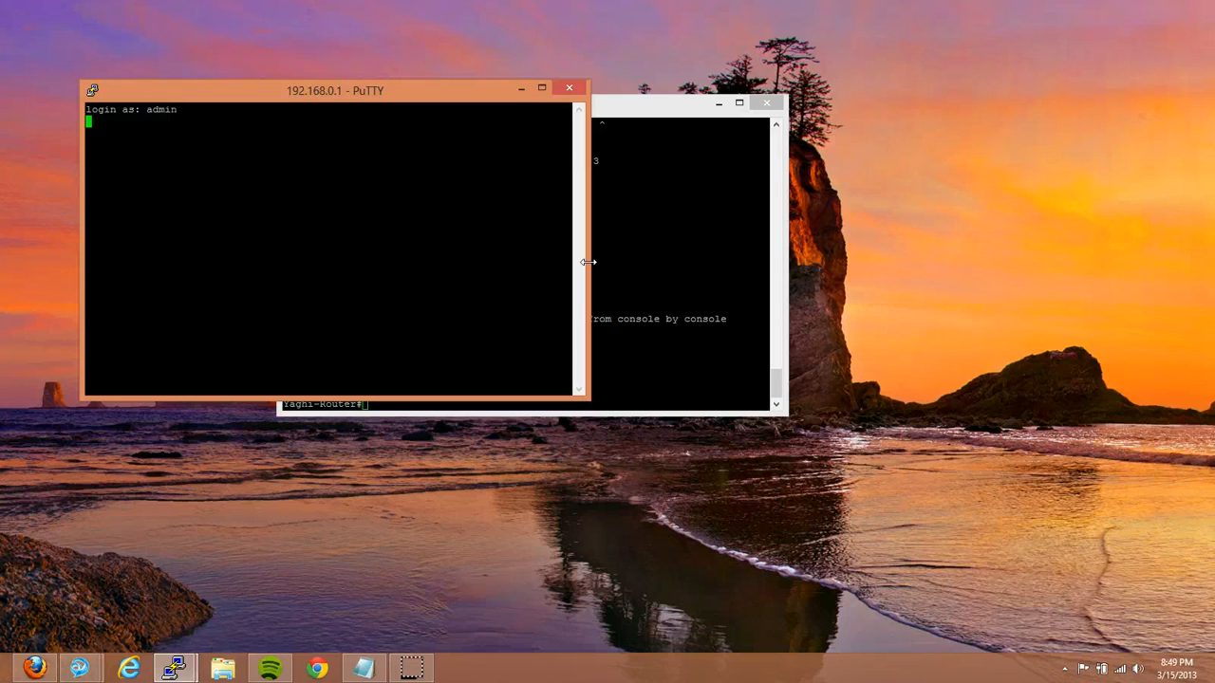
key(Return)
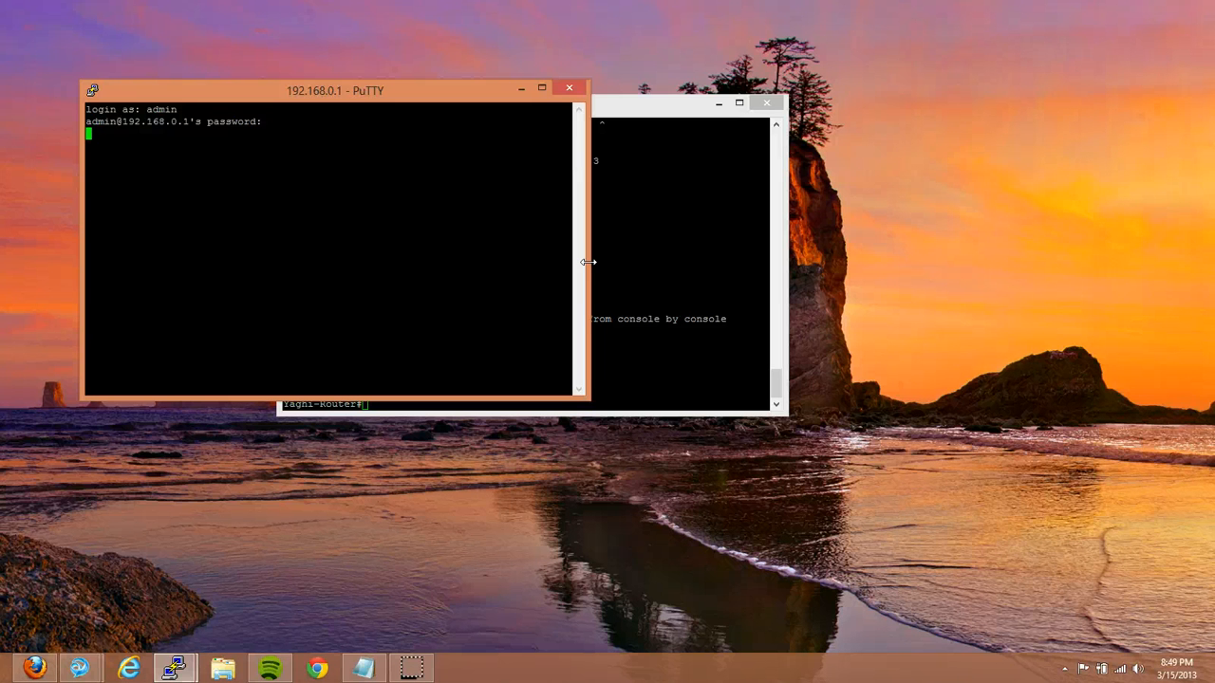
key(Return)
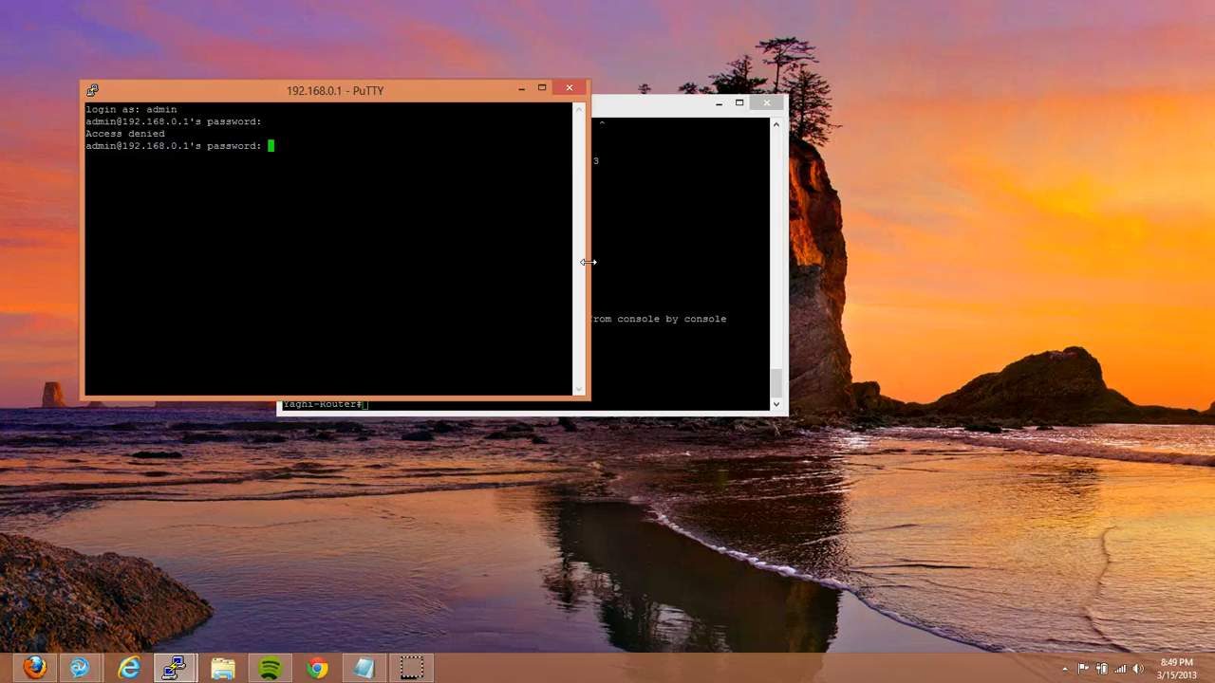
key(Return)
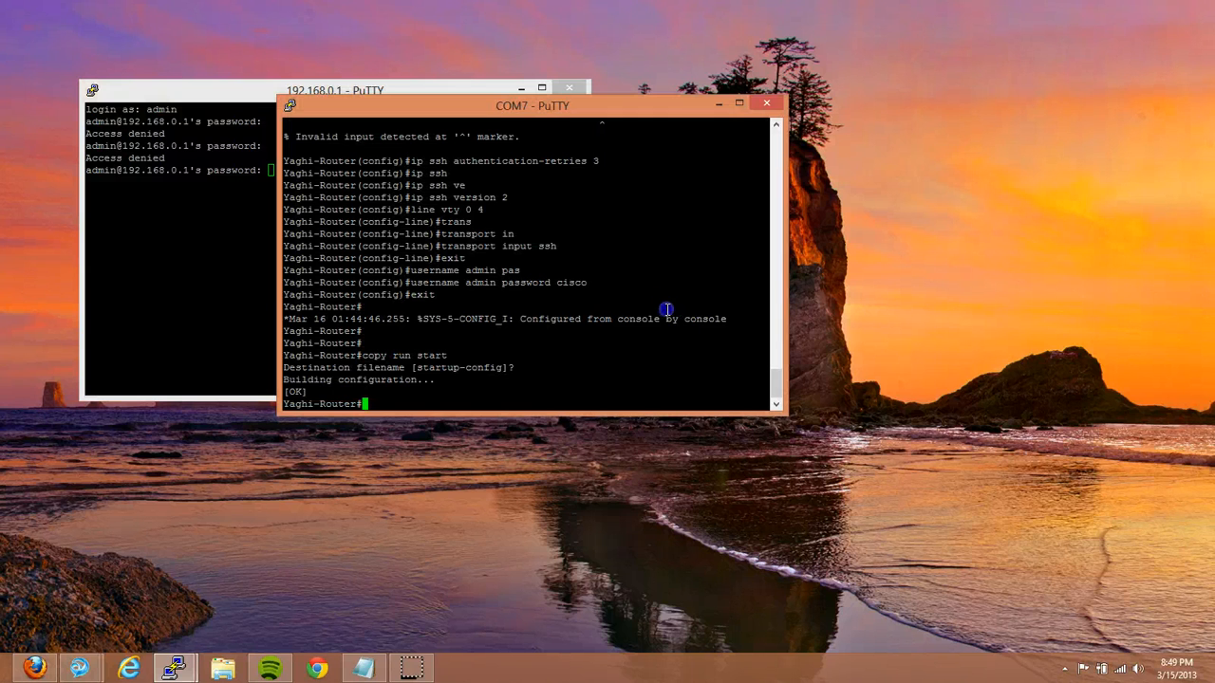
mouse_move(666, 311)
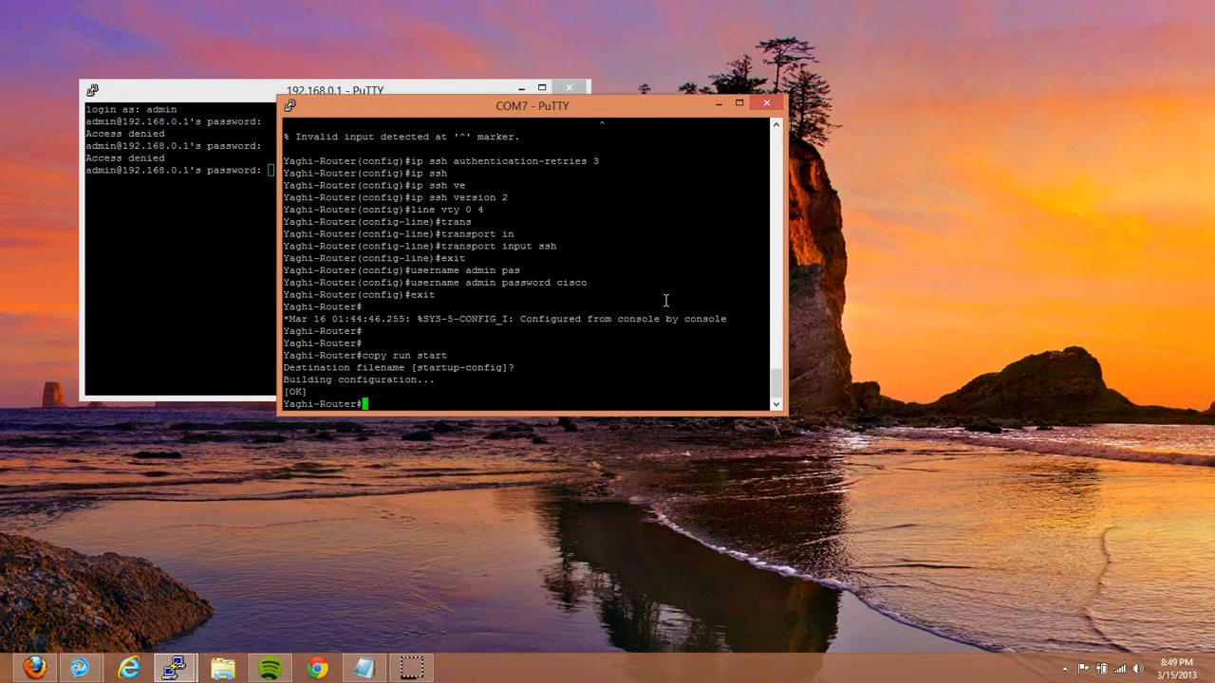
text(conf t)
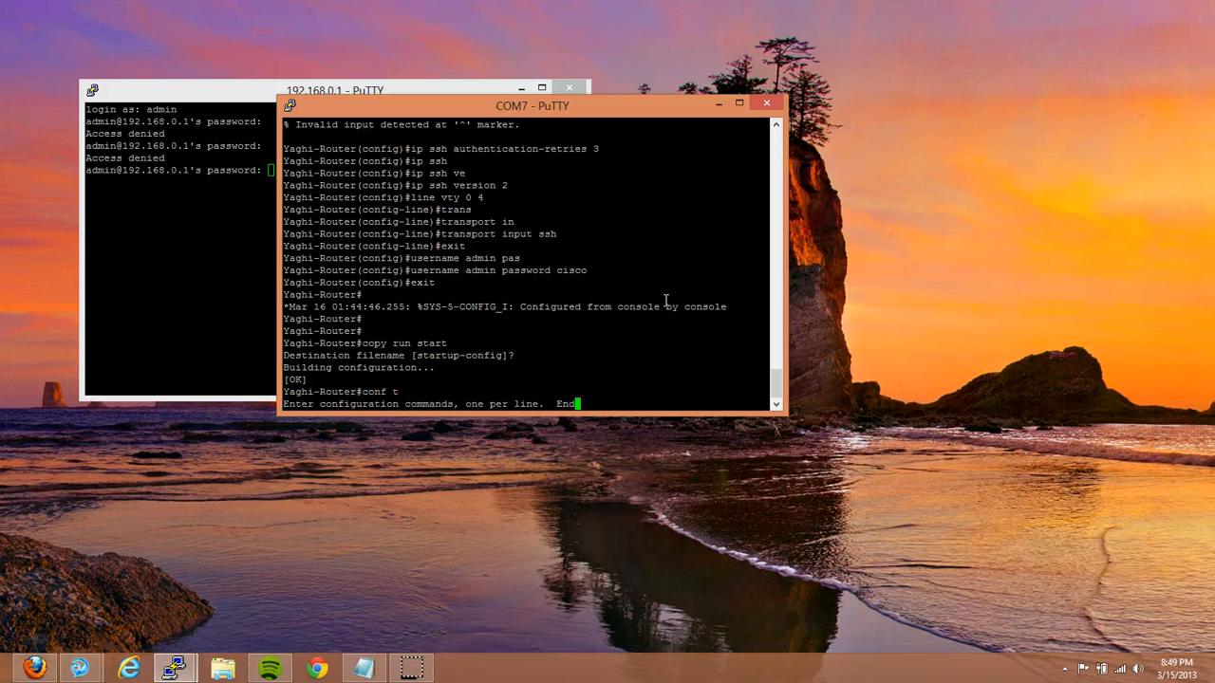
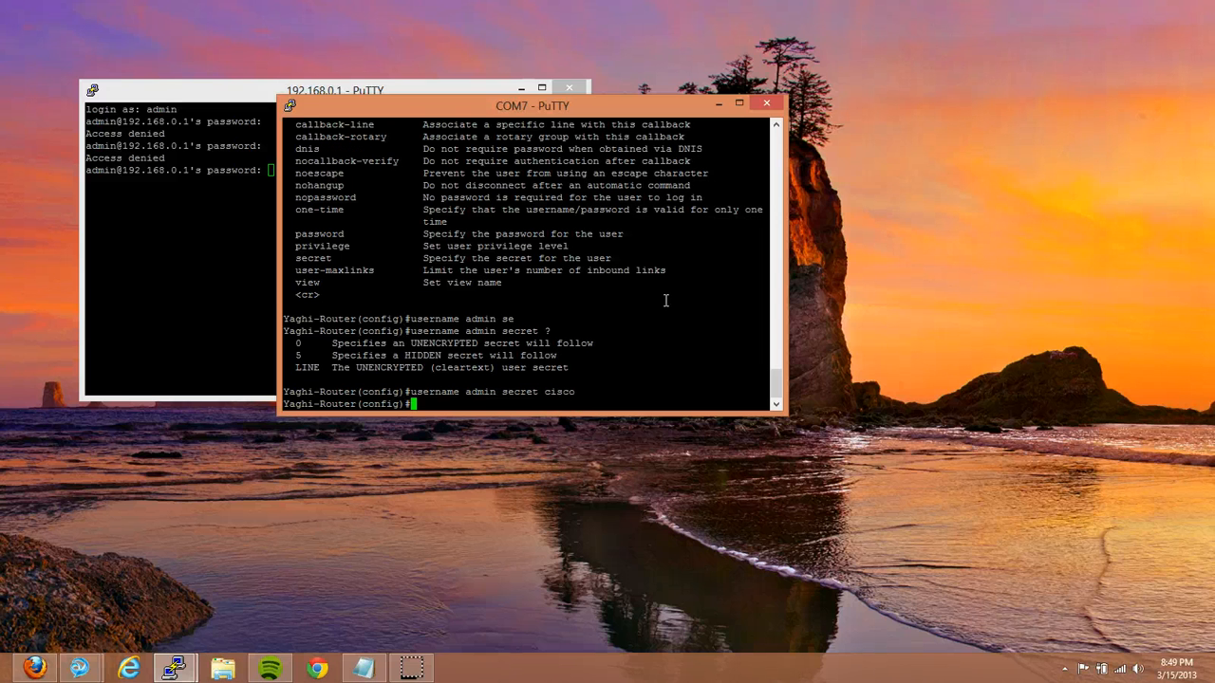
mouse_move(370, 219)
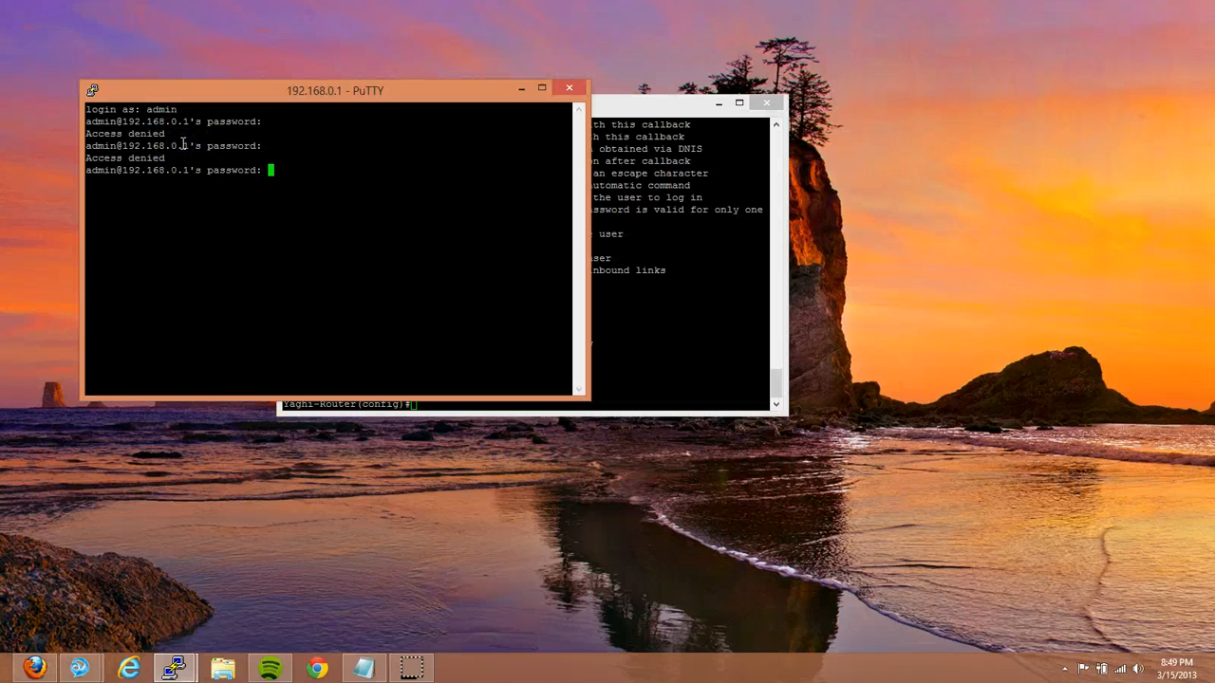
- Dismiss the fatal connection error and close the dead SSH session window
key(Return)
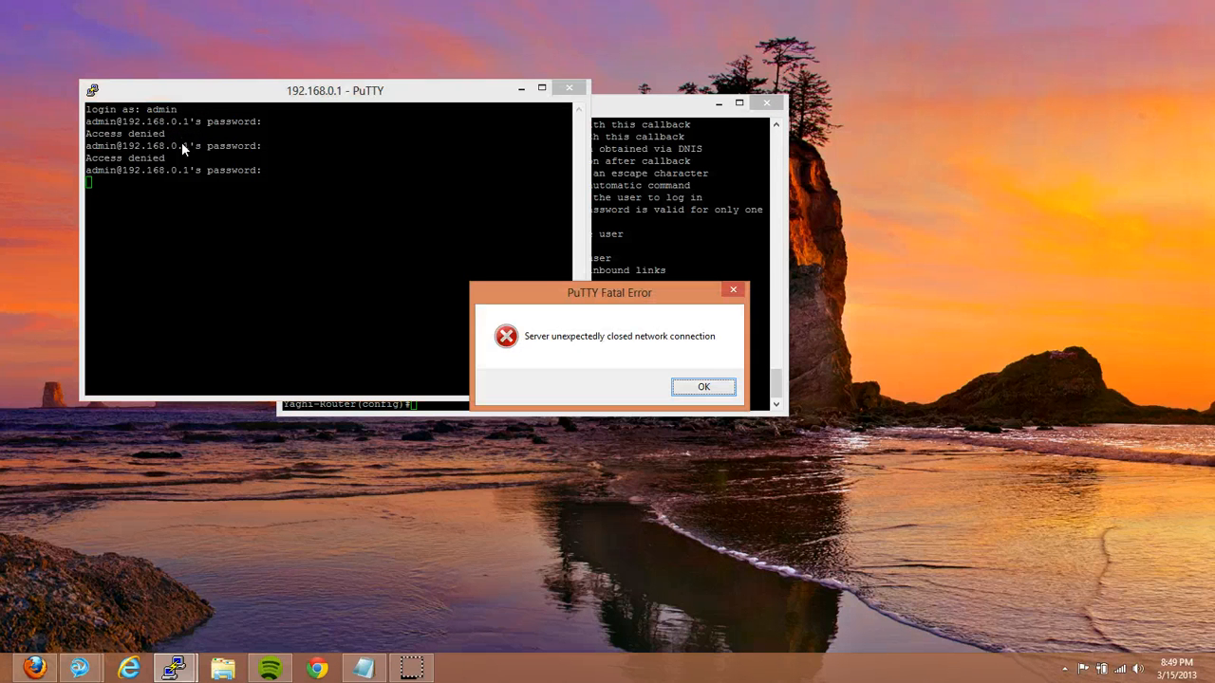
click(702, 386)
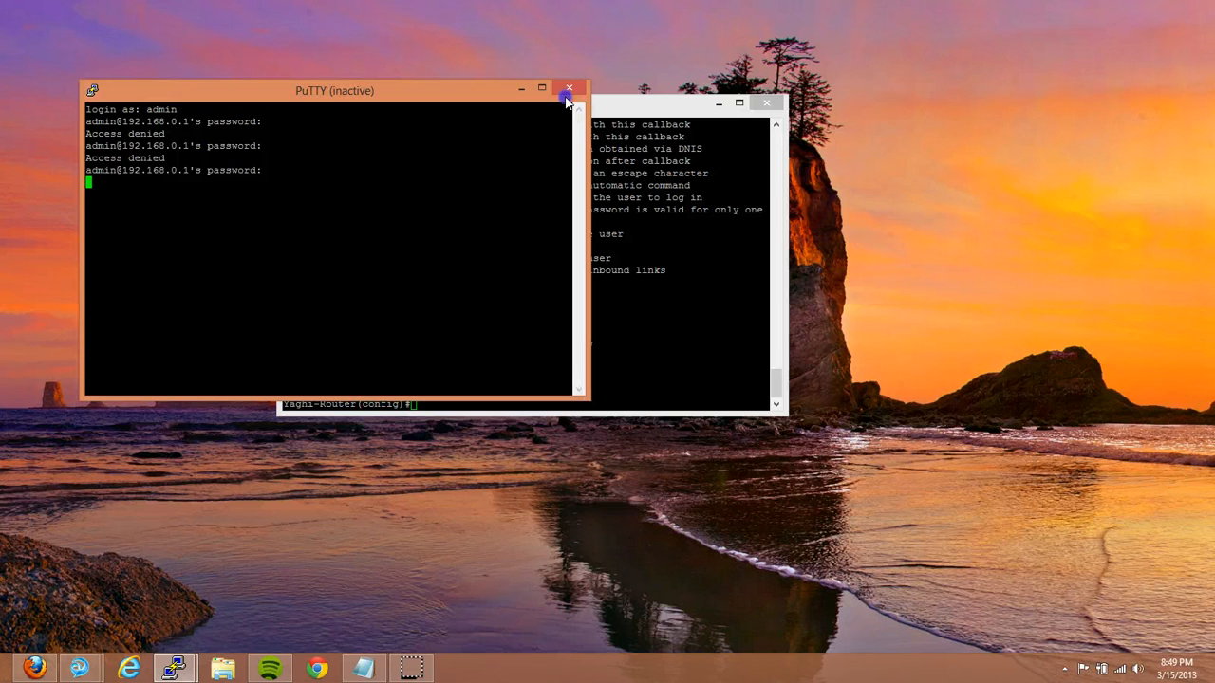
click(568, 90)
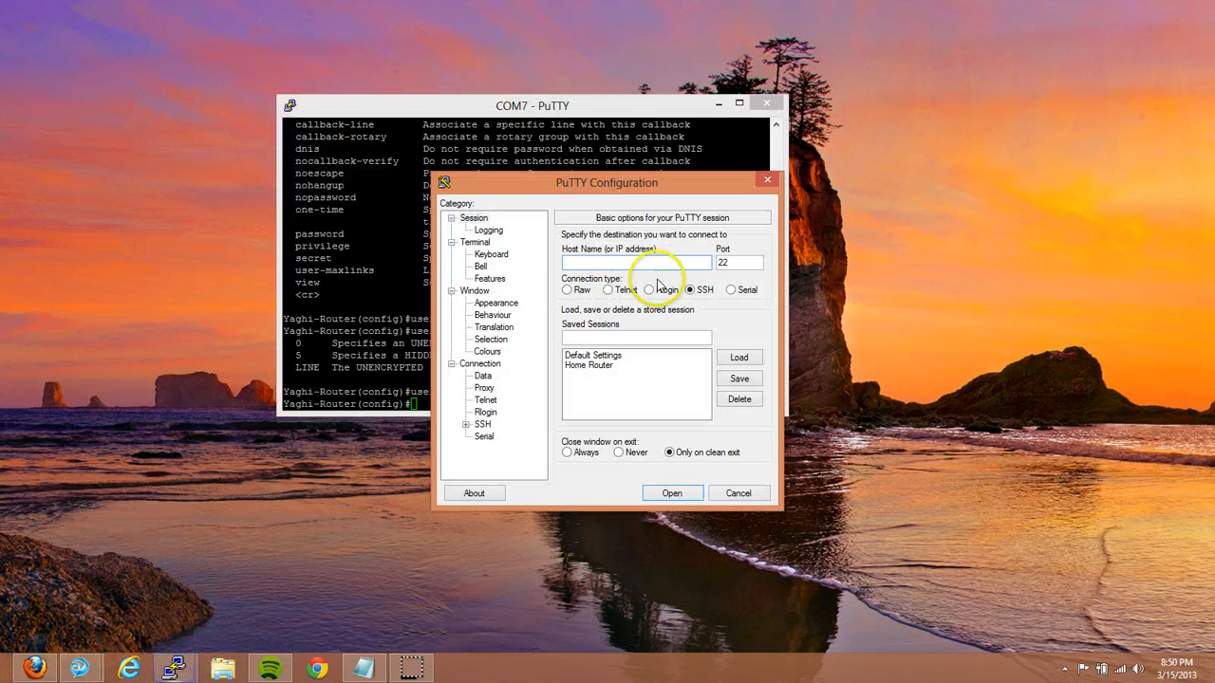
- Start a new SSH connection to 192.168.0.1 and log in as admin
text(192.168.0.)
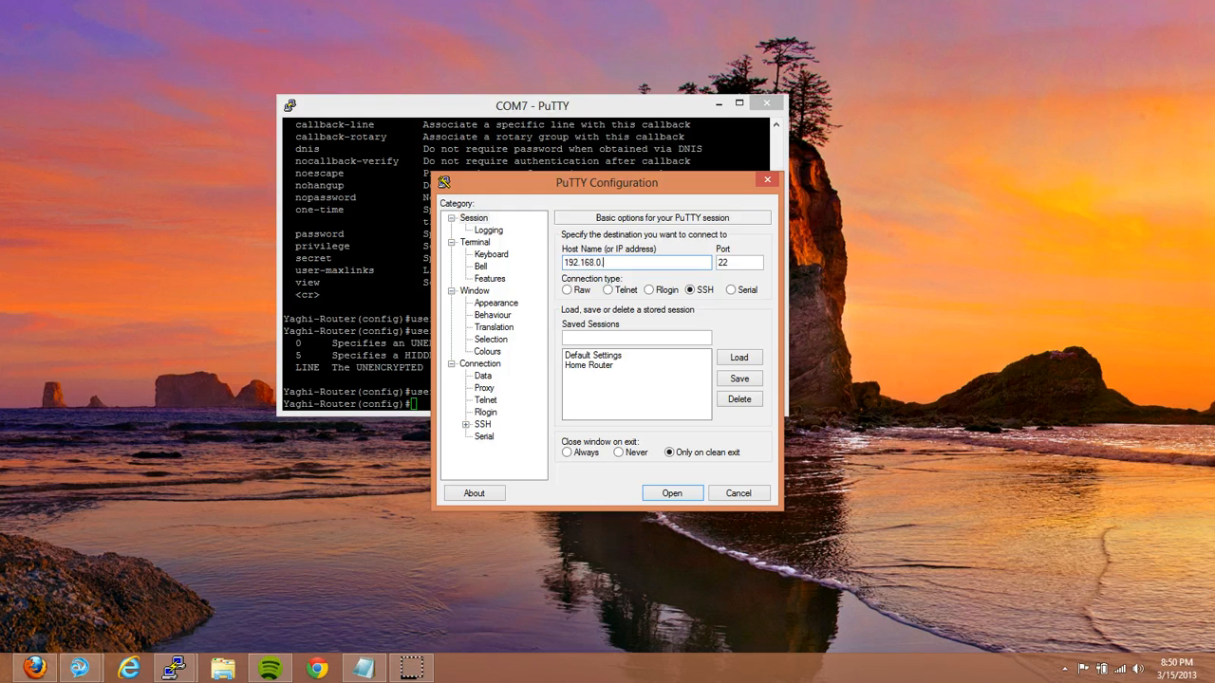
click(671, 493)
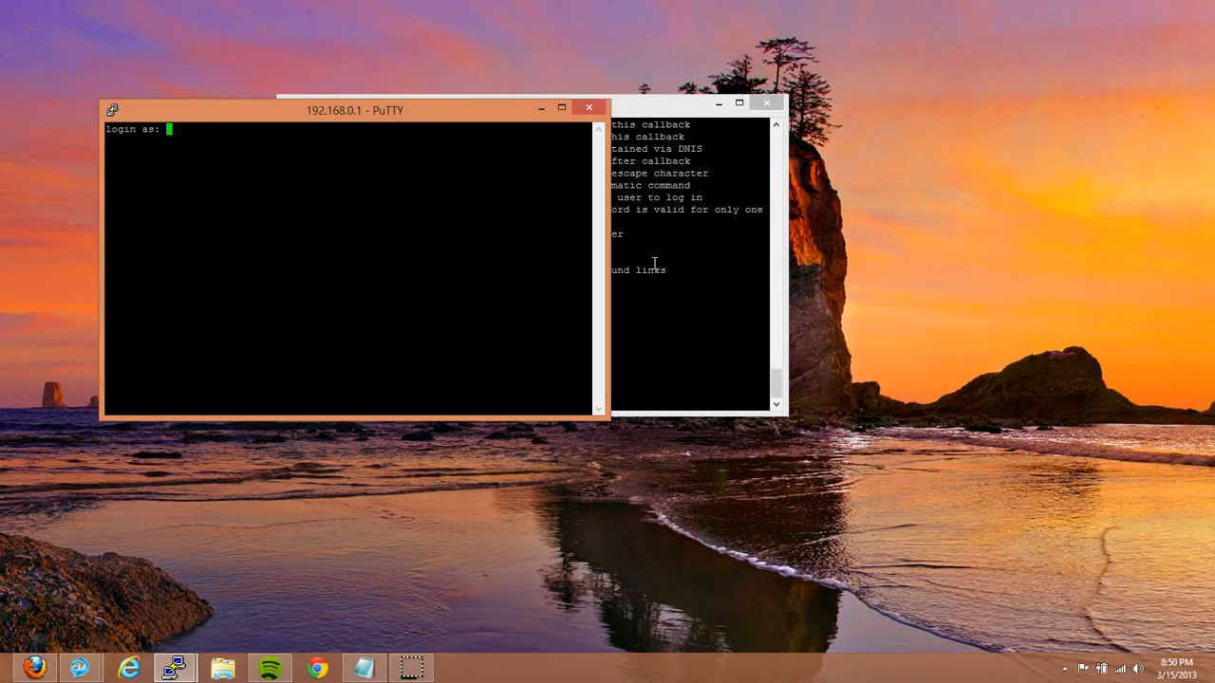
text(admin)
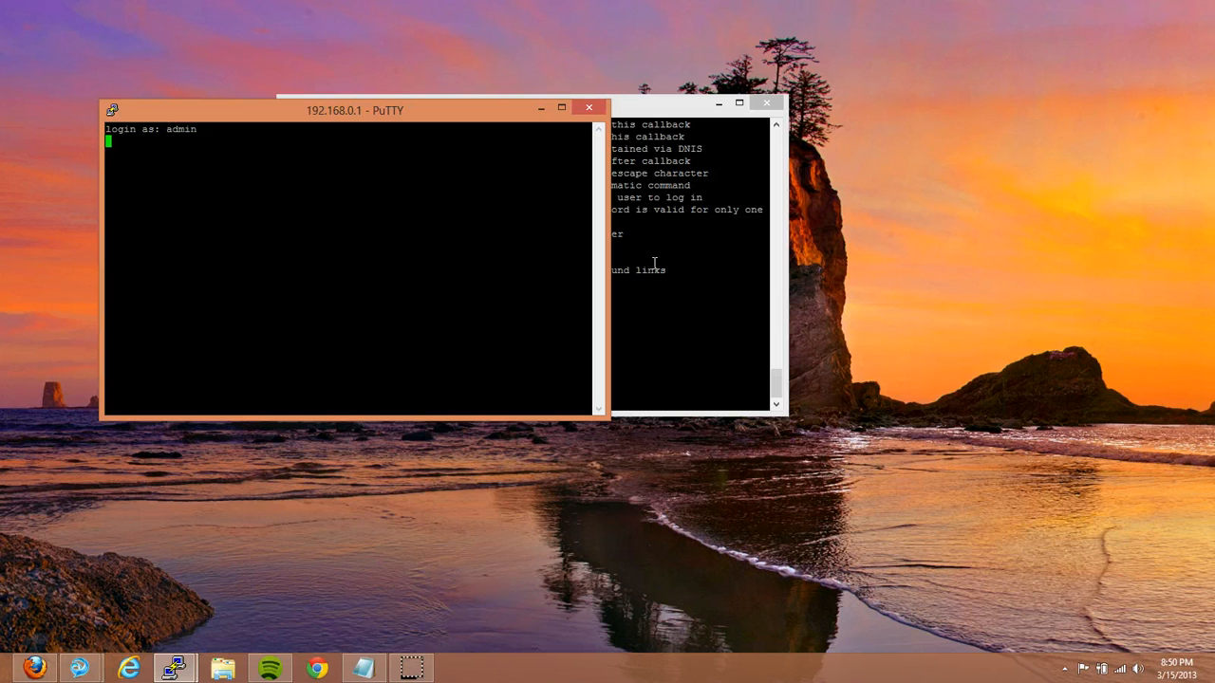
key(Return)
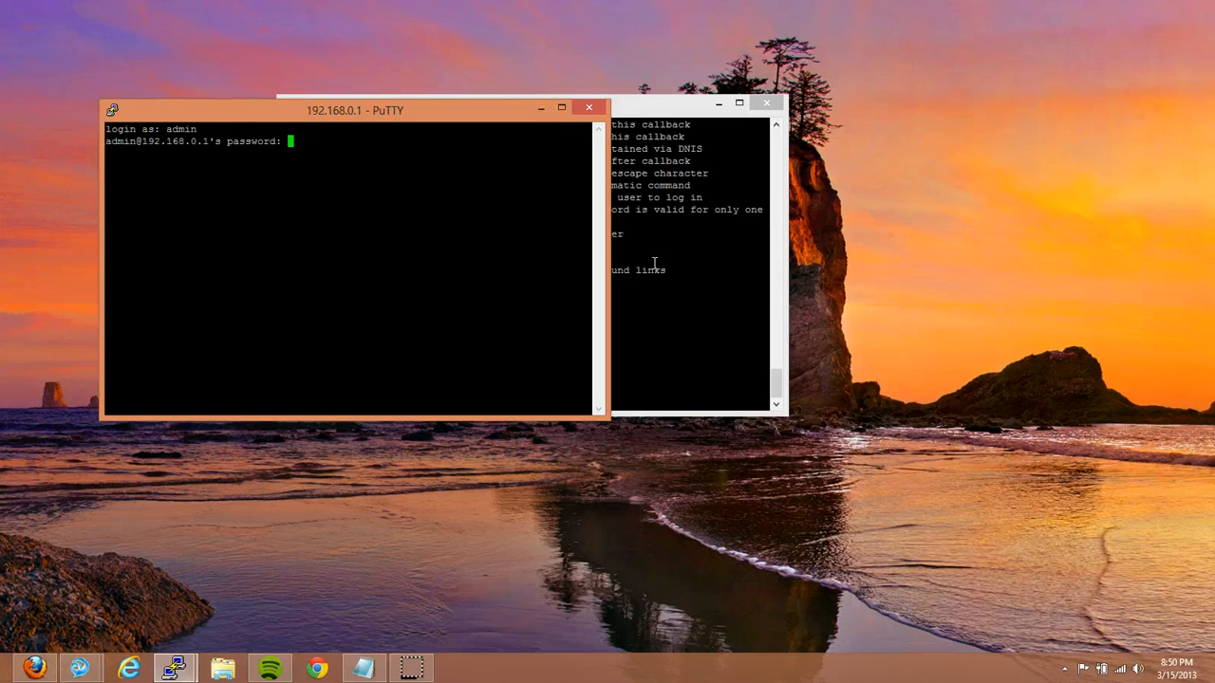
- Submit repeated password attempts, which the router keeps denying
key(Return)
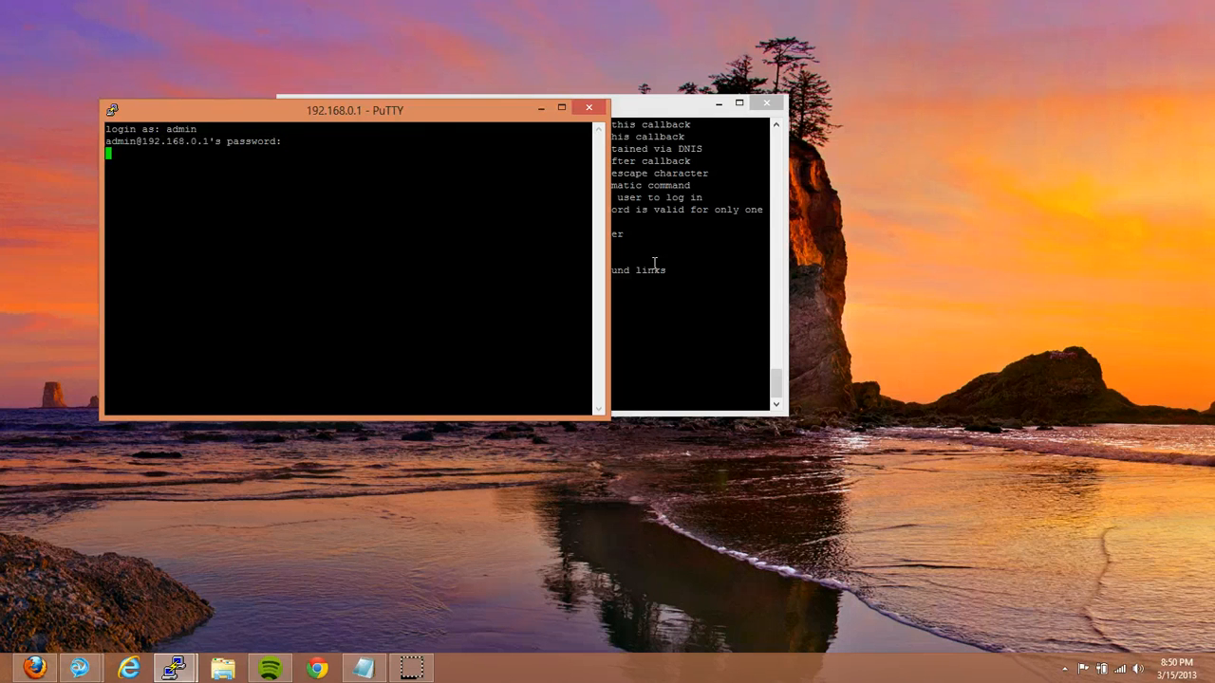
key(Return)
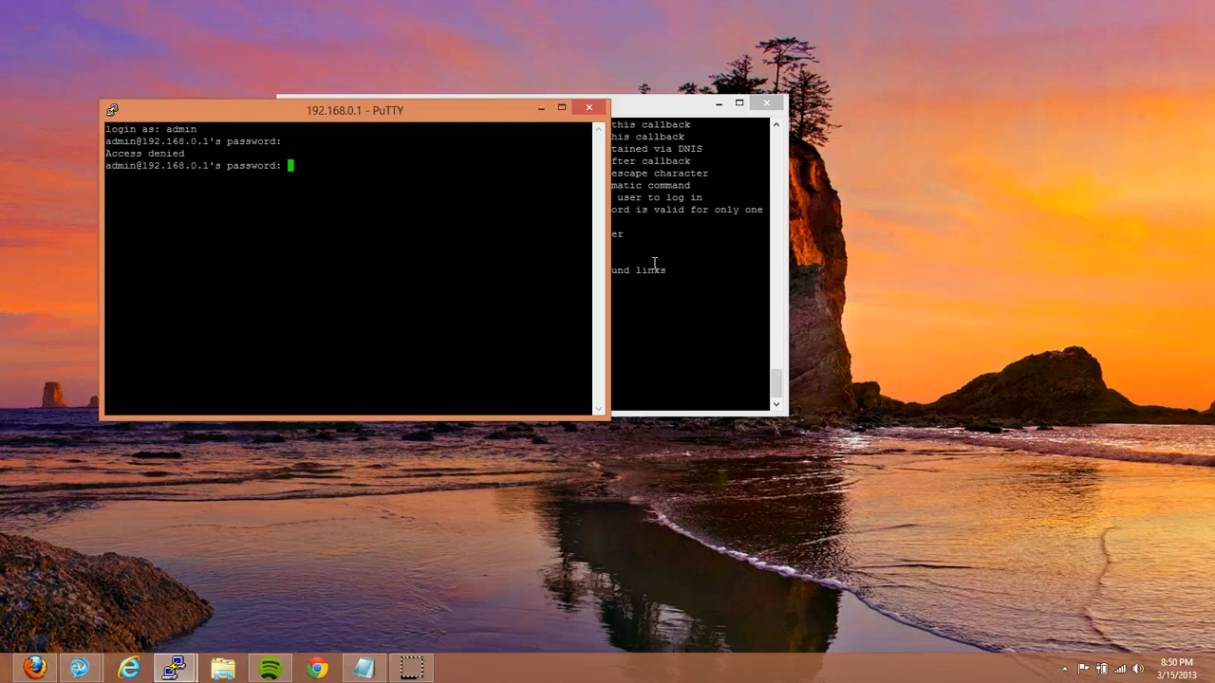
key(Return)
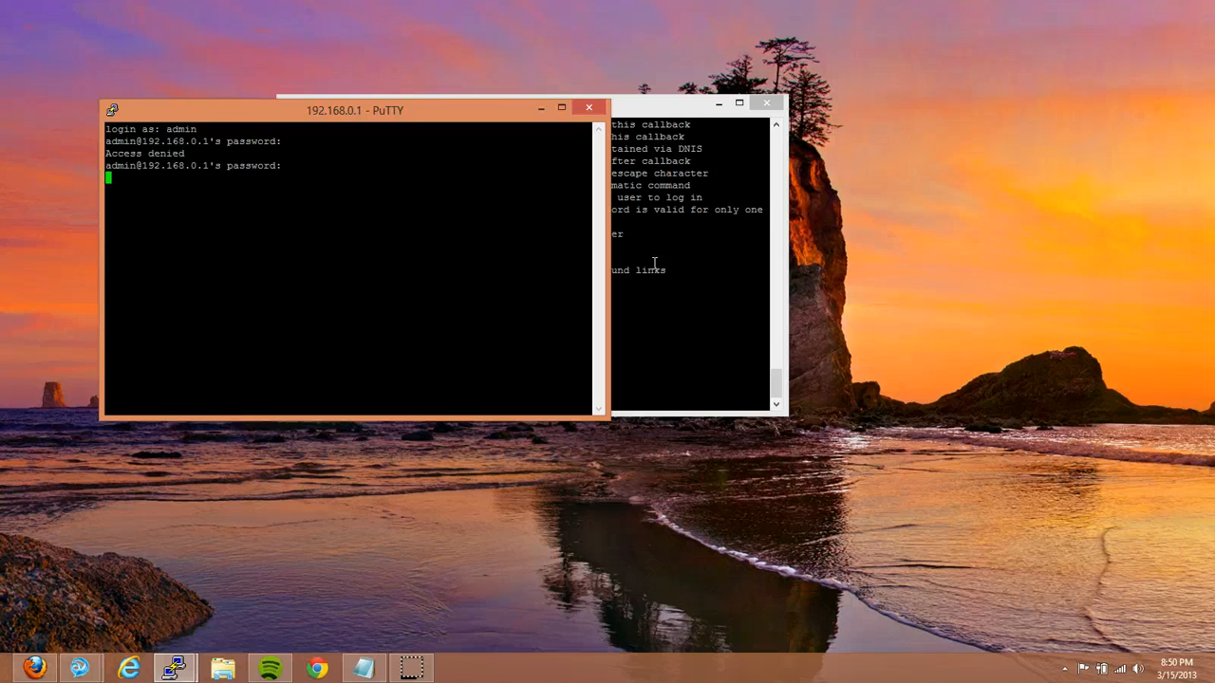
key(Return)
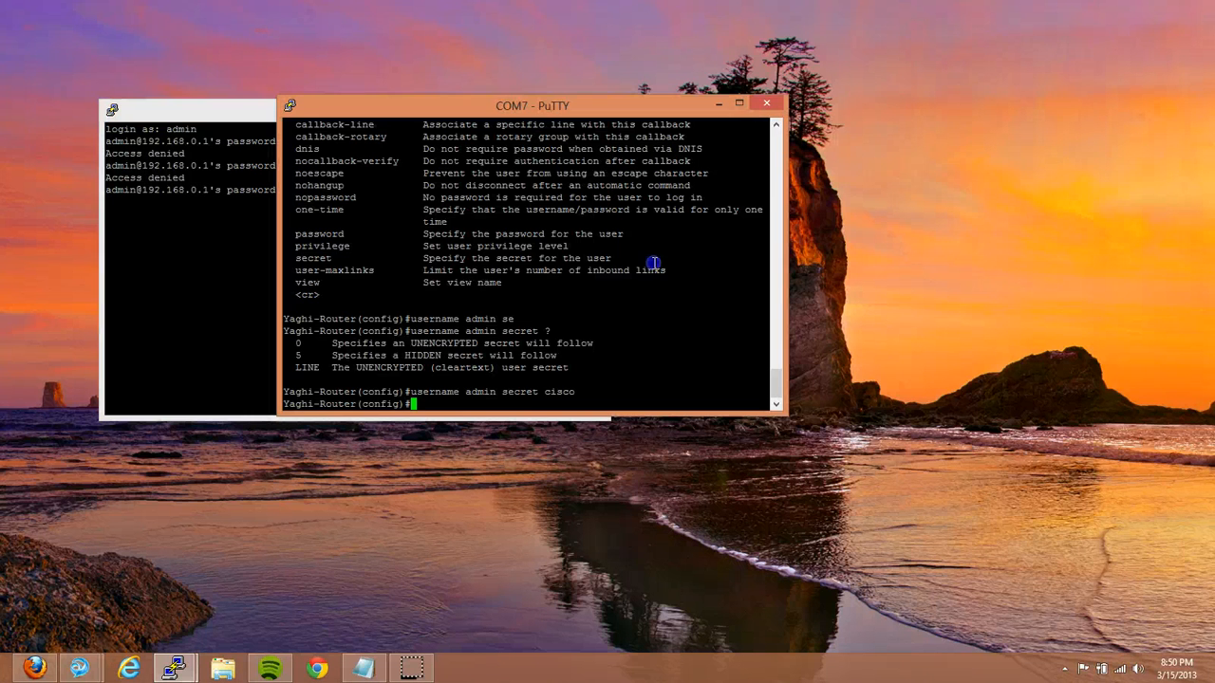
mouse_move(655, 262)
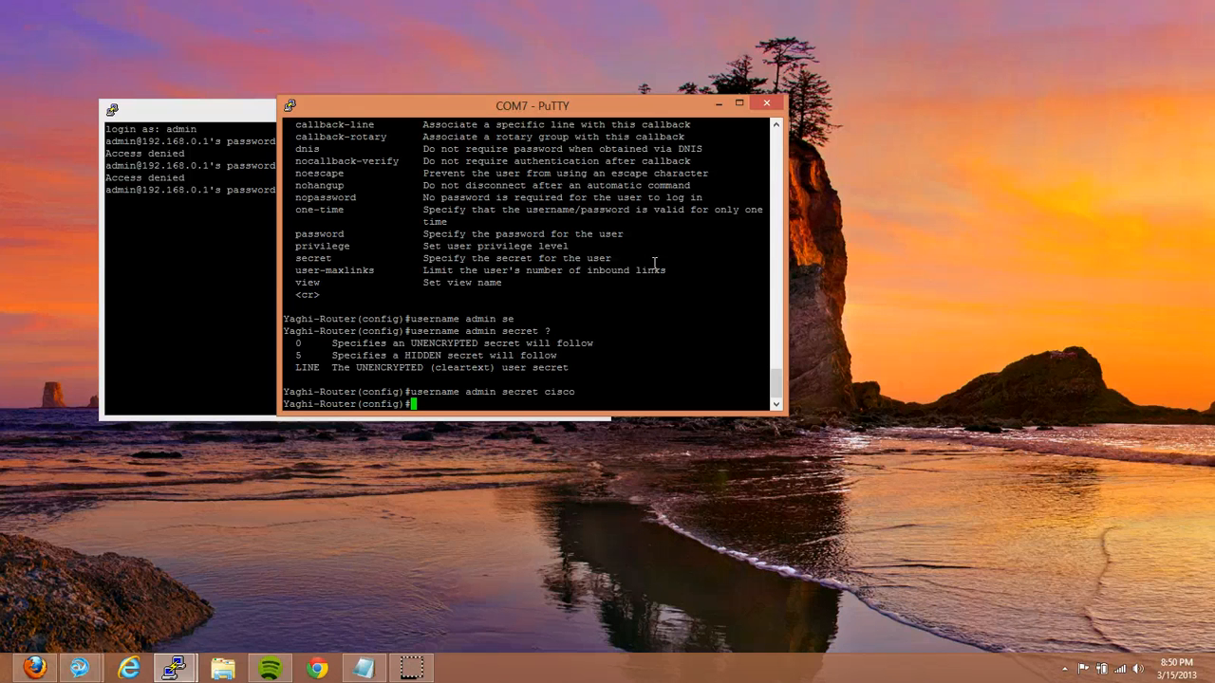
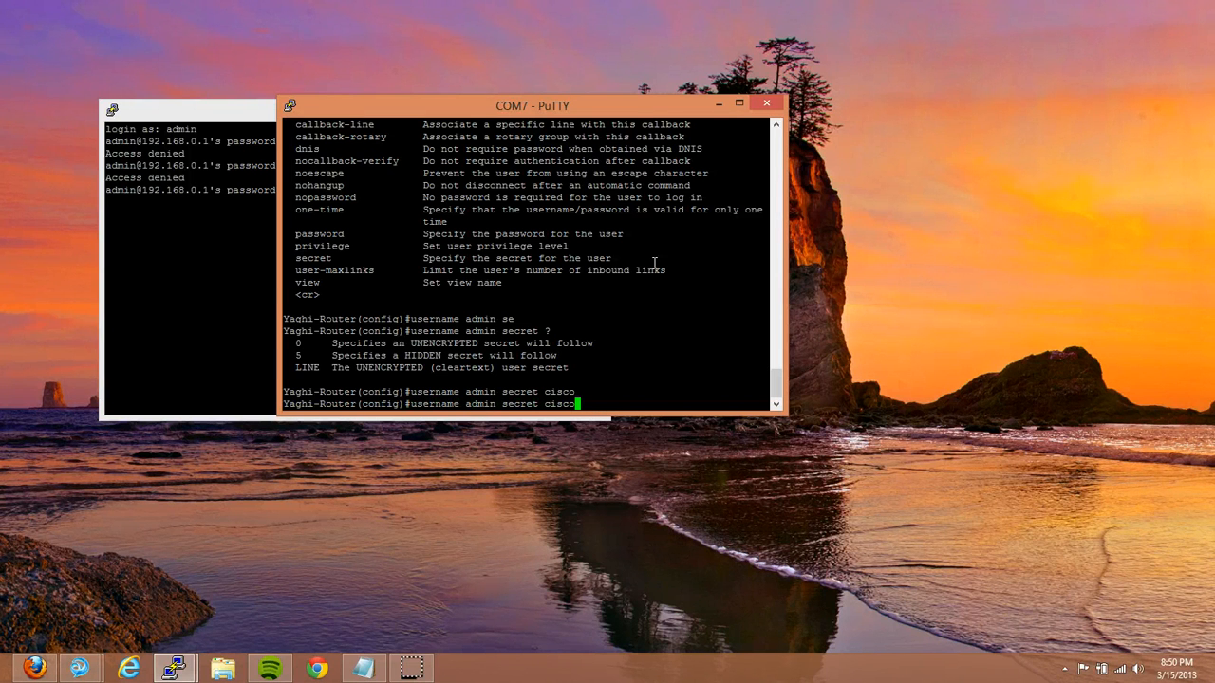
- Discard the recalled username command and enter 'line vty 0 4' configuration
key(Return)
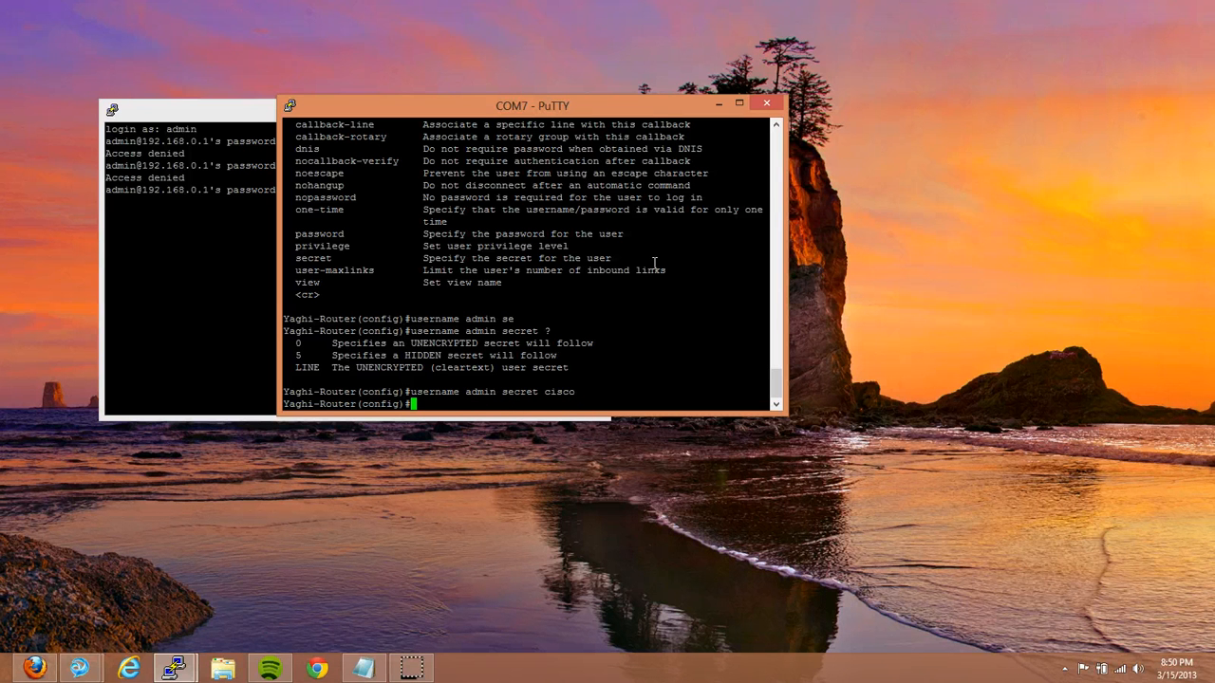
text(line vty 0)
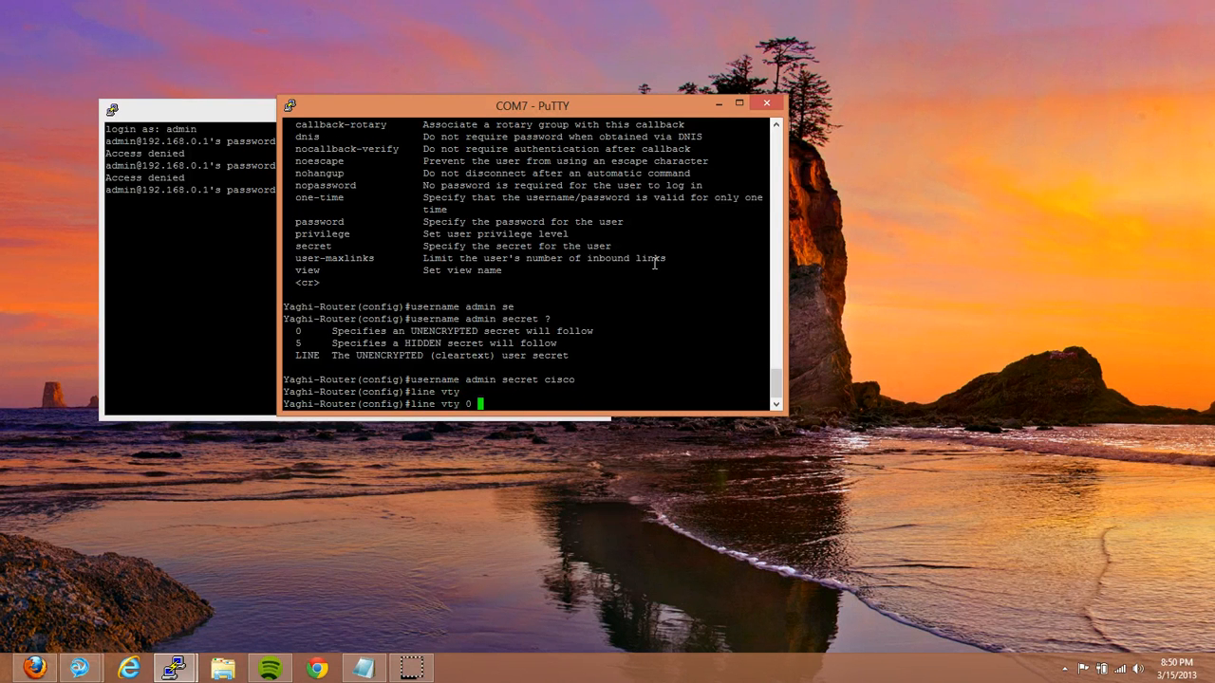
key(Return)
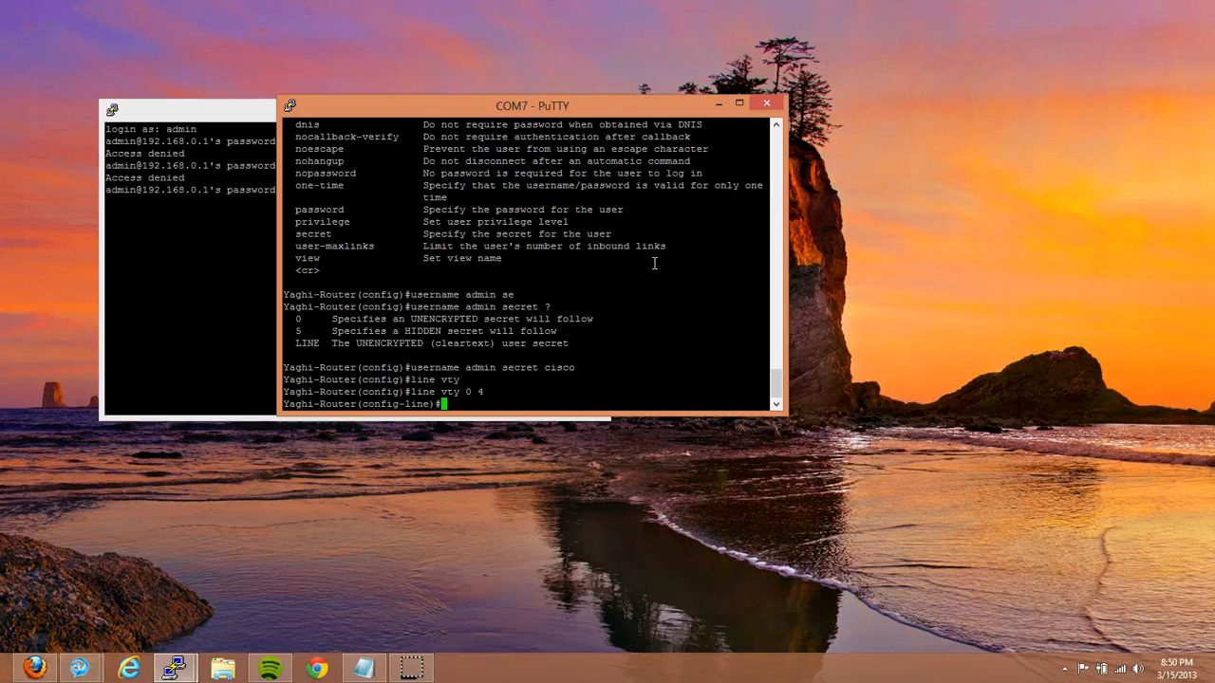
- Apply 'login local' so the vty lines authenticate with local accounts
text(login local)
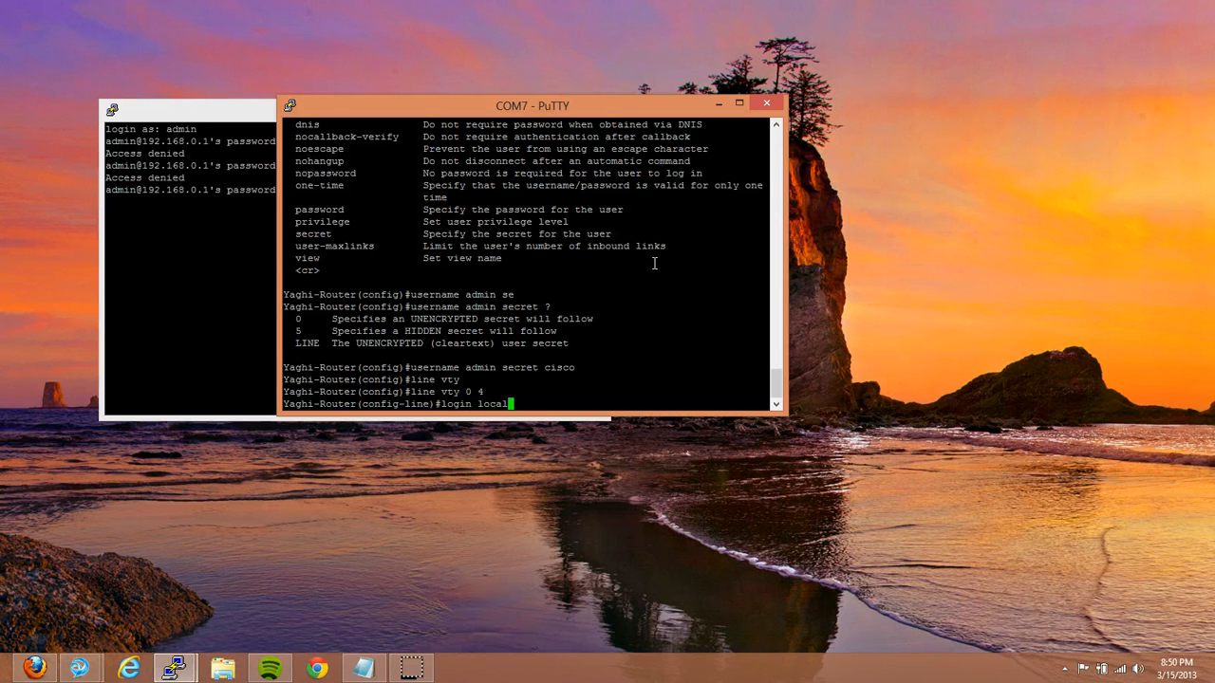
key(Return)
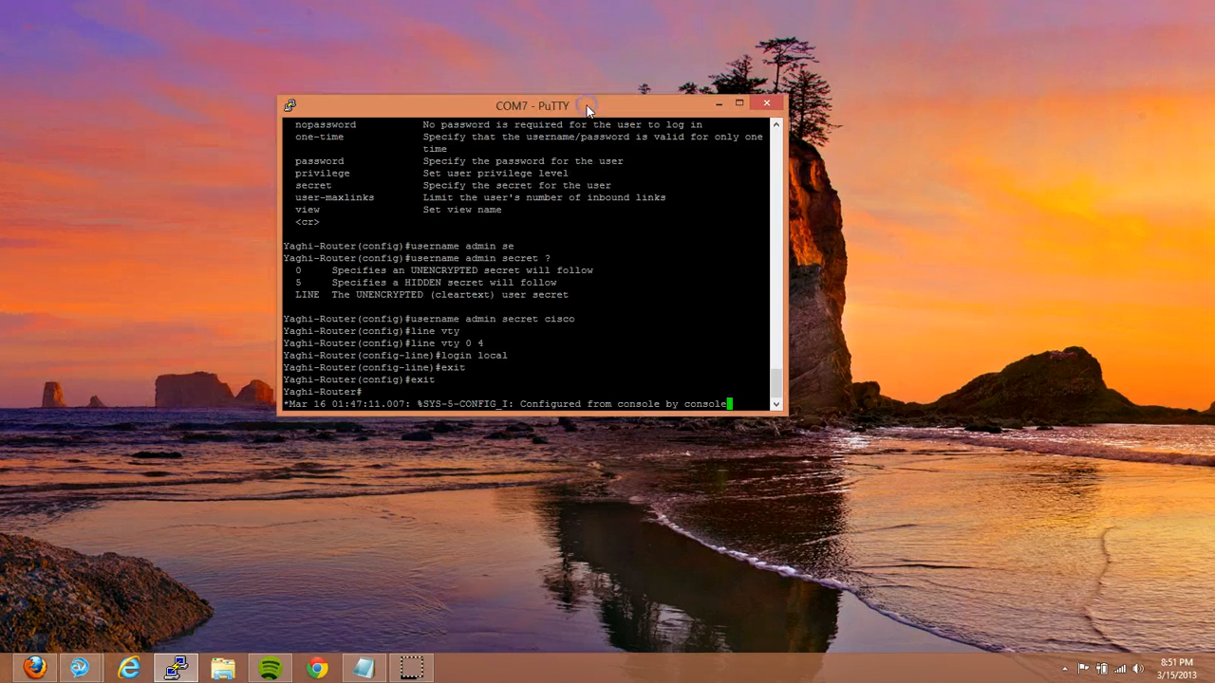
- Launch a fresh PuTTY SSH session to 192.168.0.1 from the taskbar
right_click(175, 667)
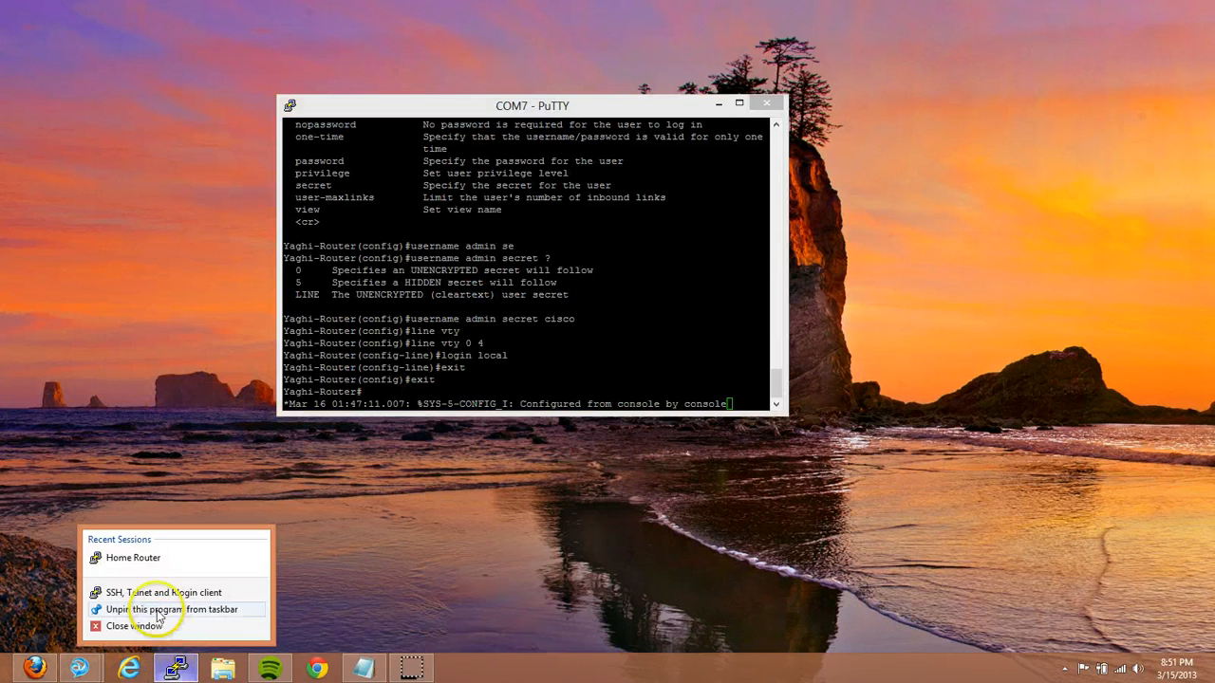
click(171, 591)
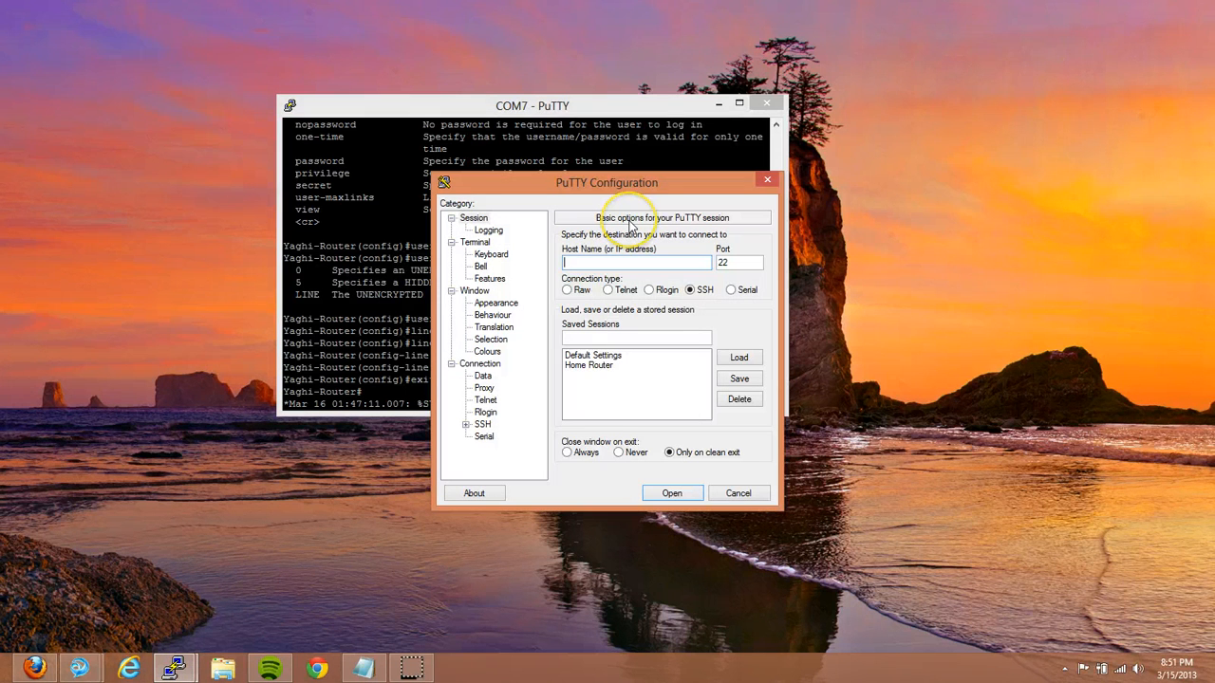
text(192.168)
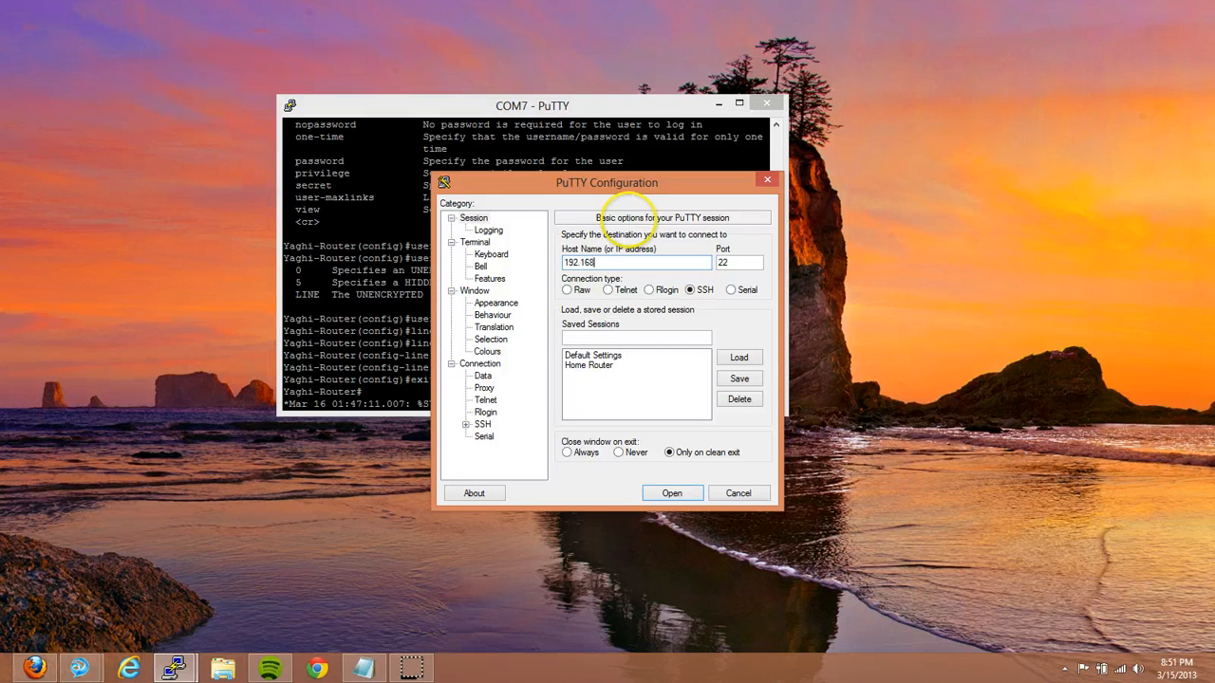
click(672, 492)
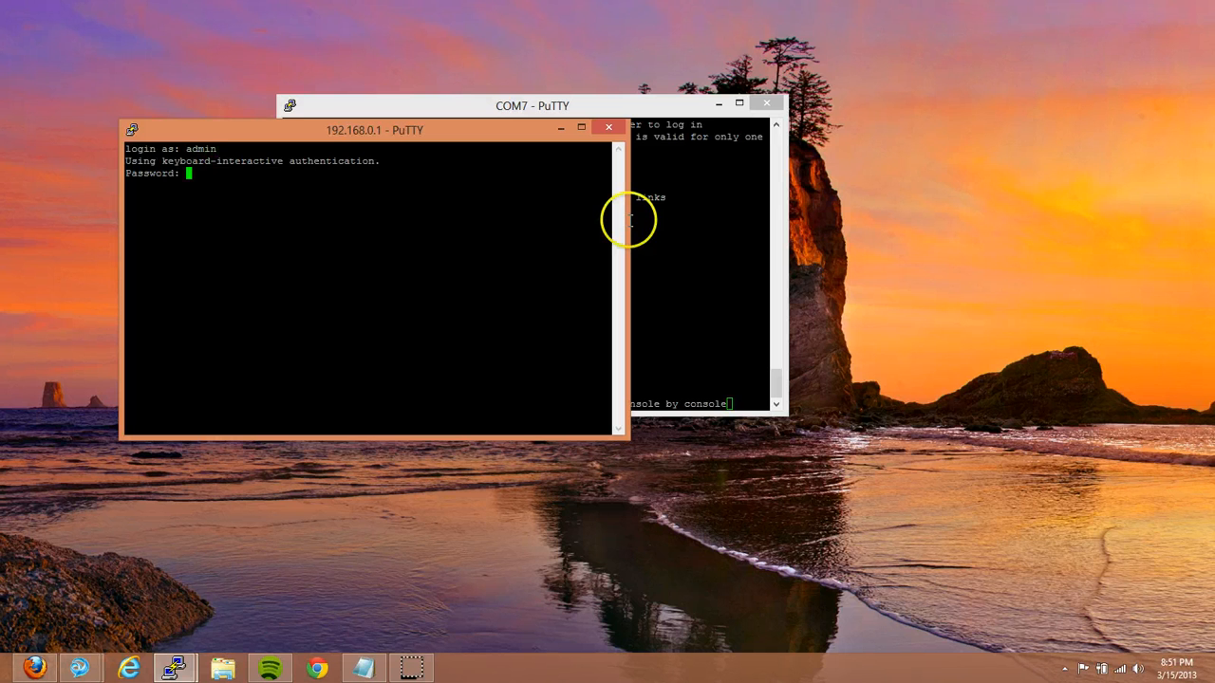
- Log in as admin, enable privileged EXEC with 'en', and list 'show ssh' options
key(Return)
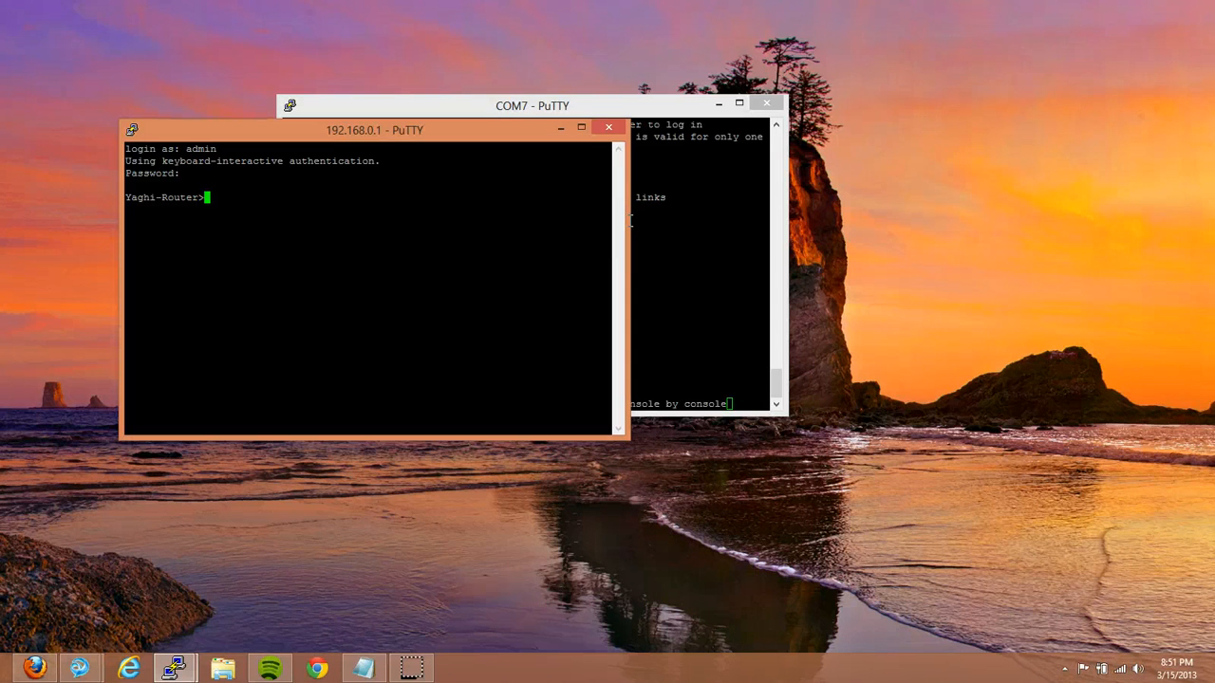
text(en)
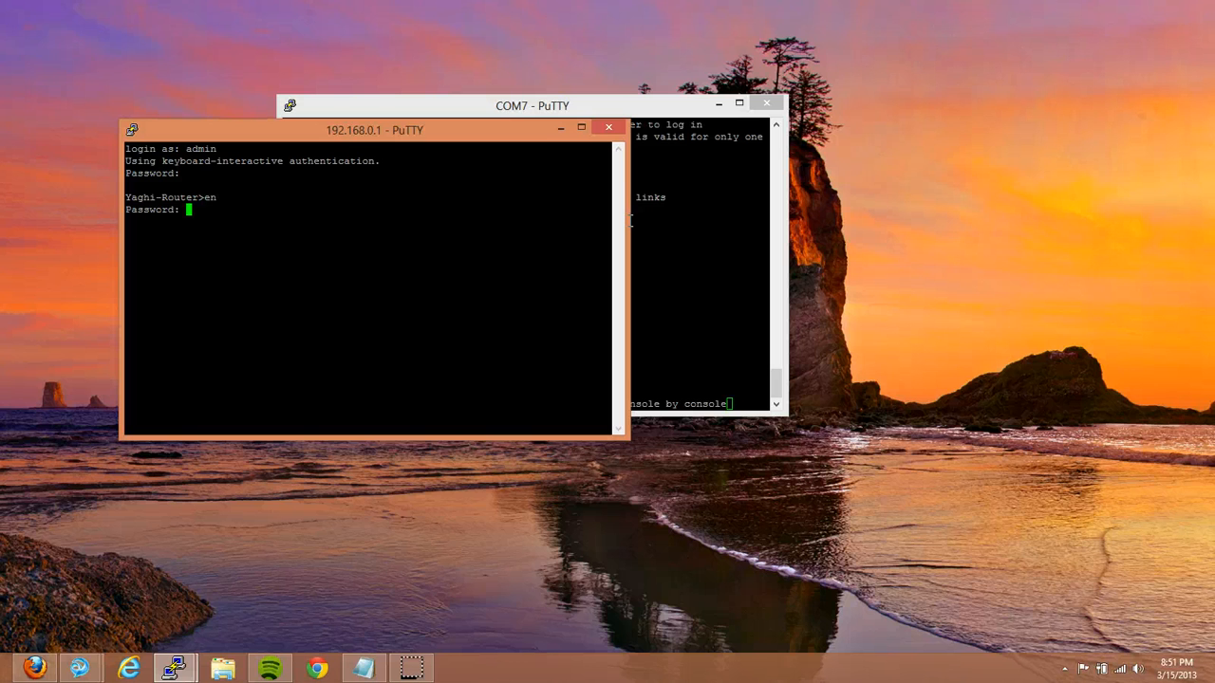
key(Return)
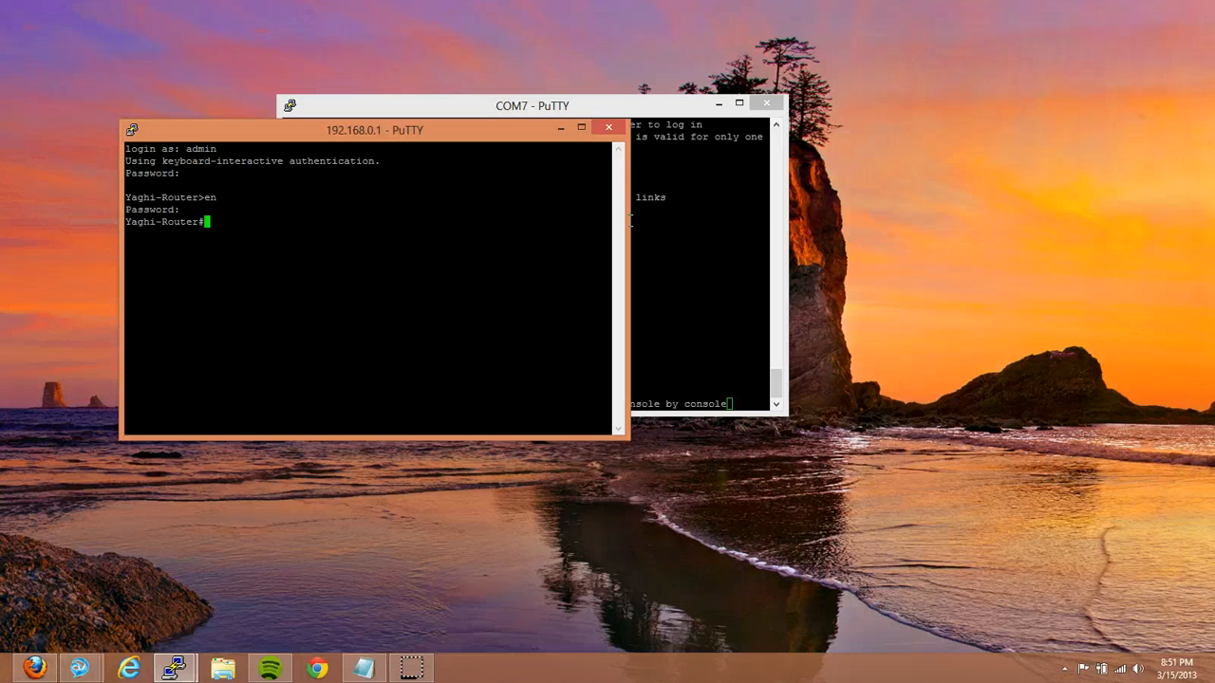
text(show ssh)
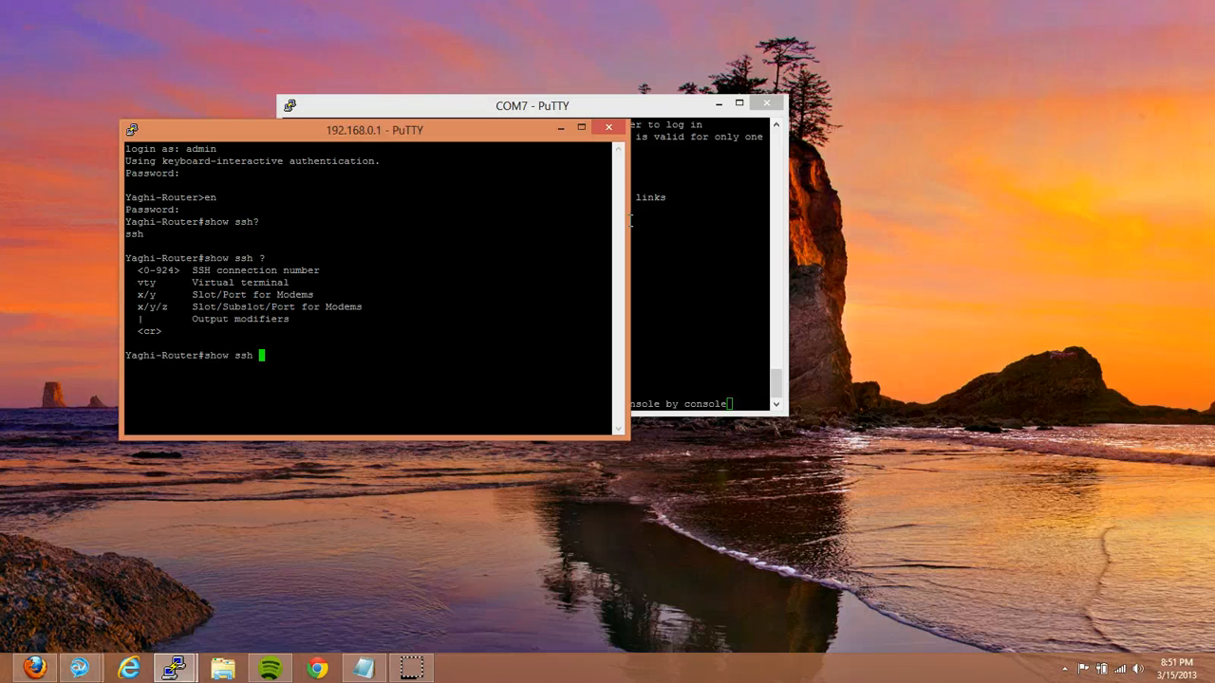
- Run 'show ssh' listing two SSH 2.0 sessions for admin
key(Return)
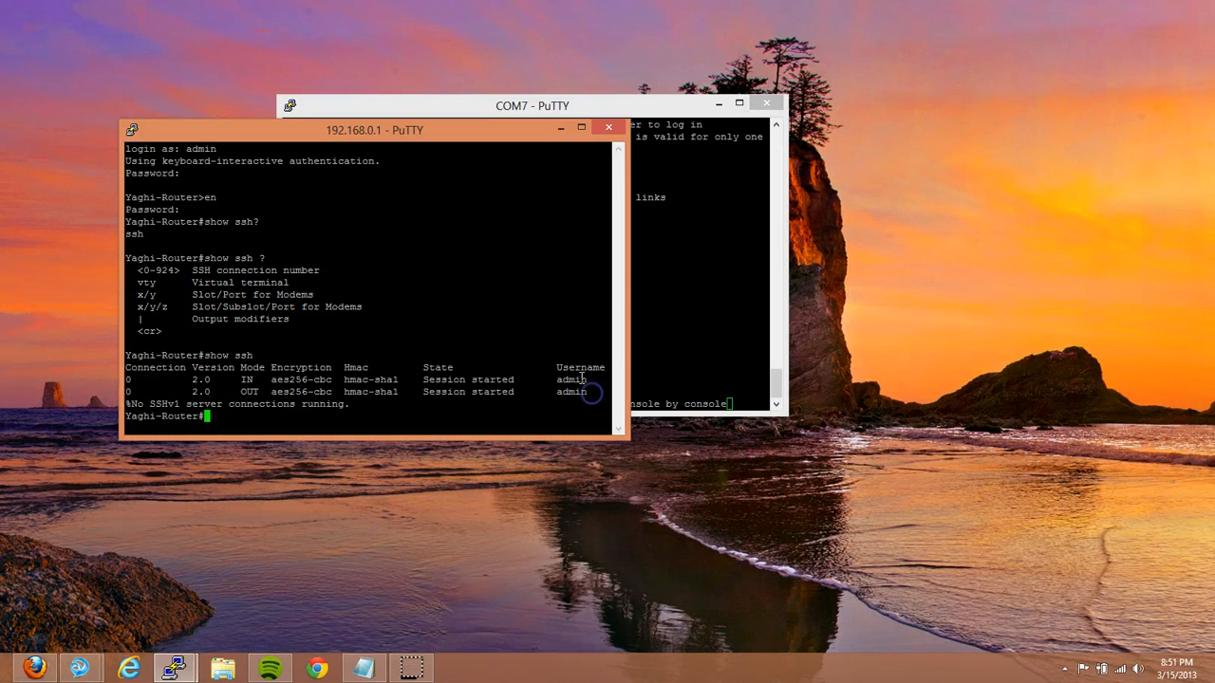
mouse_move(363, 425)
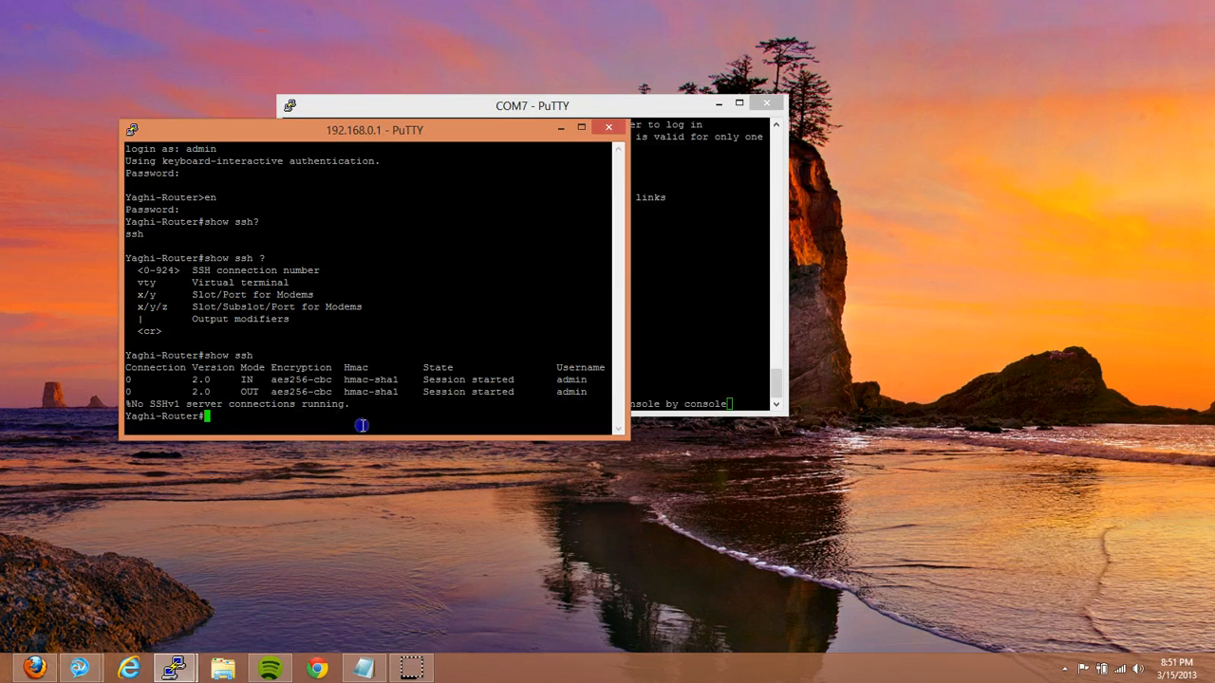